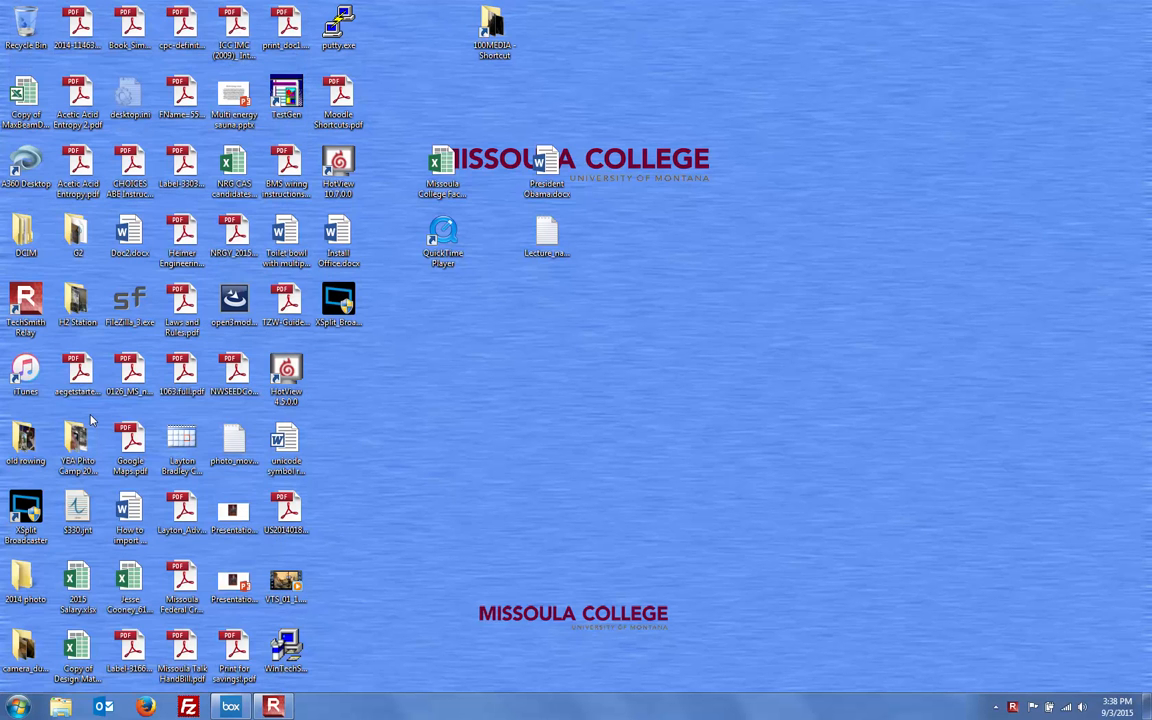
- Launch the Human_Energy journal file from the desktop into Windows Journal
{"action": "left_click", "coordinate": [316, 708]}
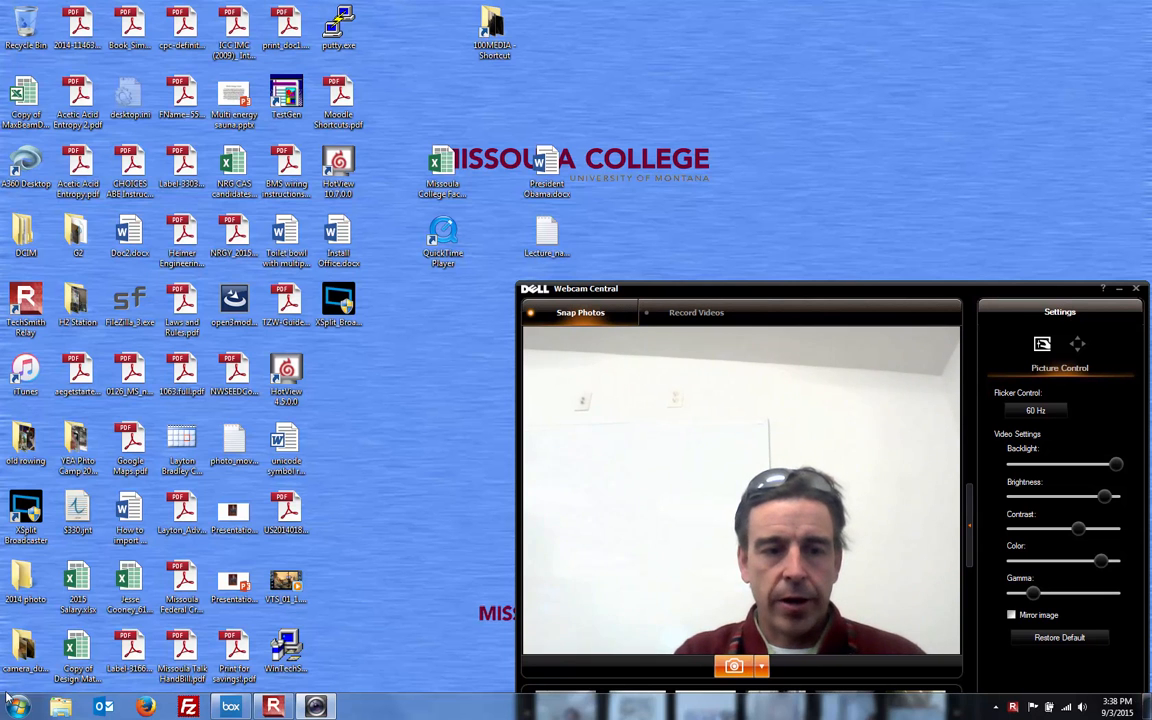
{"action": "left_click", "coordinate": [16, 708]}
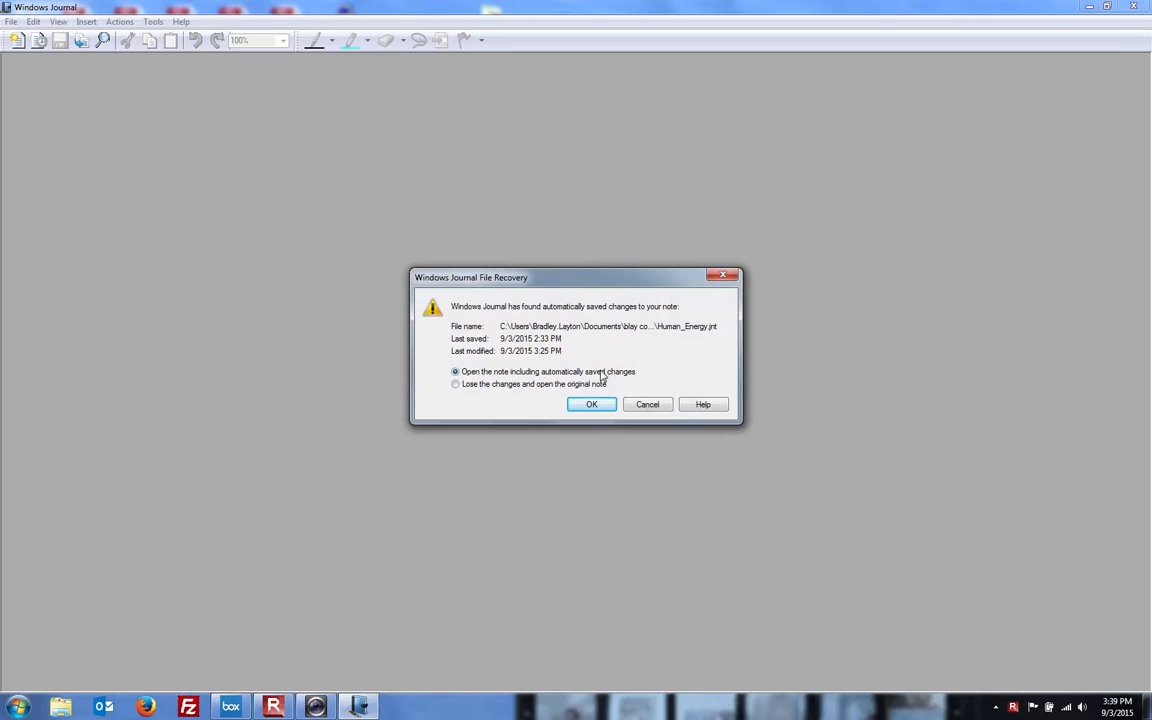
- Recover the auto-saved note and scroll down to the Power = Energy/Time box
{"action": "left_click", "coordinate": [592, 404]}
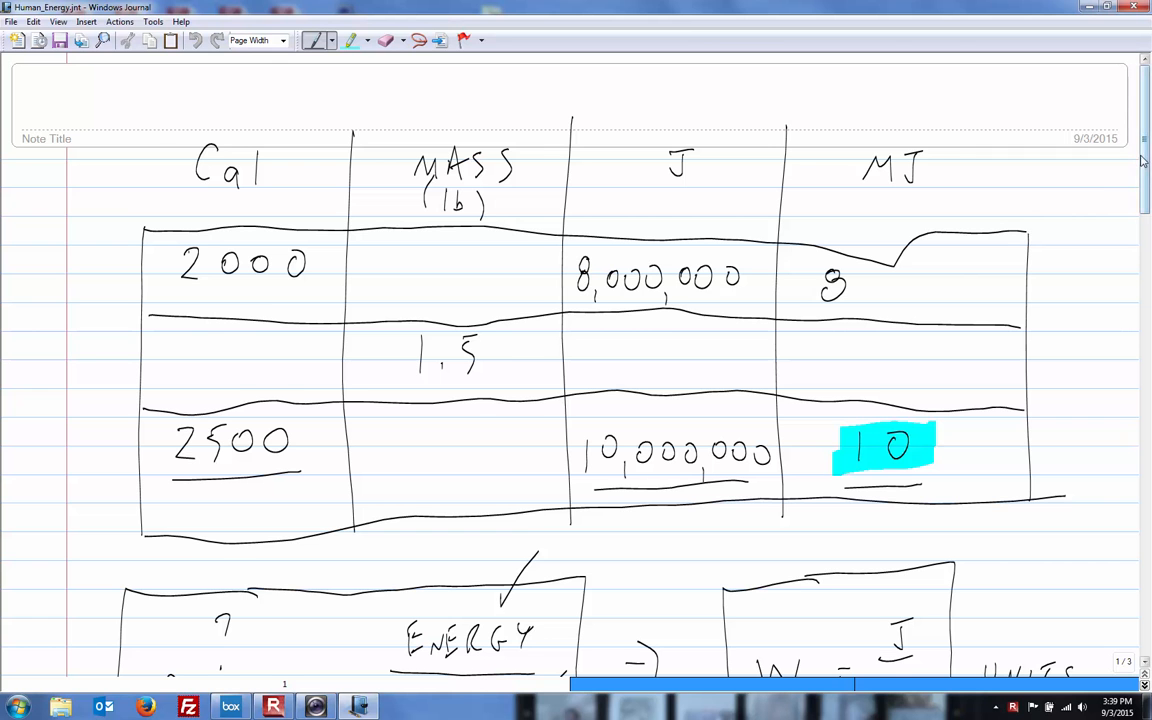
{"action": "scroll", "scroll_direction": "down", "scroll_amount": 3}
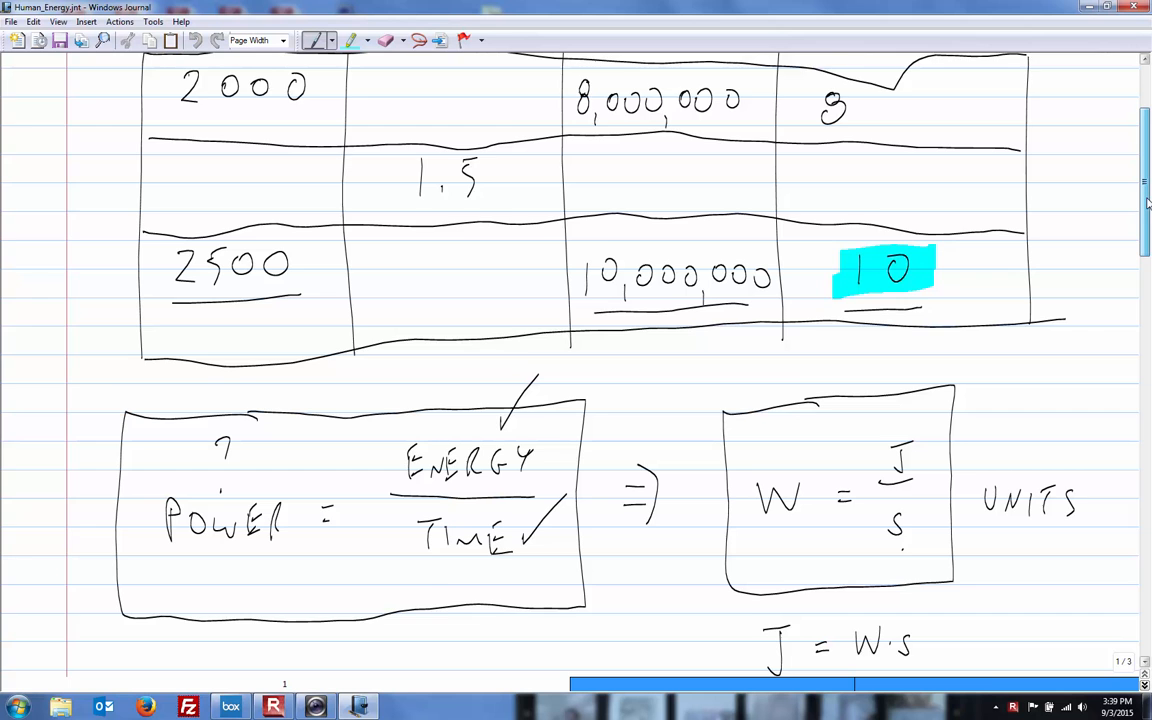
{"action": "scroll", "scroll_direction": "down", "scroll_amount": 3}
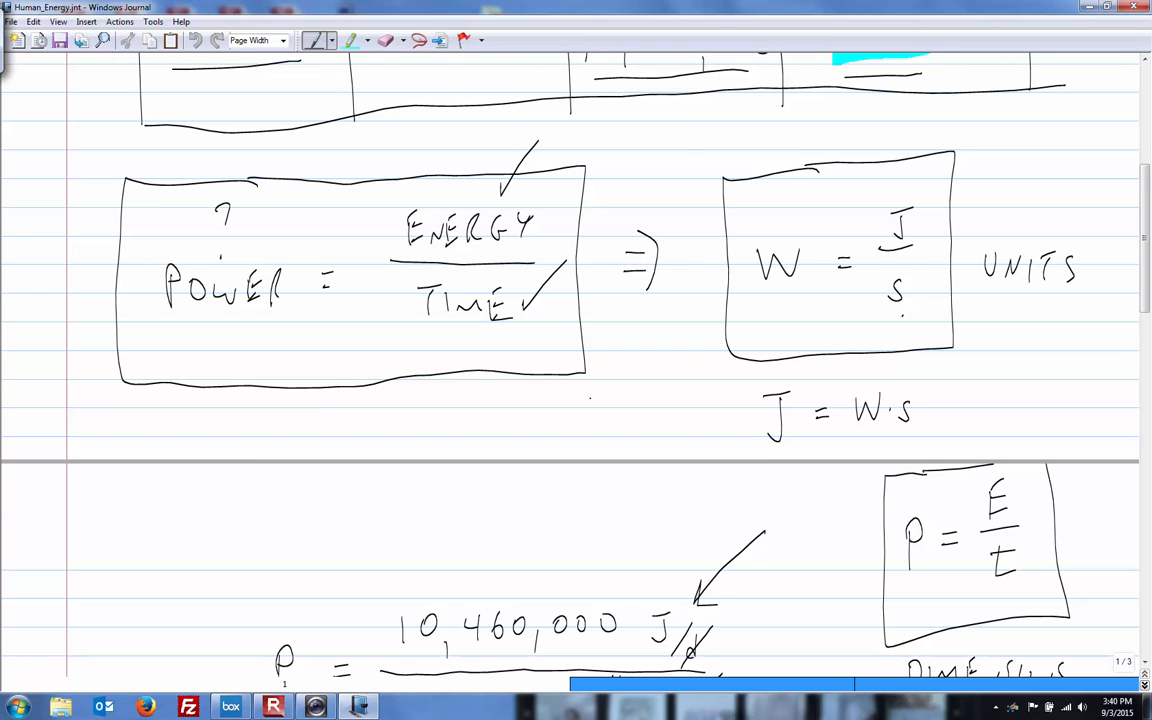
{"action": "scroll", "scroll_direction": "down", "scroll_amount": 3}
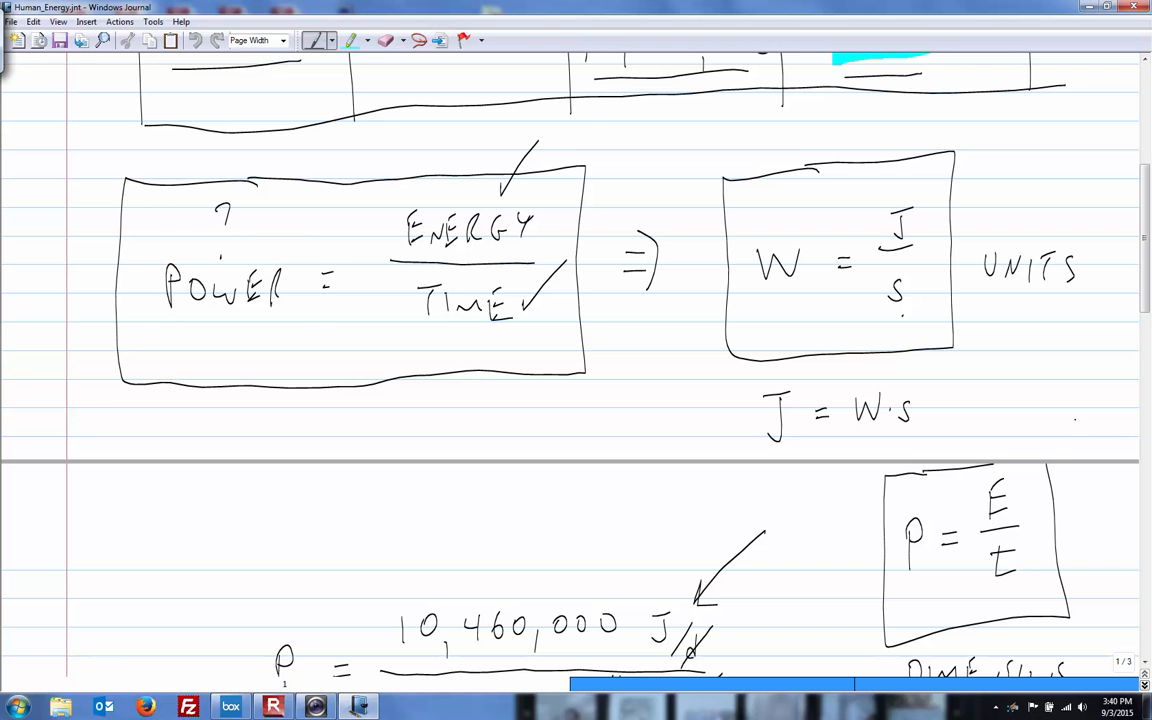
- Scroll the note down to the P = 10,460,000 J calculation ending in 121 J/s
{"action": "scroll", "scroll_direction": "down", "scroll_amount": 3}
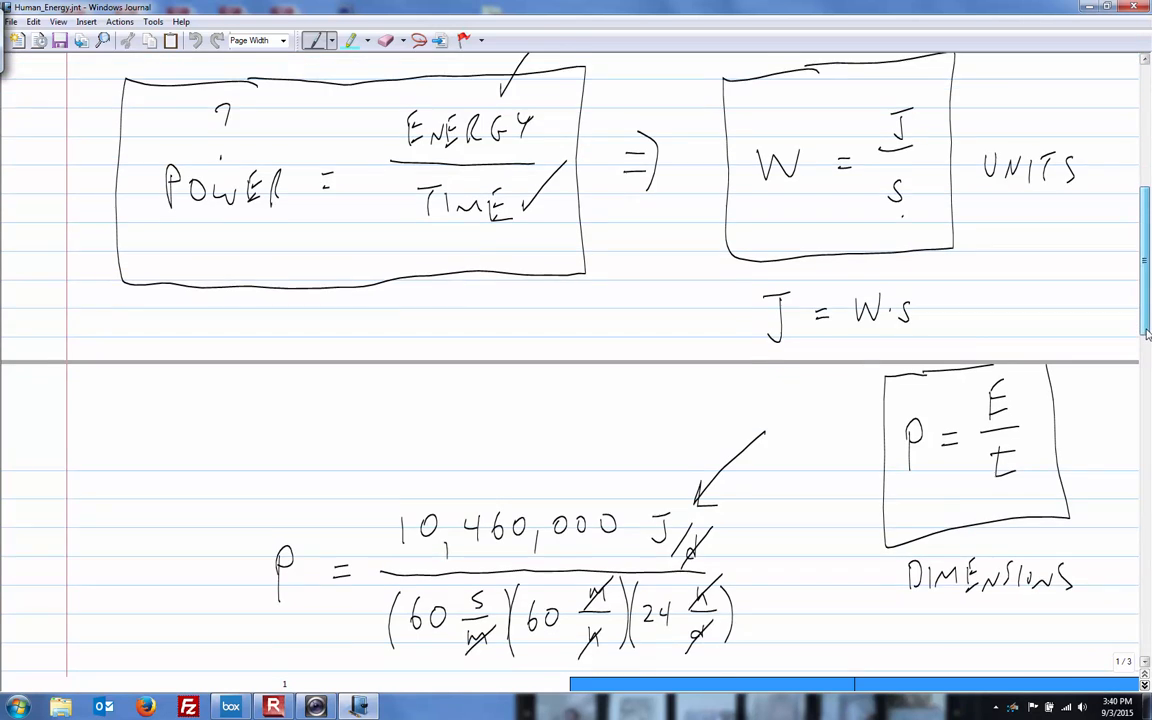
{"action": "scroll", "scroll_direction": "down", "scroll_amount": 3}
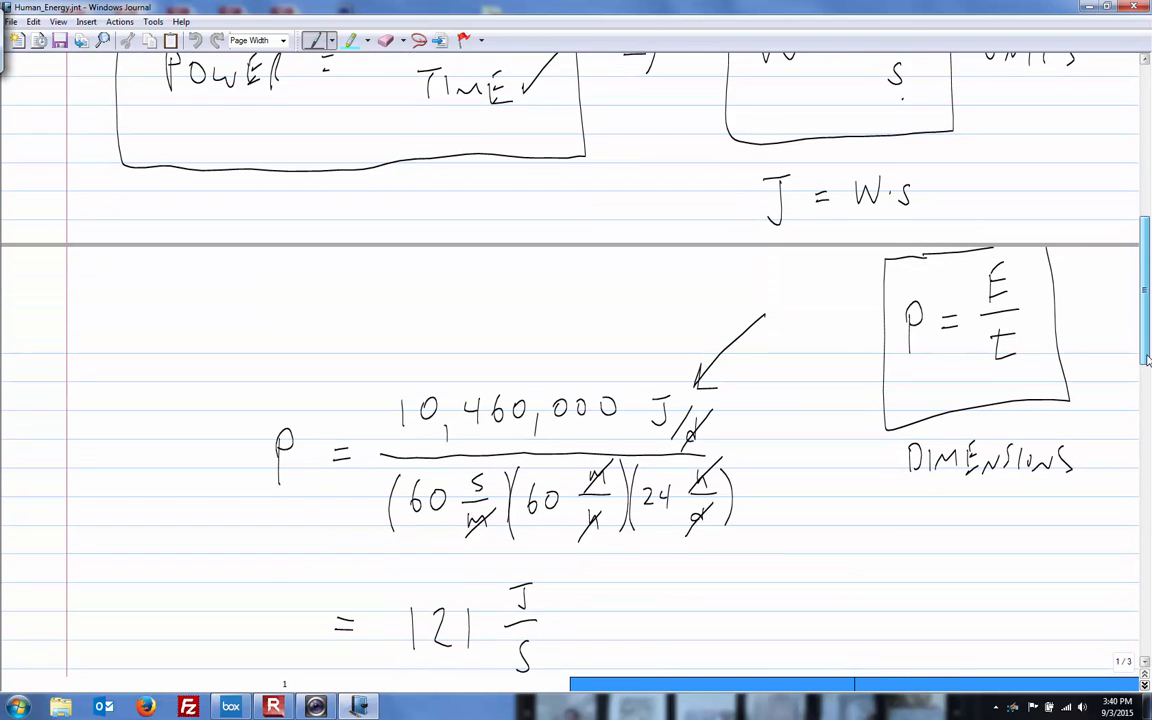
{"action": "scroll", "scroll_direction": "down", "scroll_amount": 3}
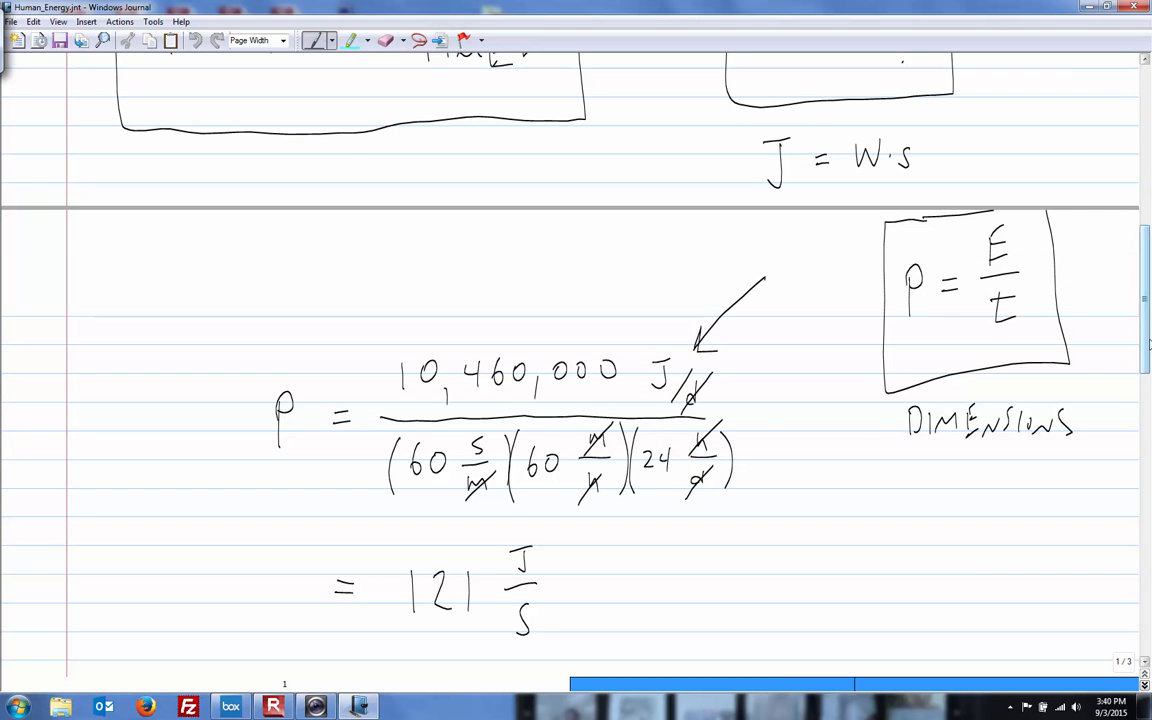
{"action": "scroll", "scroll_direction": "down", "scroll_amount": 3}
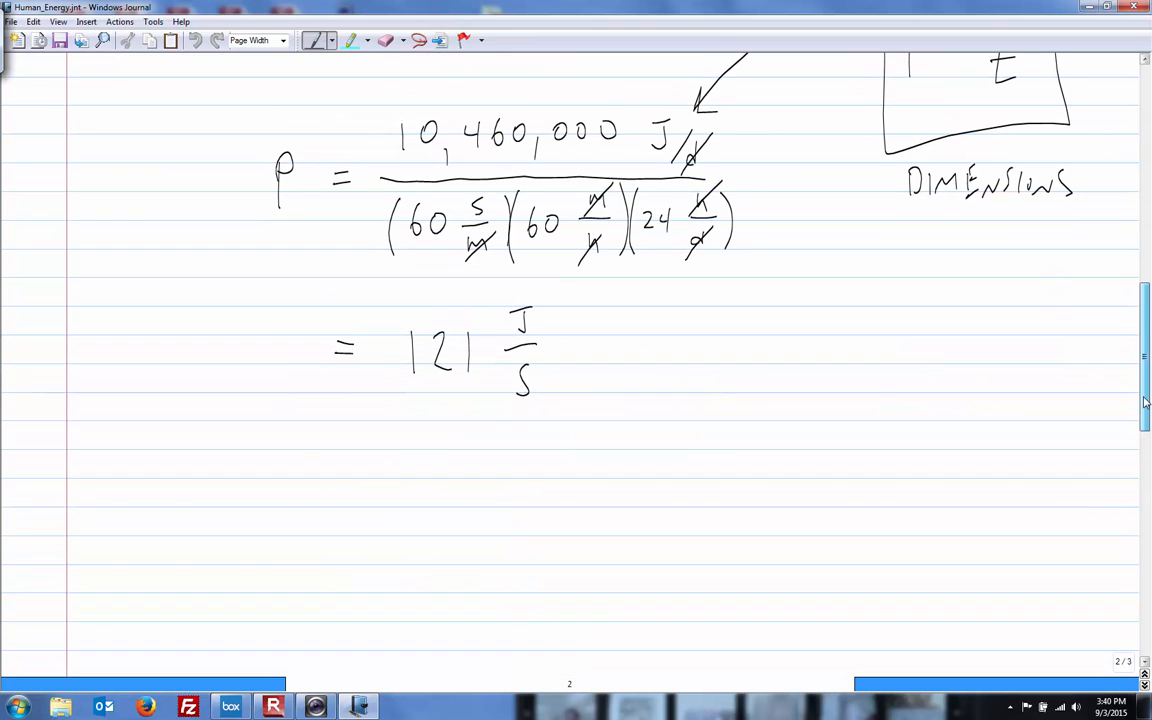
- Handwrite "= 121 W" below the 121 J/s result with the pen
{"action": "left_click_drag", "start_coordinate": [352, 470], "coordinate": [376, 504]}
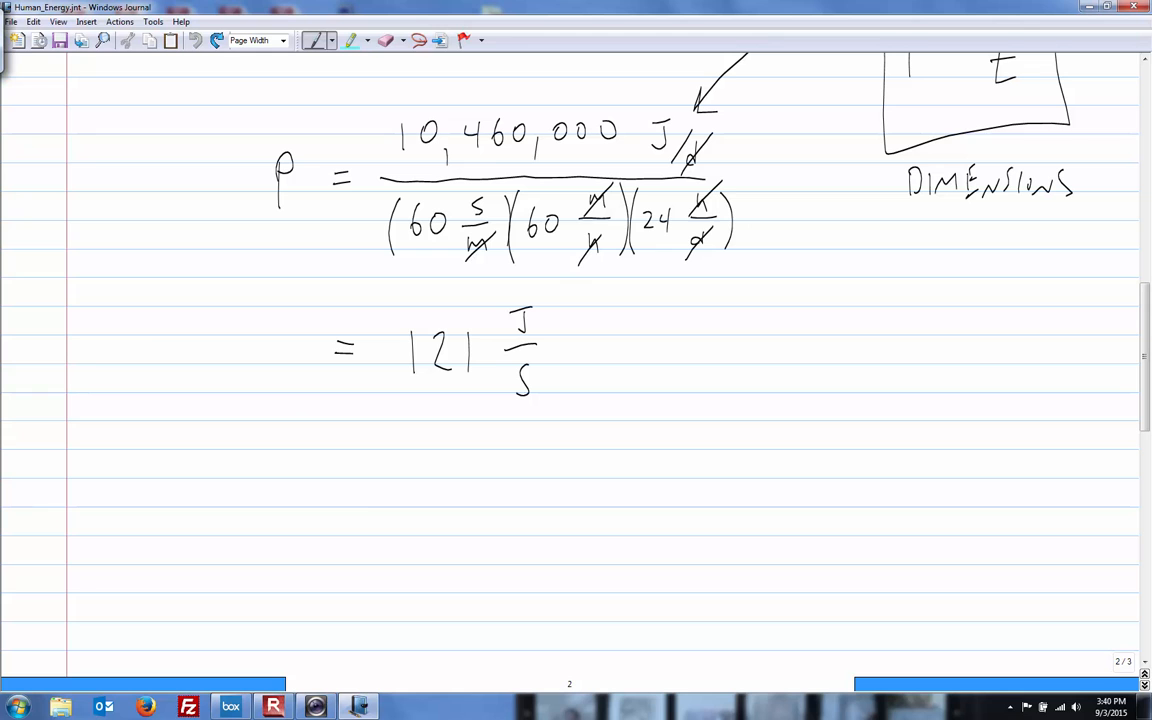
{"action": "left_click_drag", "start_coordinate": [344, 490], "coordinate": [376, 490]}
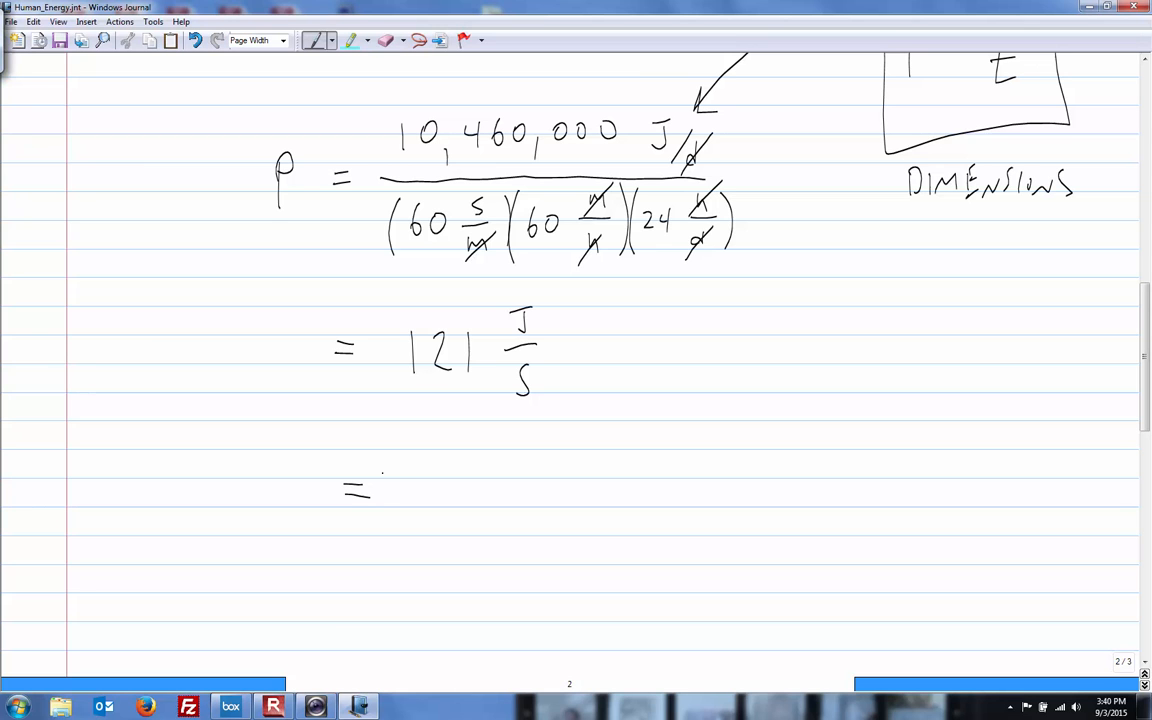
{"action": "left_click_drag", "start_coordinate": [396, 490], "coordinate": [424, 500]}
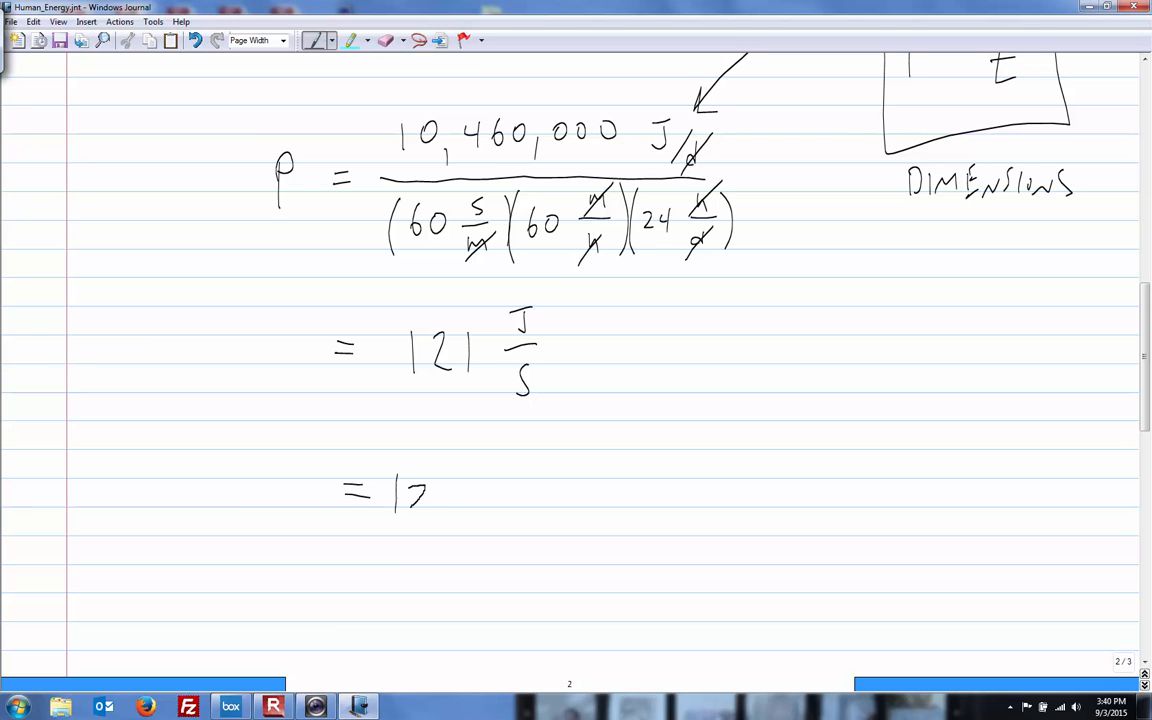
{"action": "left_click_drag", "start_coordinate": [420, 490], "coordinate": [456, 500]}
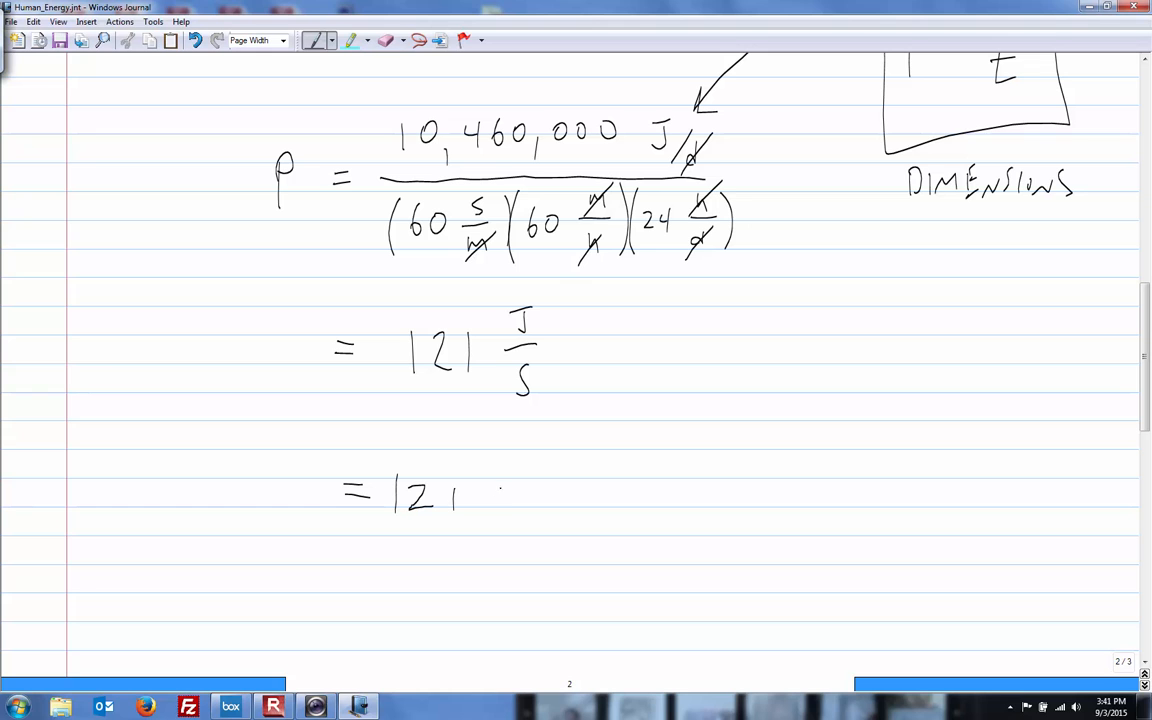
{"action": "left_click_drag", "start_coordinate": [500, 510], "coordinate": [544, 490]}
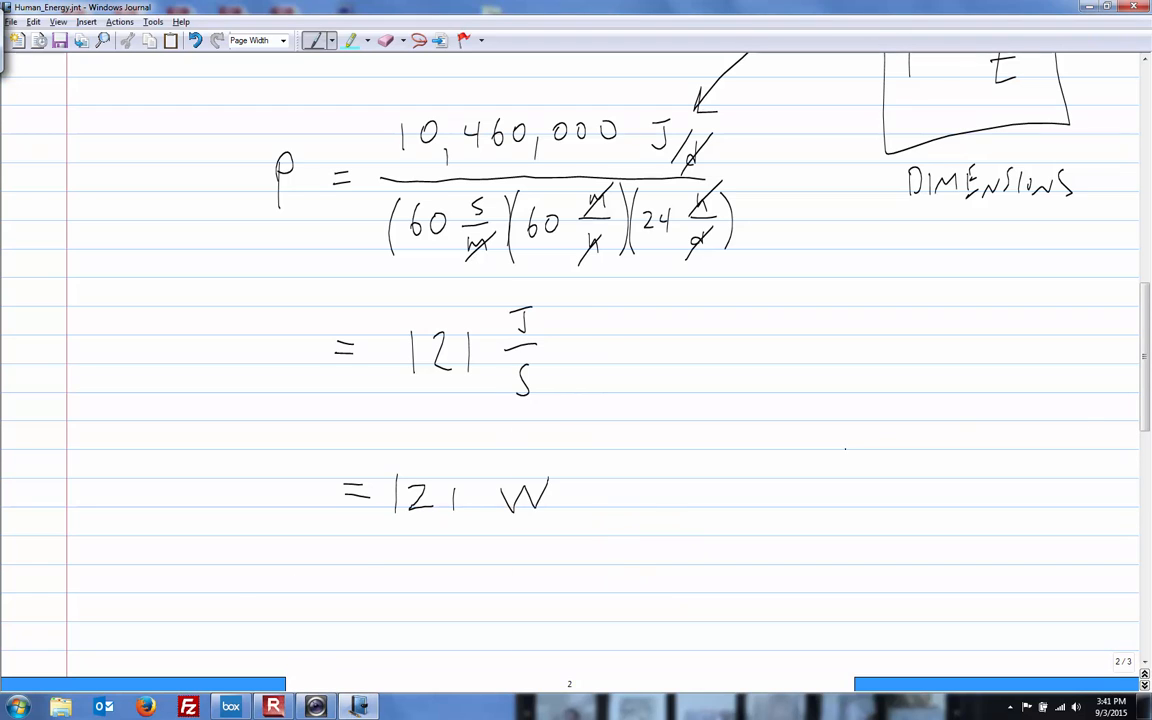
{"action": "left_click", "coordinate": [16, 708]}
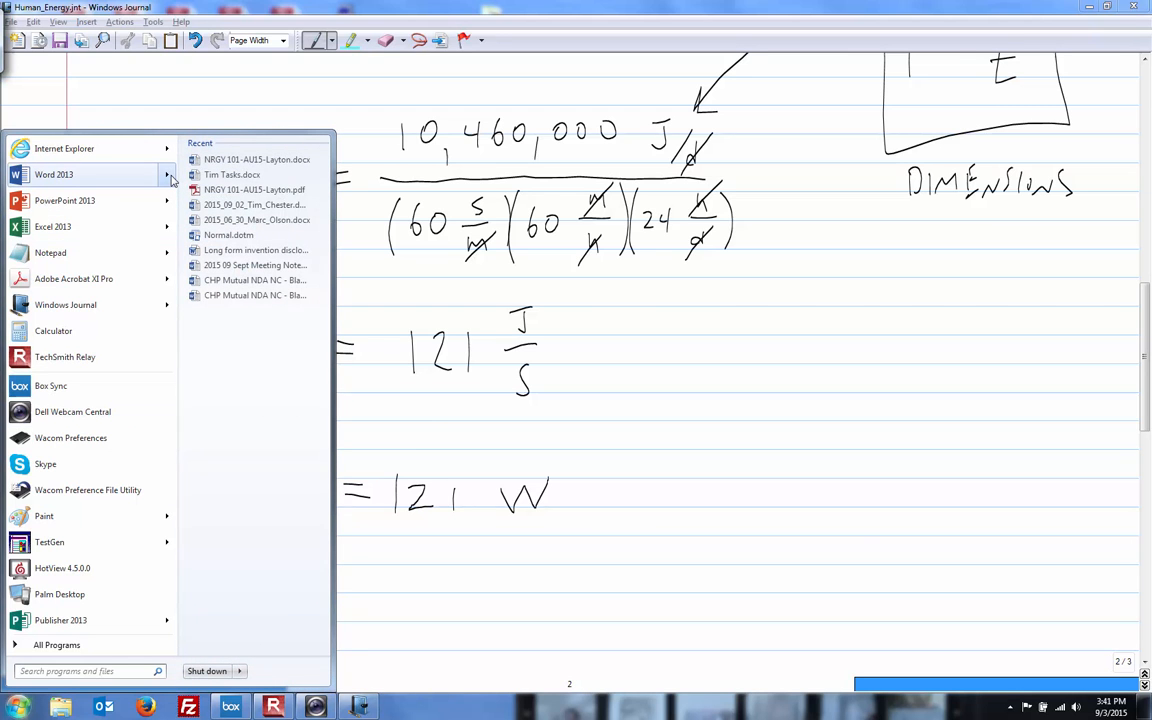
- Write "500 EJ/y" at font size 18 in a new Word document, then start a blank Excel workbook
{"action": "left_click", "coordinate": [54, 174]}
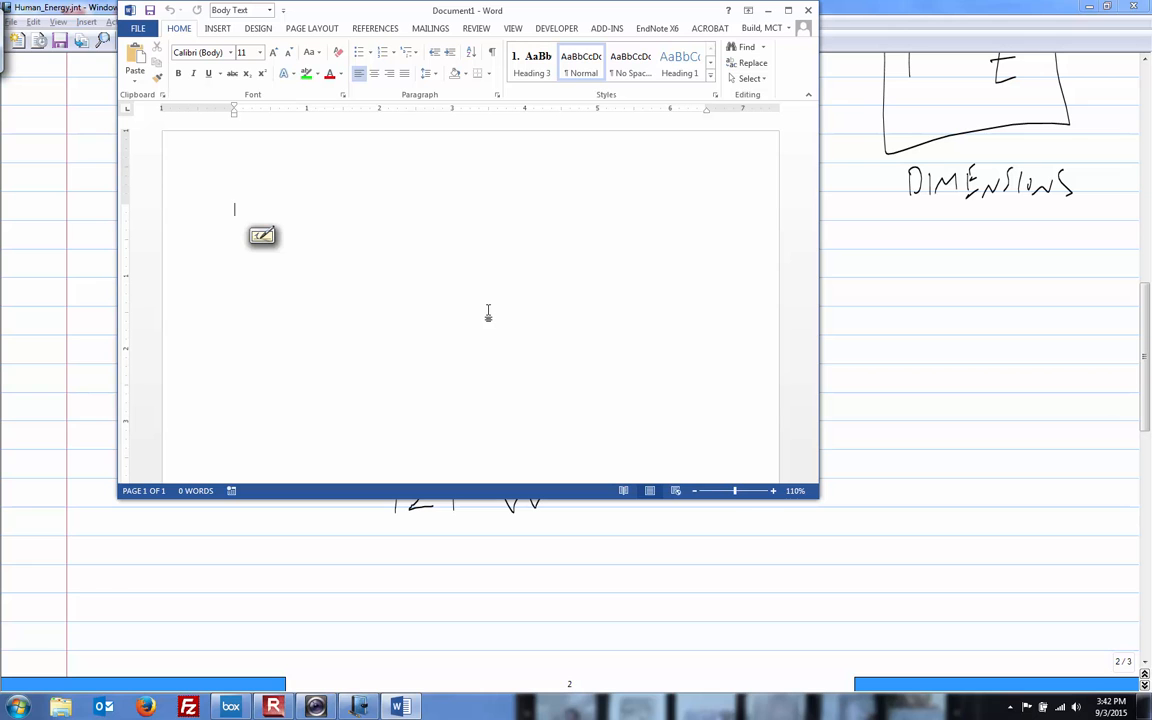
{"action": "type", "text": "5"}
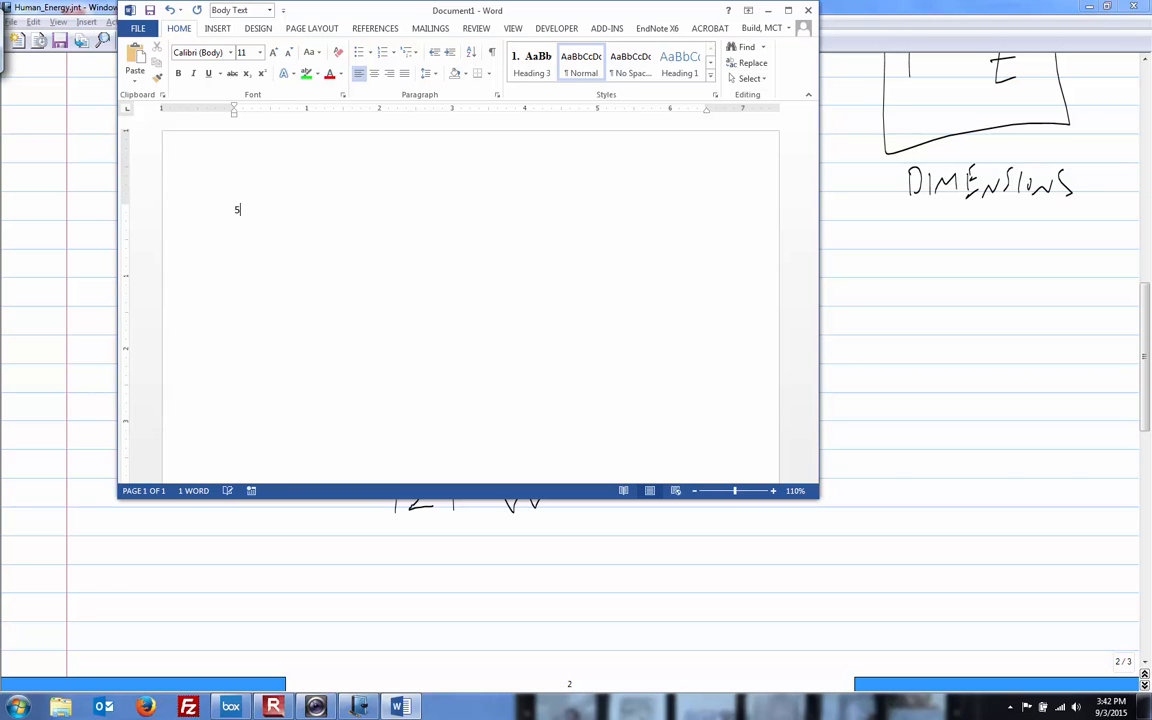
{"action": "type", "text": "00 EJ"}
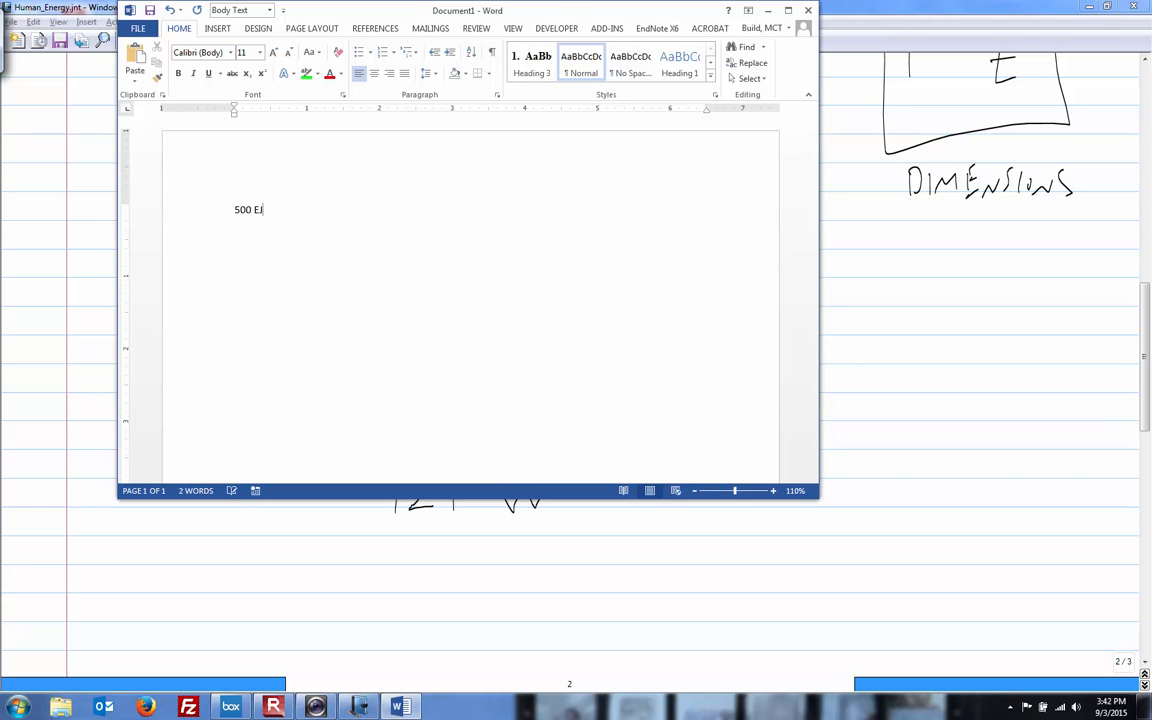
{"action": "type", "text": "y"}
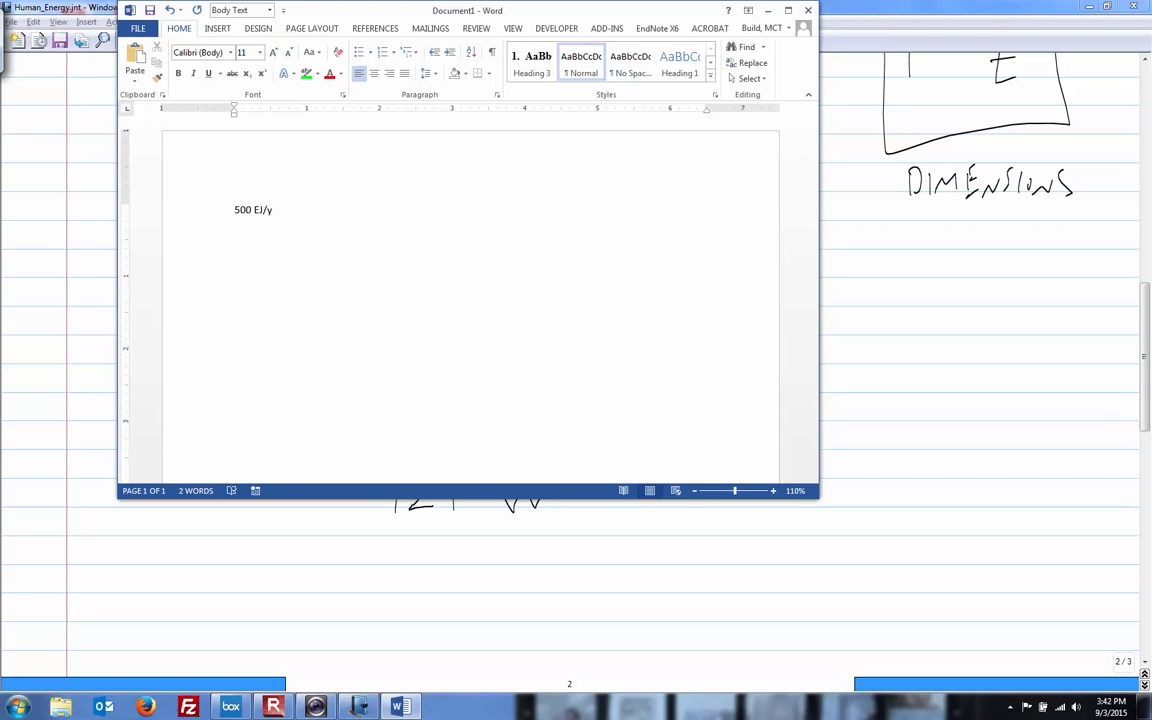
{"action": "double_click", "coordinate": [252, 210]}
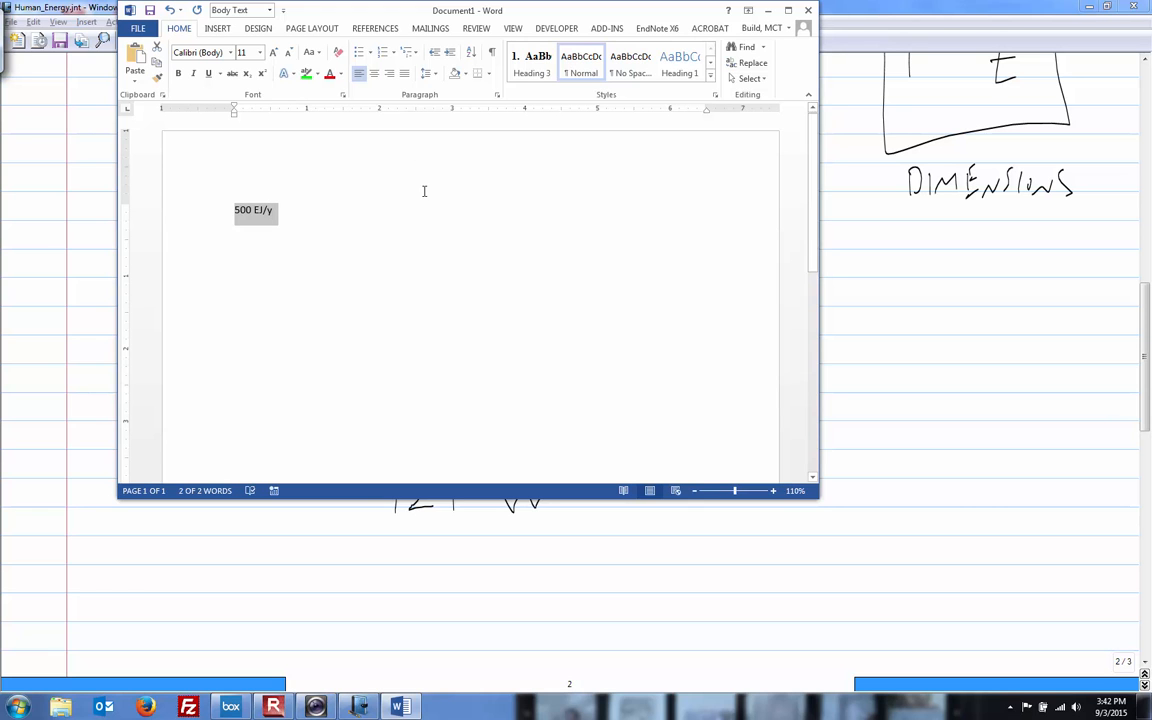
{"action": "left_click", "coordinate": [272, 52]}
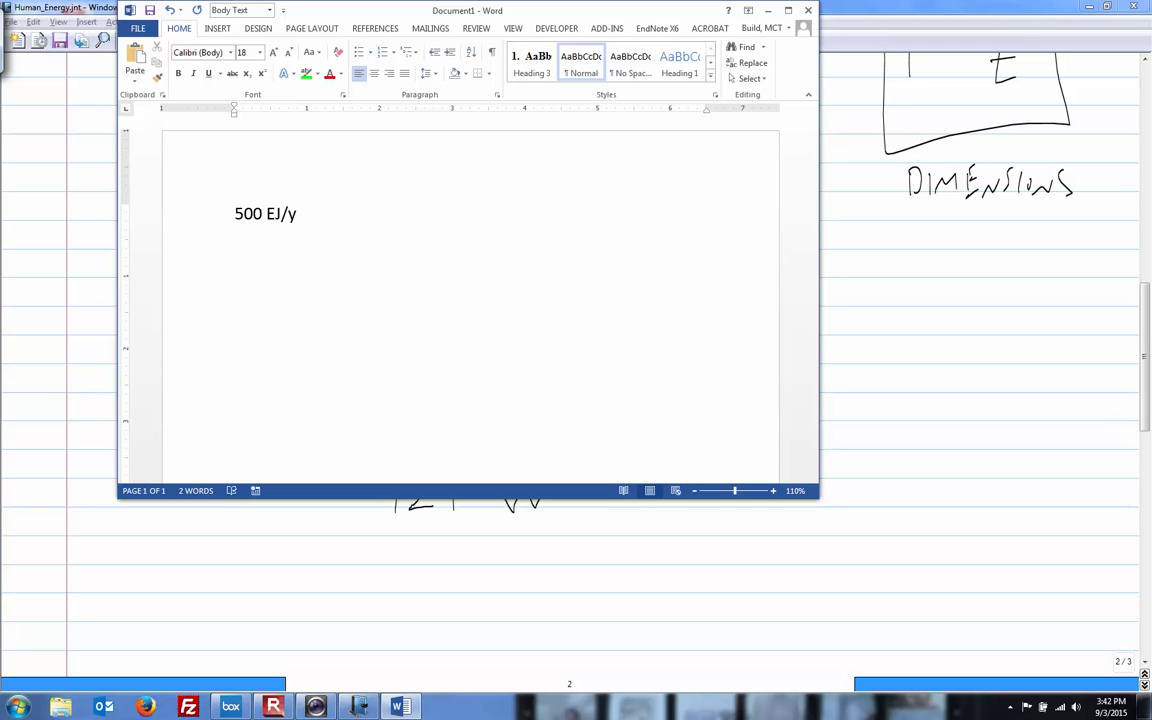
{"action": "key", "text": "enter"}
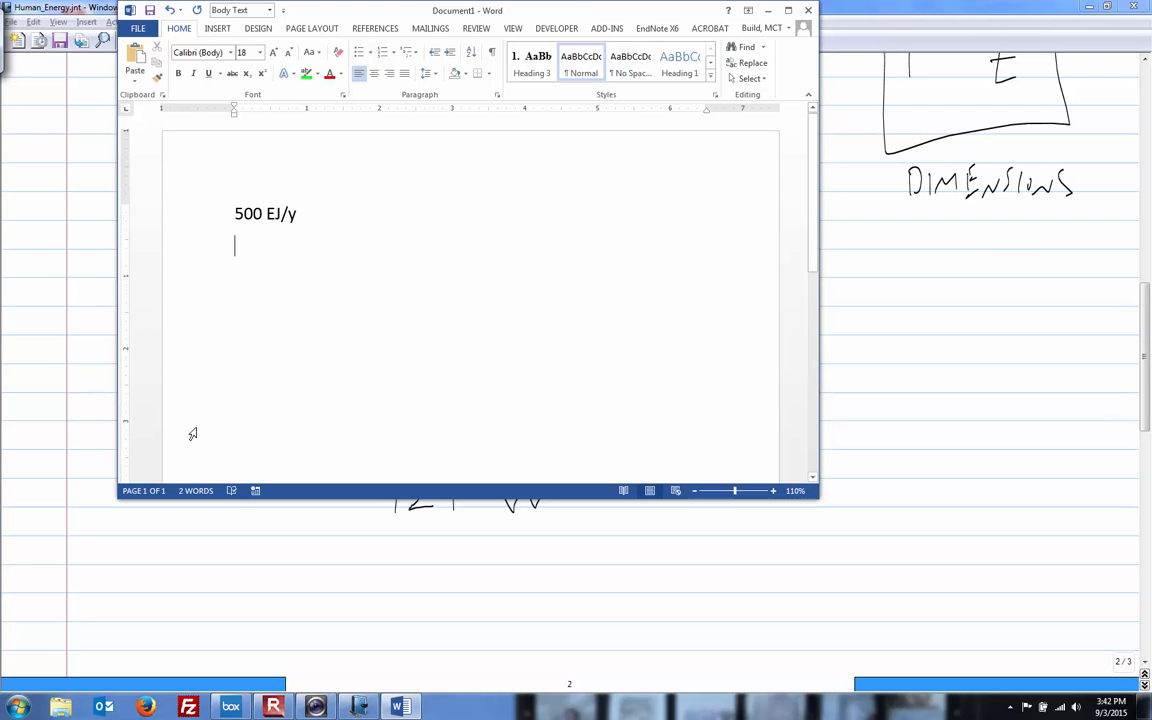
{"action": "left_click", "coordinate": [16, 708]}
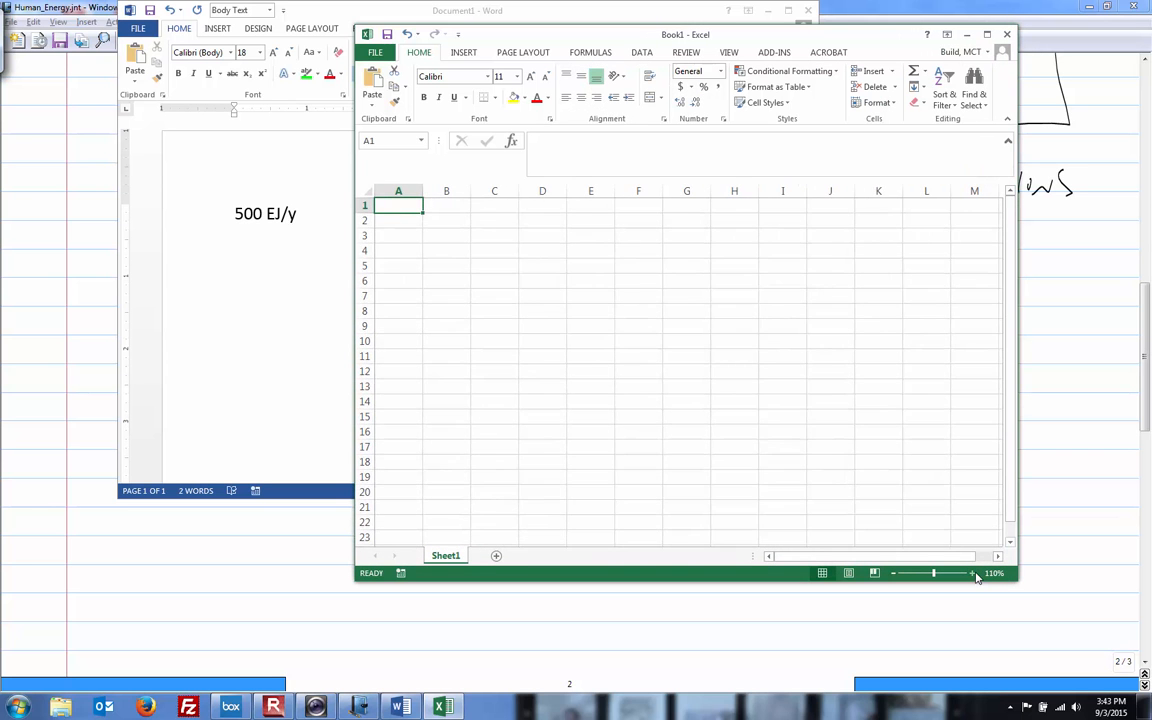
- Enter the label "total human tech energy (EJ/y)" in cell B3
{"action": "left_click", "coordinate": [972, 572]}
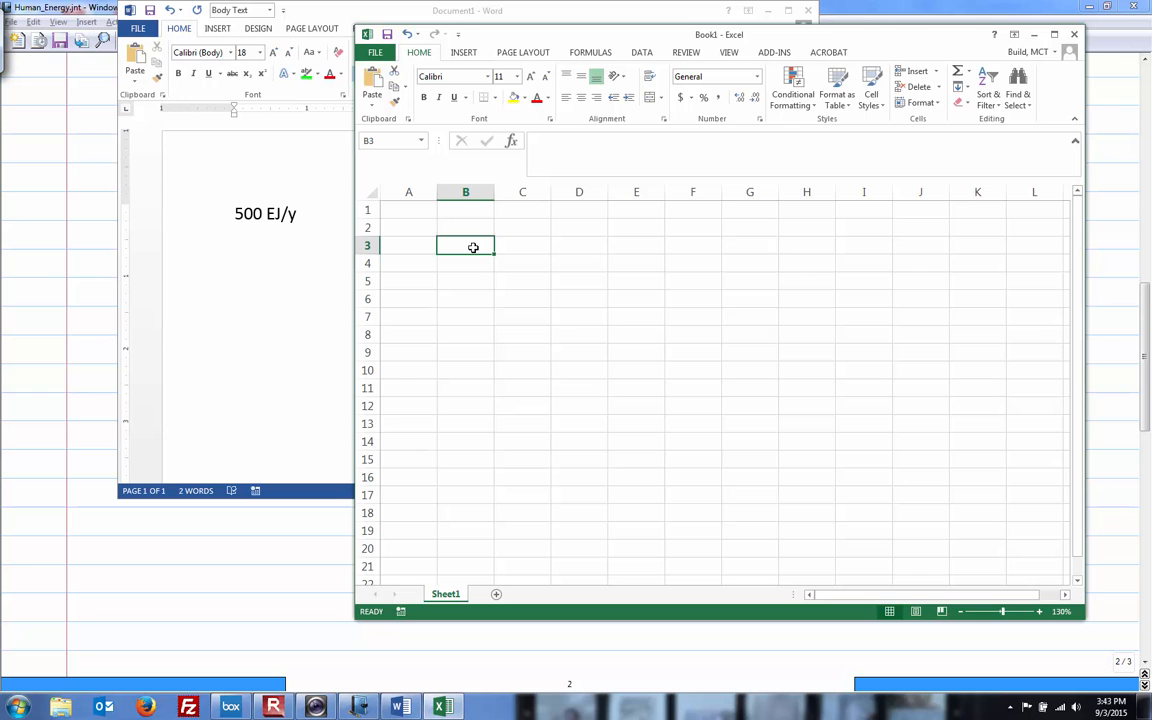
{"action": "type", "text": "total Human e"}
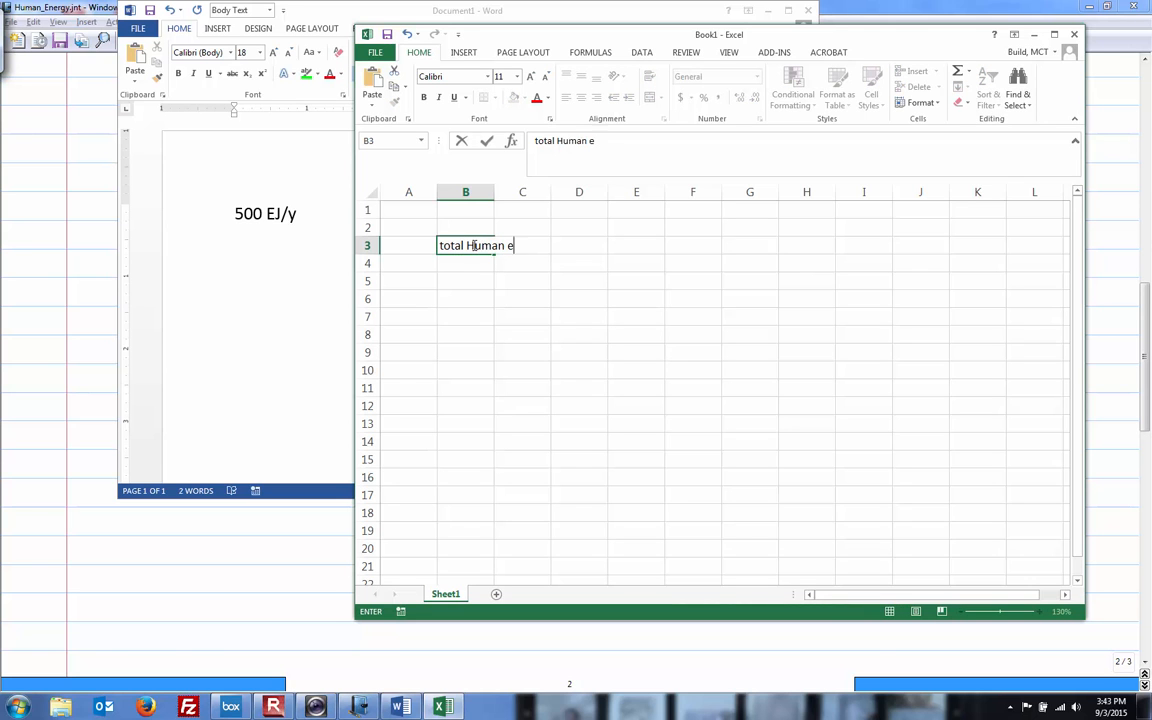
{"action": "type", "text": "te"}
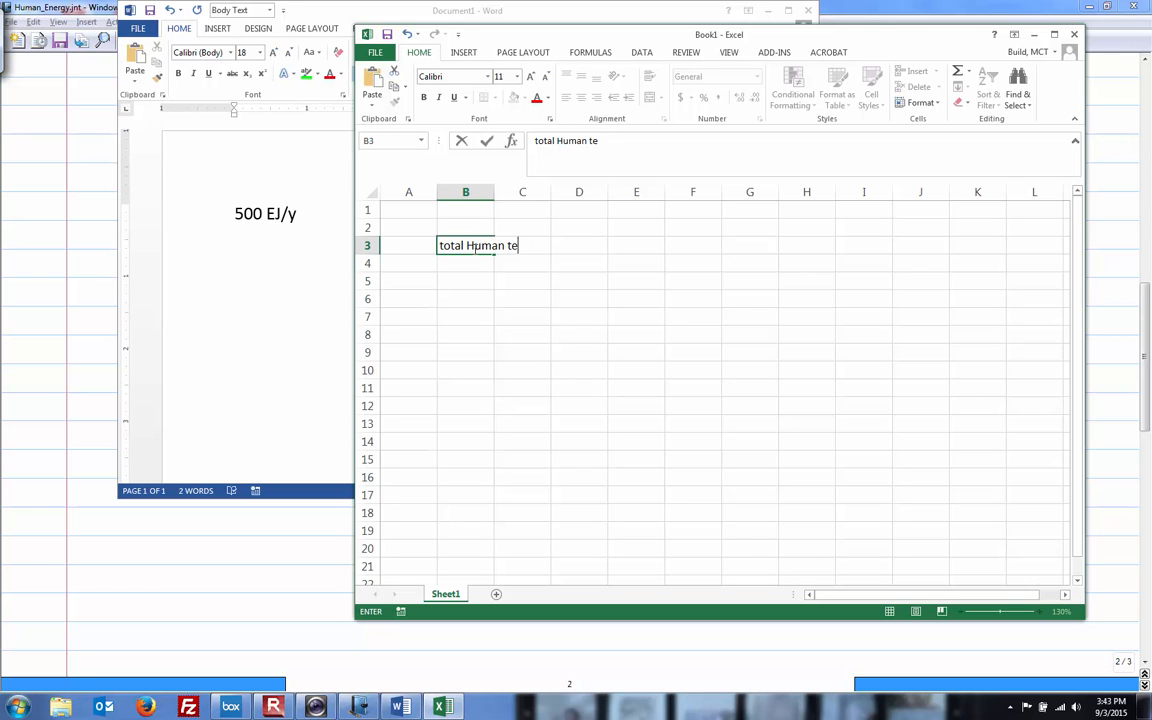
{"action": "type", "text": "ch energy"}
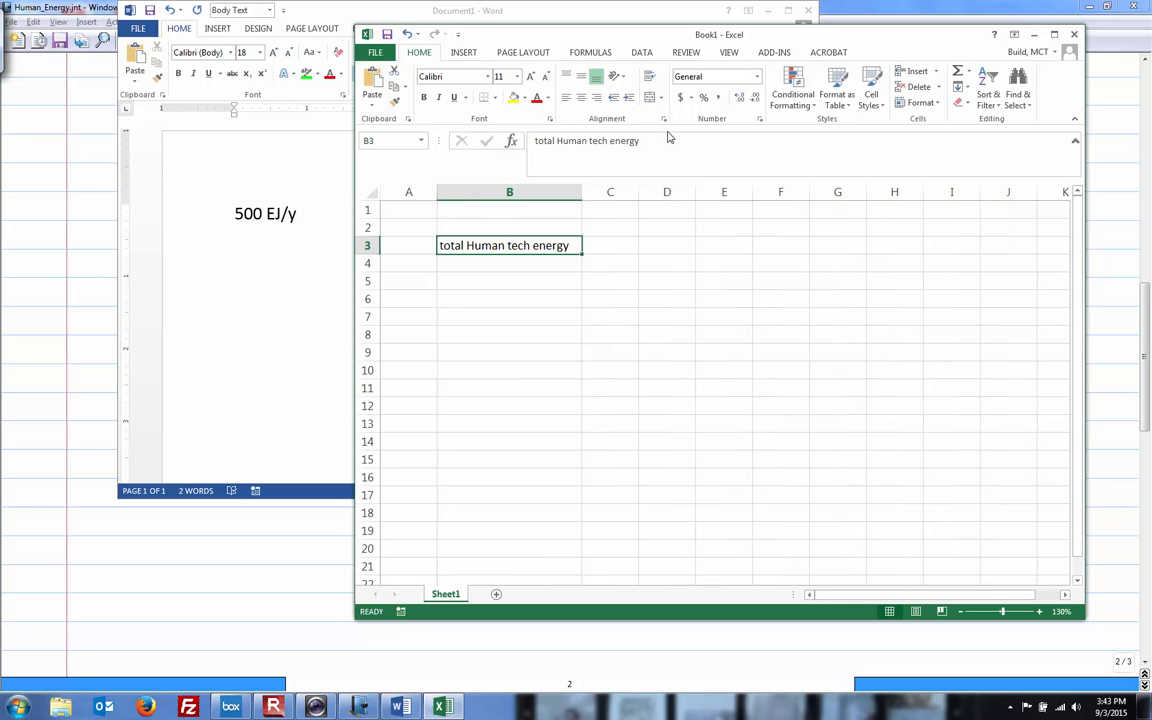
{"action": "left_click", "coordinate": [668, 140]}
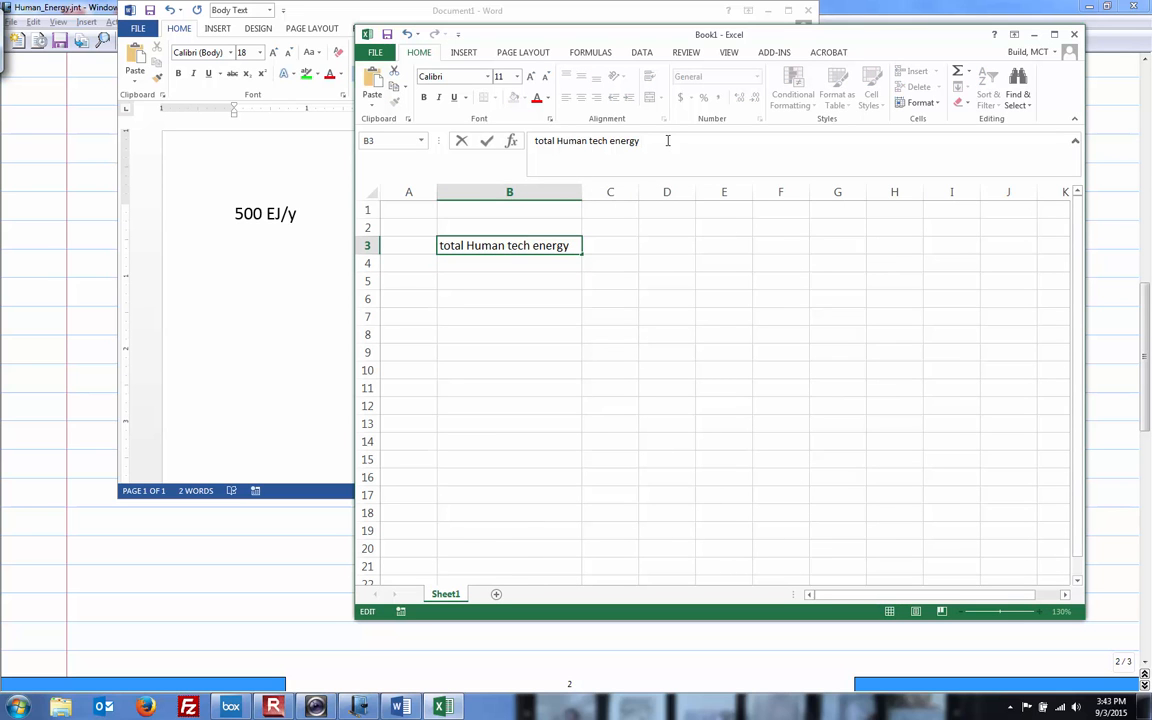
{"action": "type", "text": "(EJ/"}
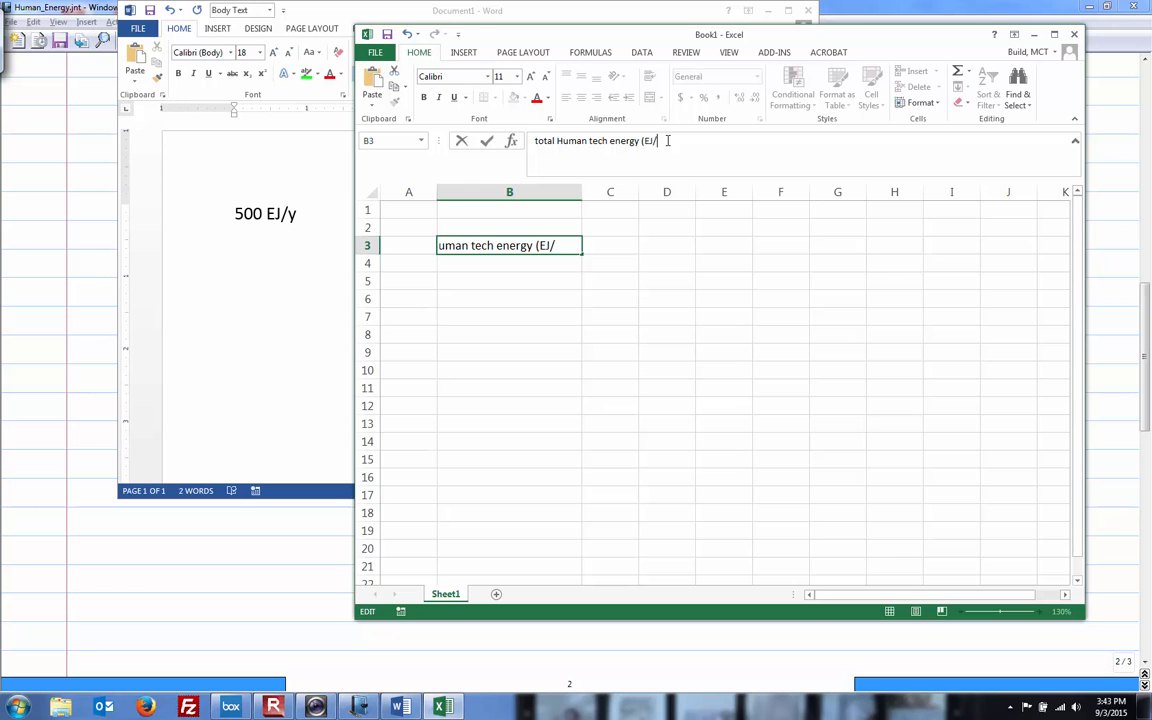
{"action": "key", "text": "enter"}
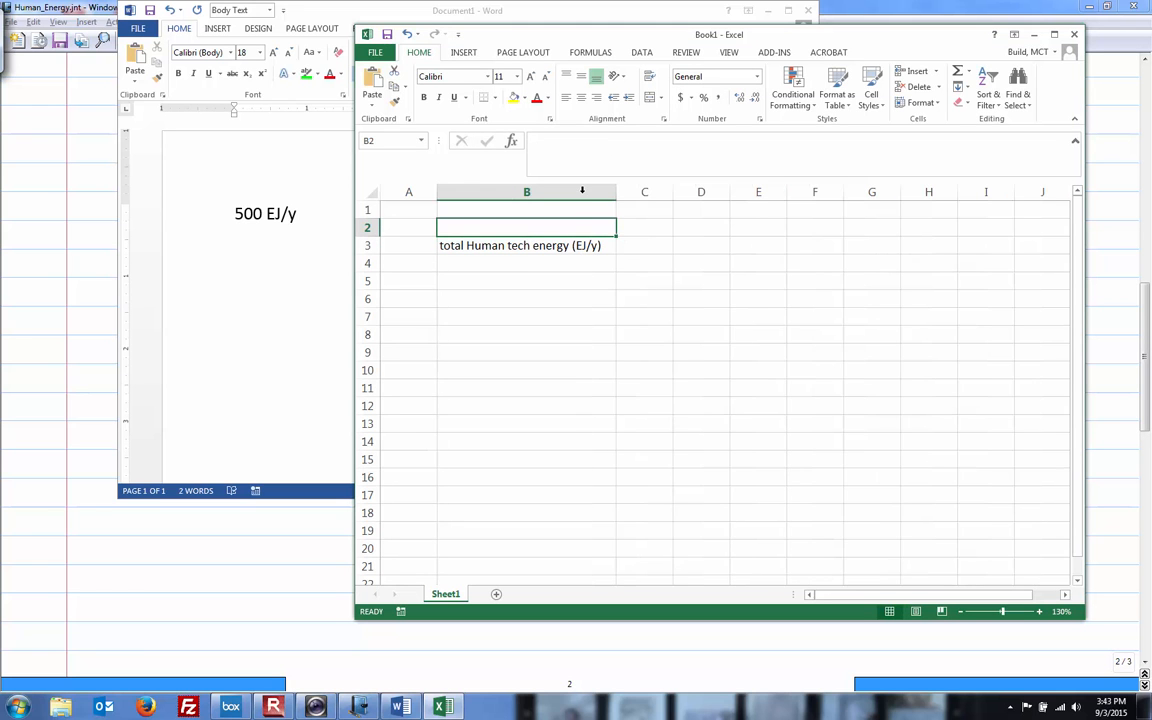
- Center column B, enter 500 in C3, and retype the label in B4 for the J/y row
{"action": "left_click", "coordinate": [528, 244]}
{"action": "type", "text": "h"}
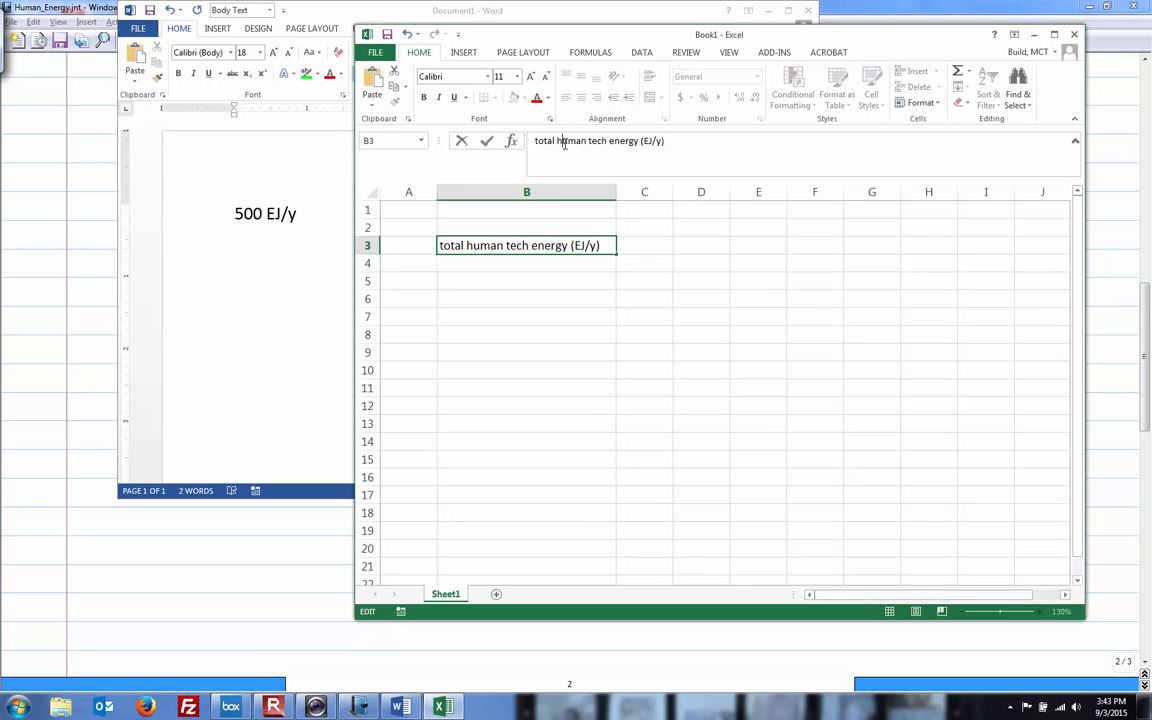
{"action": "left_click", "coordinate": [528, 192]}
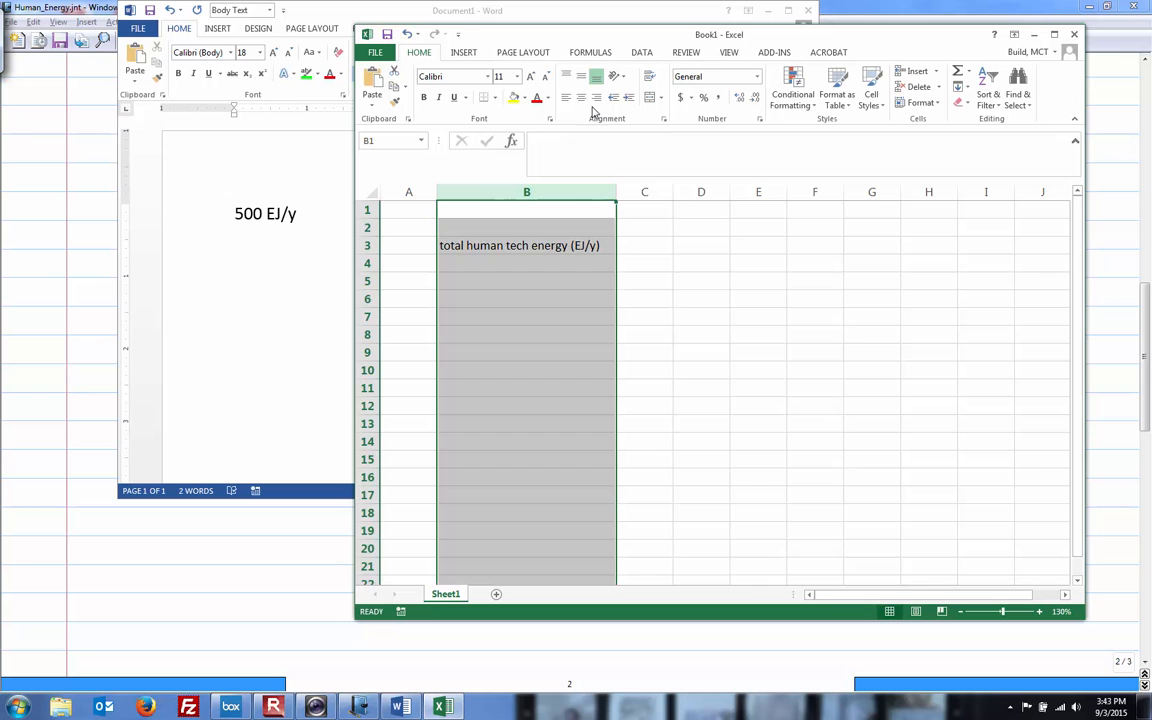
{"action": "left_click", "coordinate": [528, 316]}
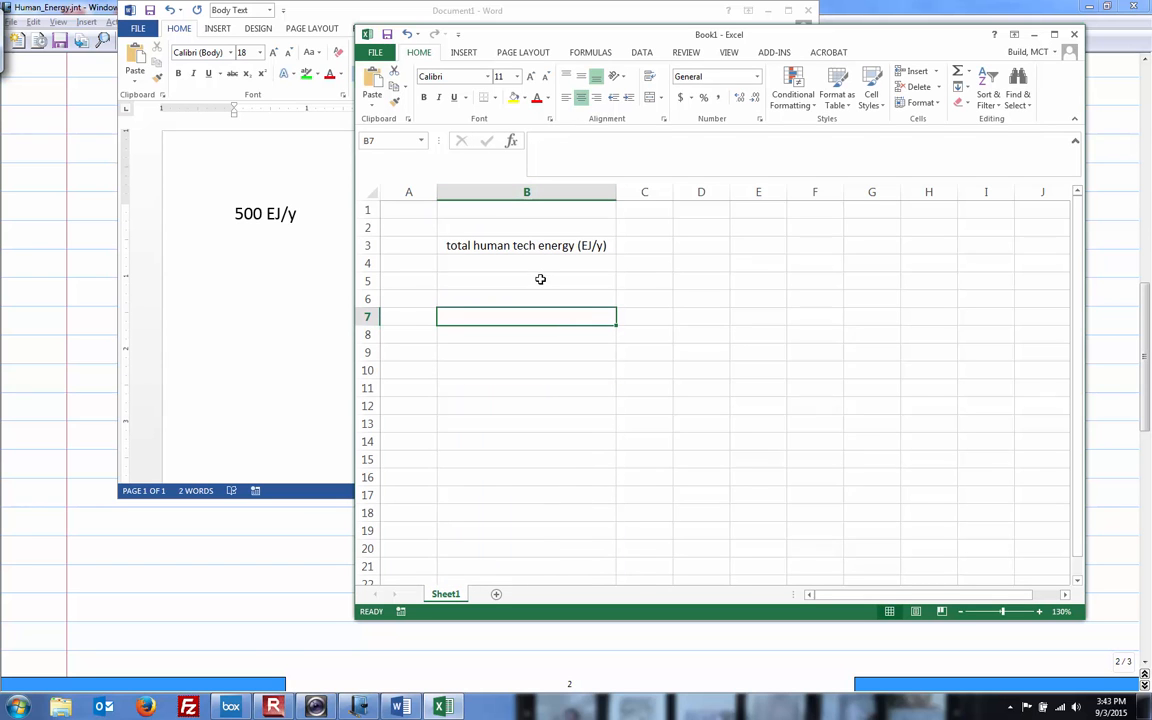
{"action": "left_click", "coordinate": [528, 280]}
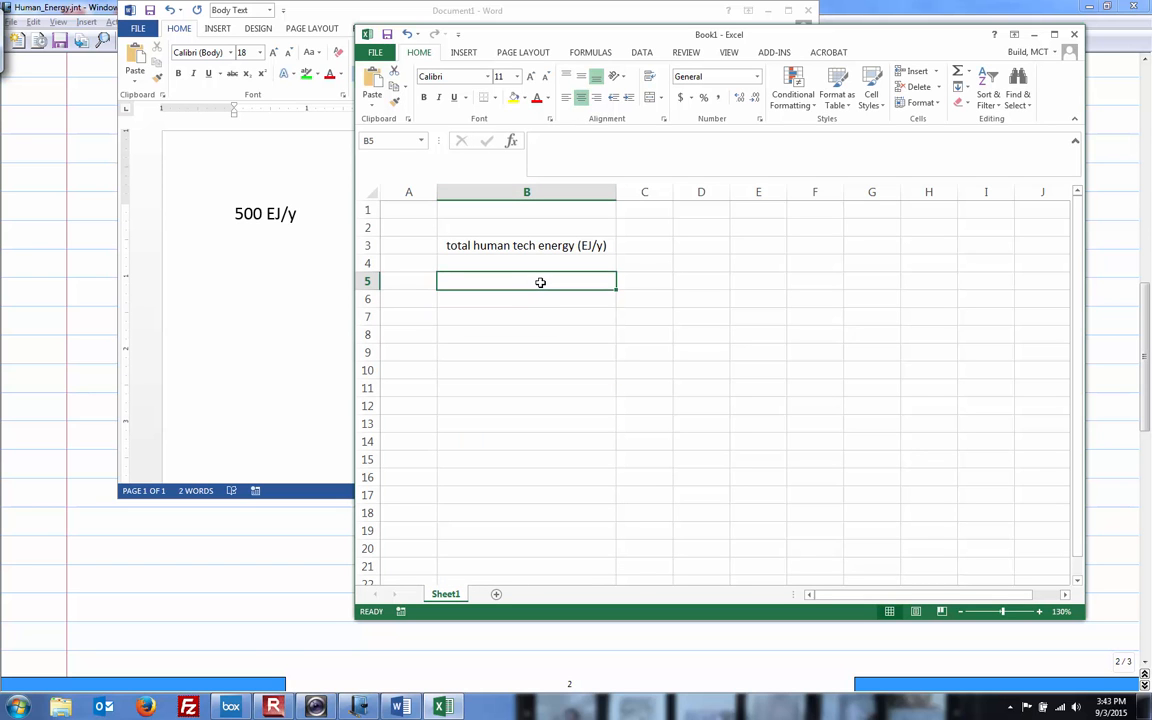
{"action": "type", "text": "500"}
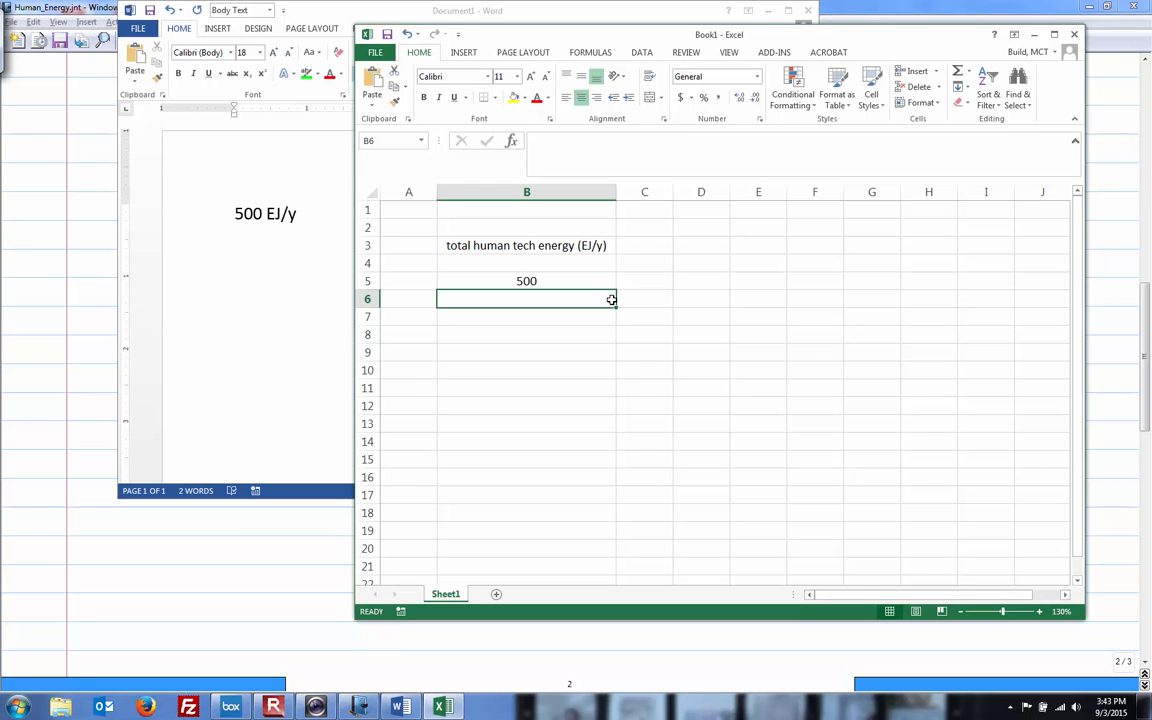
{"action": "mouse_move", "coordinate": [580, 254]}
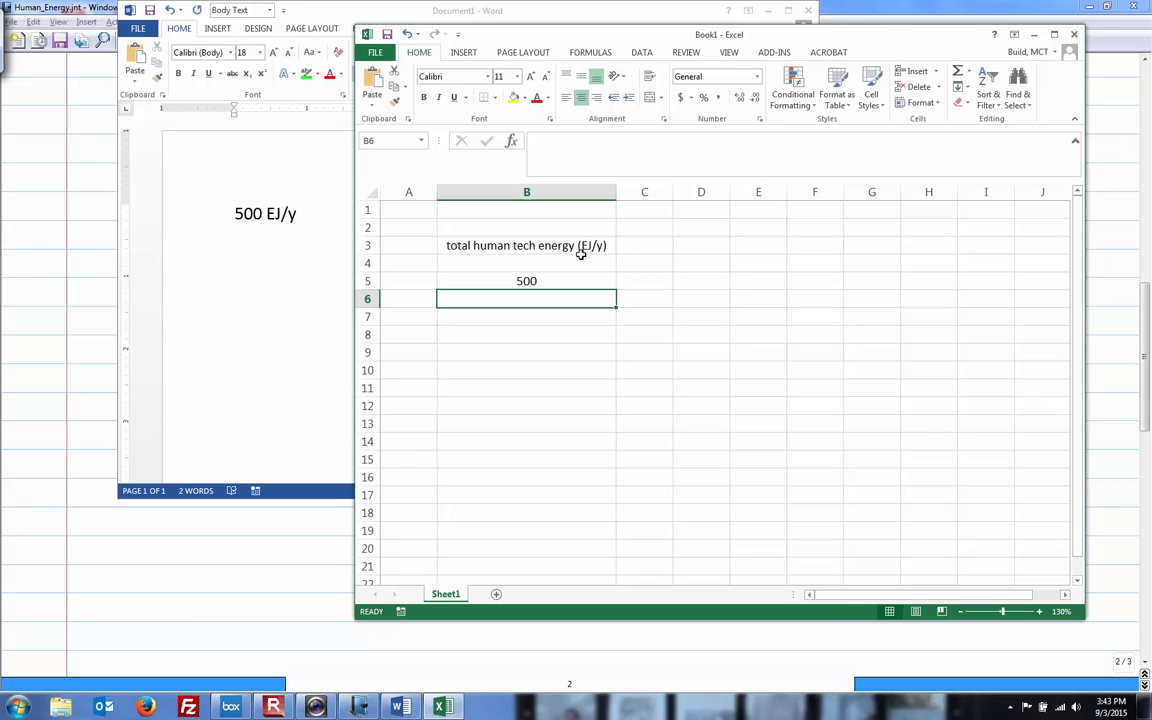
{"action": "left_click", "coordinate": [528, 280]}
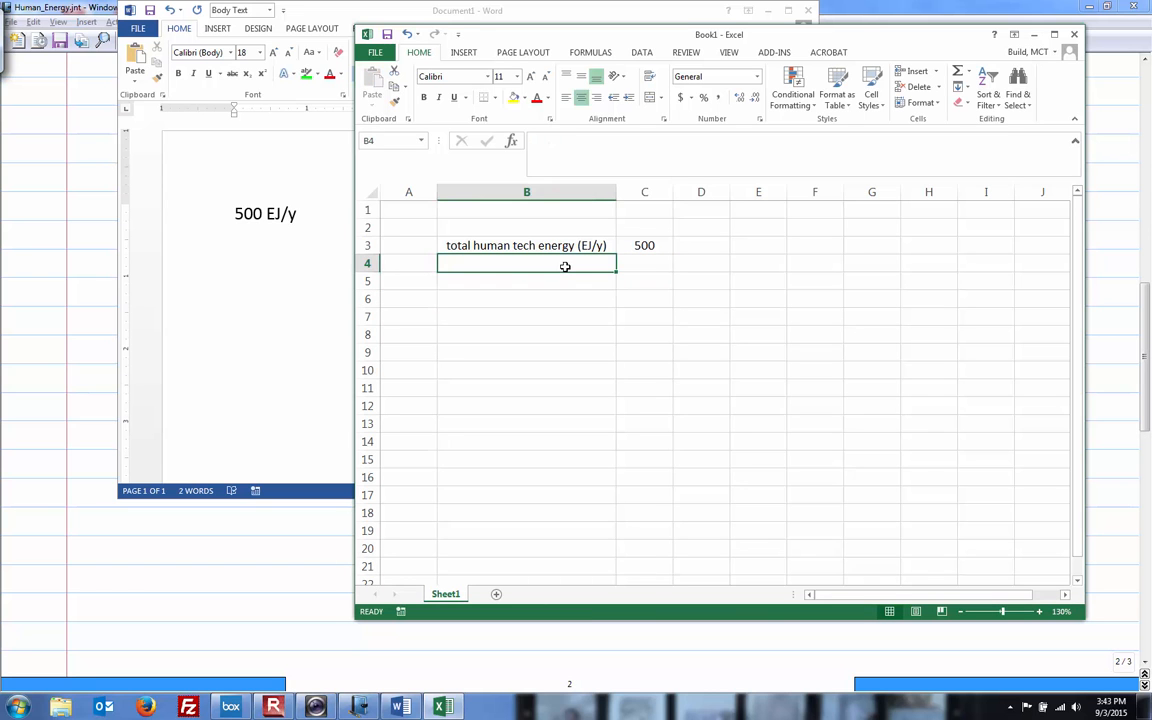
{"action": "type", "text": "total human tech energy (EJ/y)"}
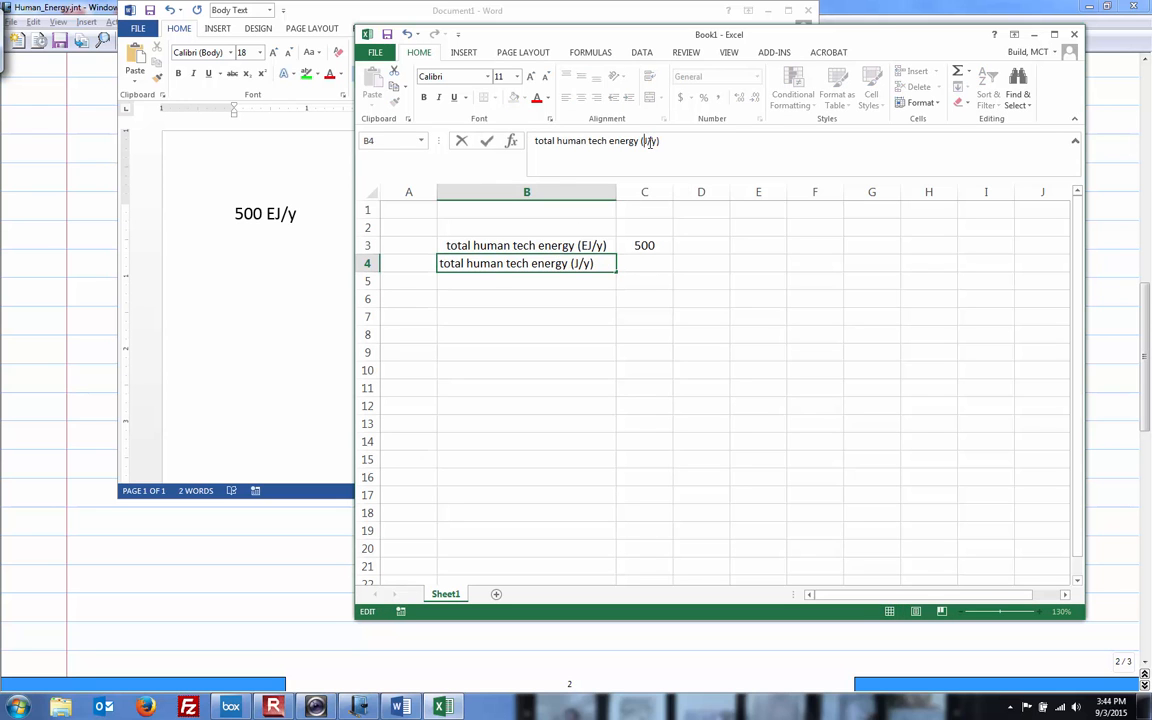
- Enter =C3*1E18 in C4 giving 5E+20 with a 'sci' note, and copy the row into row 5
{"action": "left_click", "coordinate": [644, 264]}
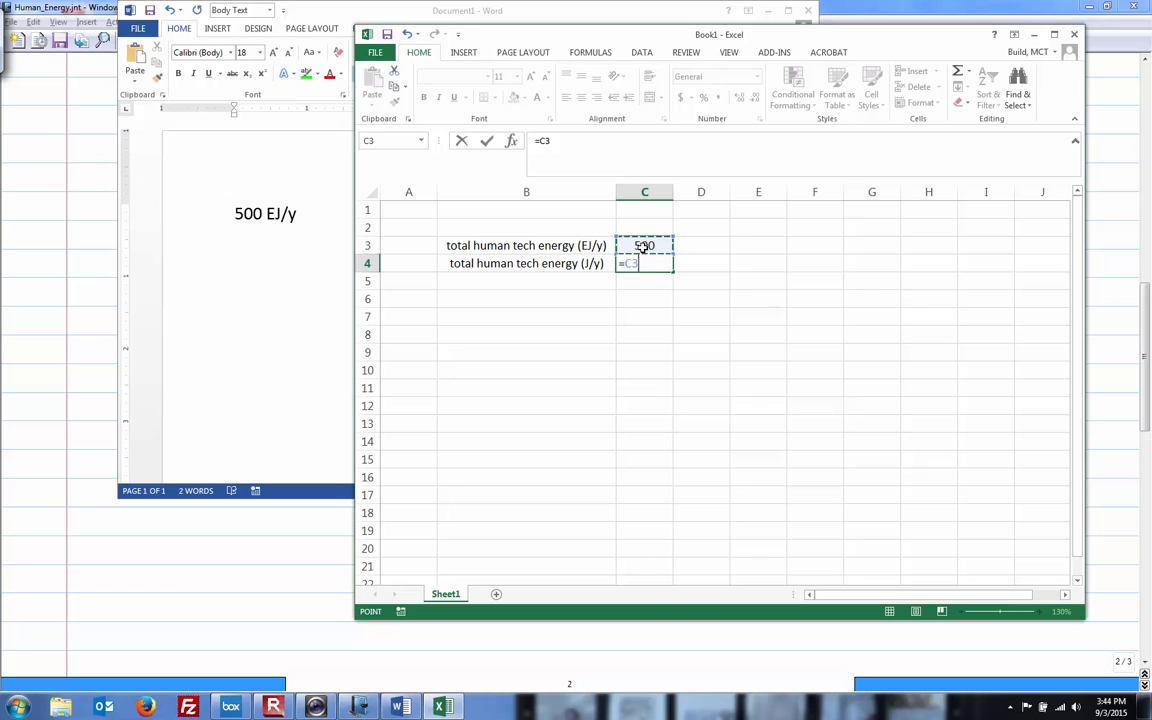
{"action": "type", "text": "*"}
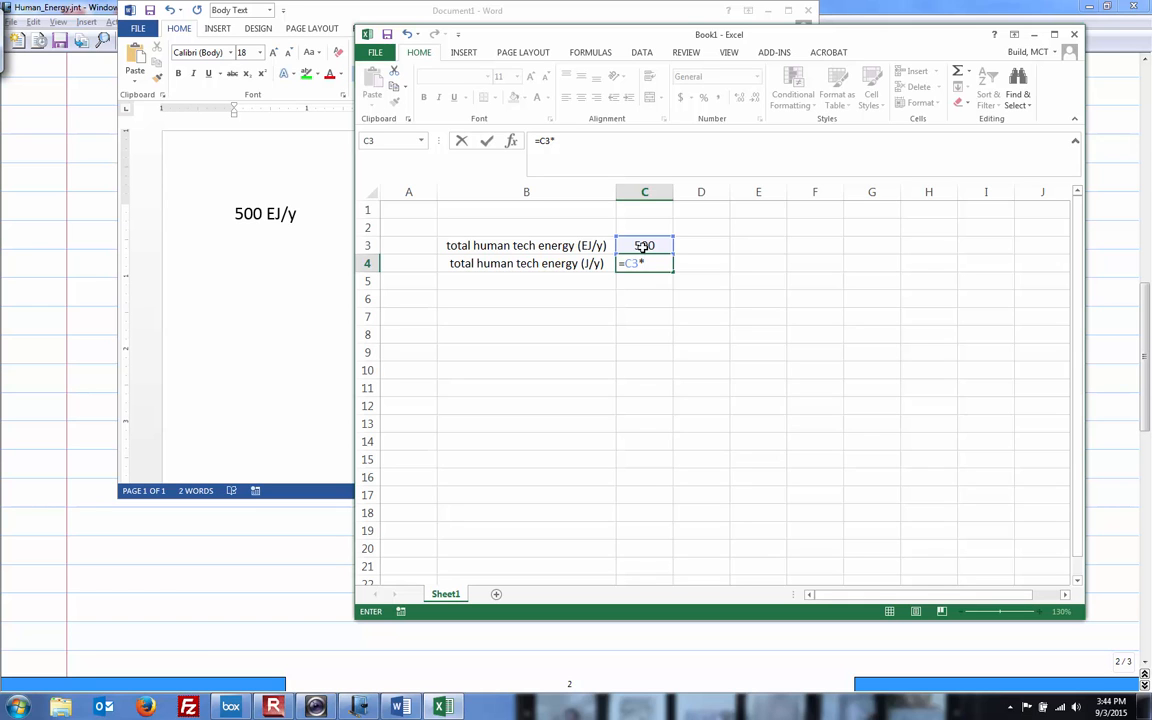
{"action": "type", "text": "1E1"}
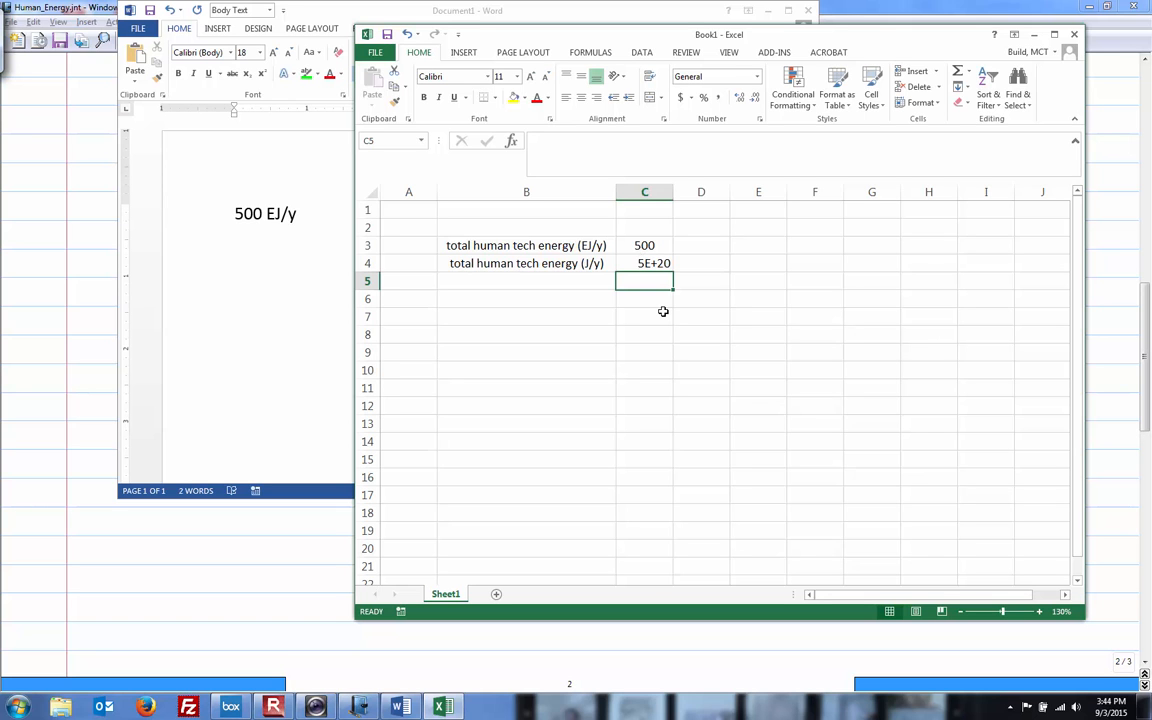
{"action": "mouse_move", "coordinate": [688, 272]}
{"action": "type", "text": "sci"}
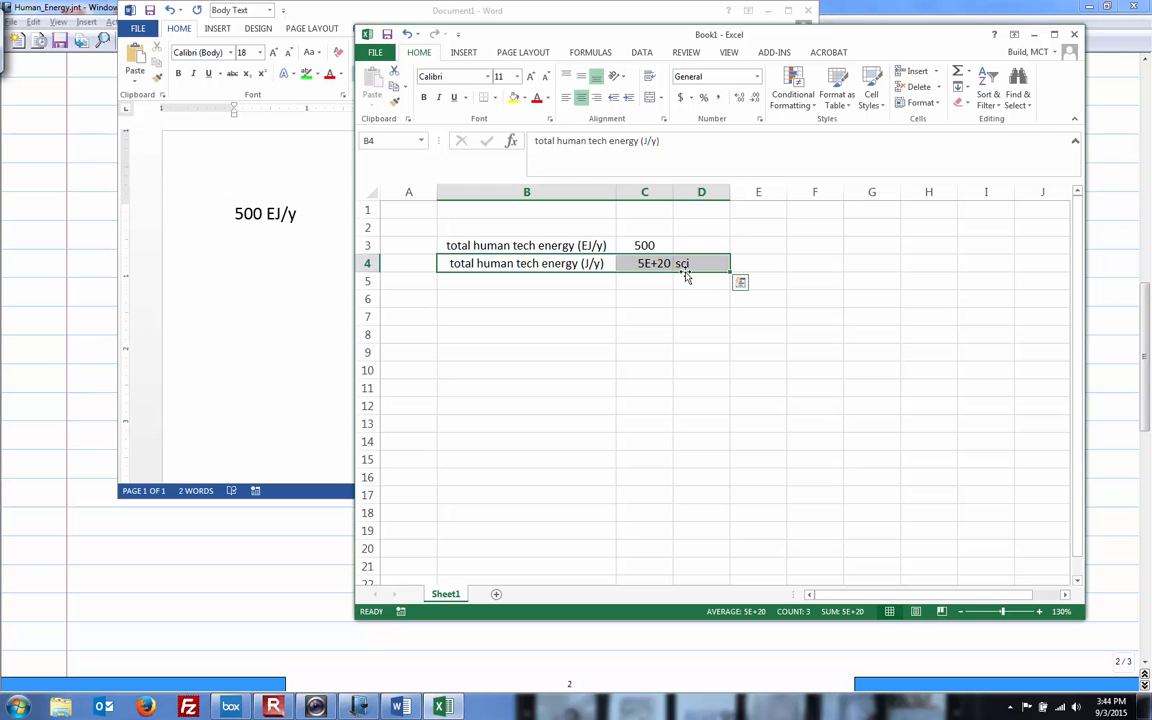
{"action": "left_click", "coordinate": [528, 280]}
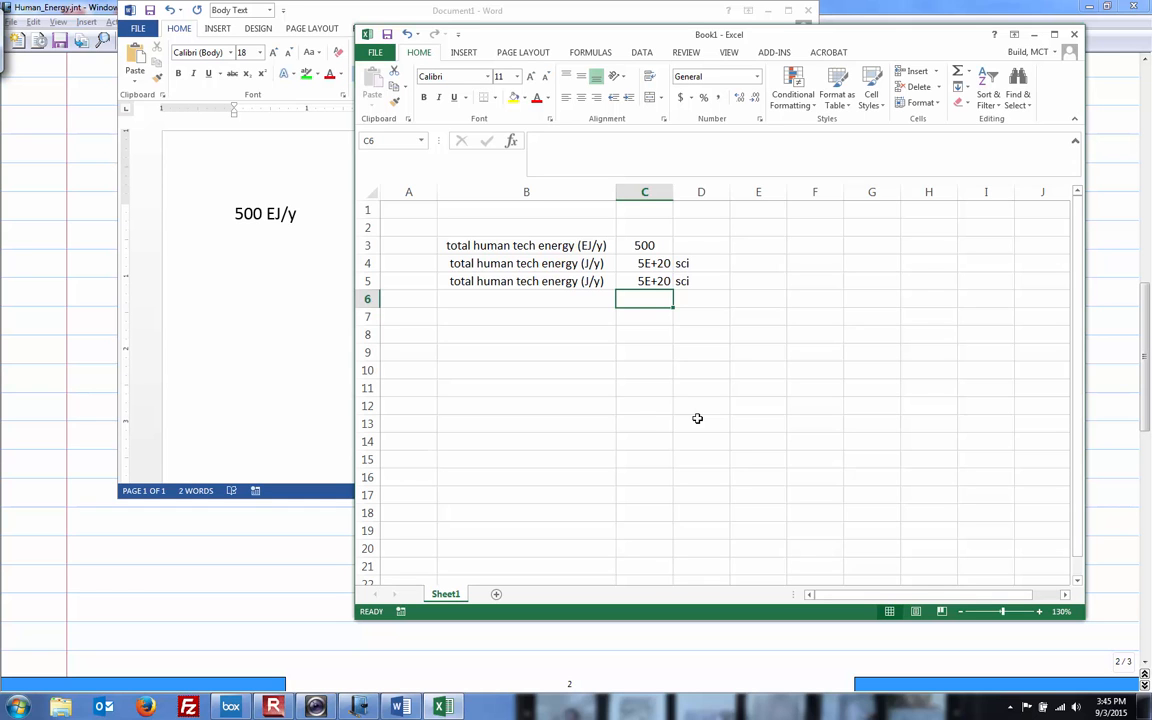
{"action": "mouse_move", "coordinate": [656, 288]}
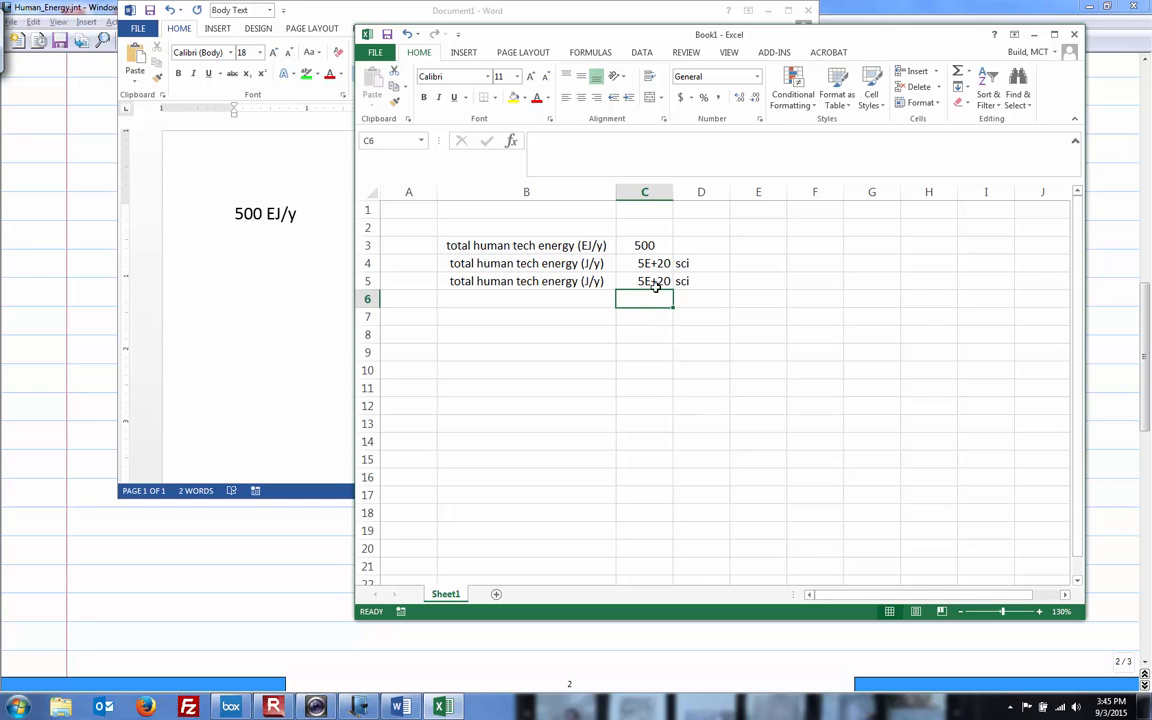
- Format C5 with a comma-grouped number format via Format Cells
{"action": "left_click", "coordinate": [644, 280]}
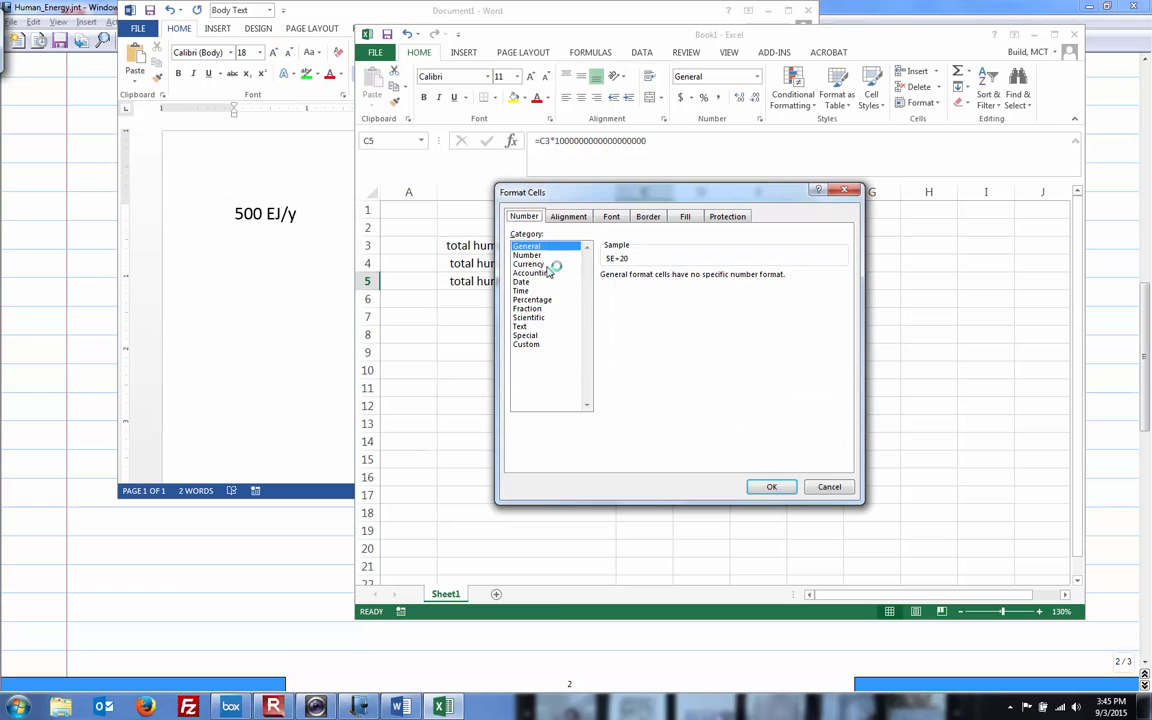
{"action": "left_click", "coordinate": [524, 336]}
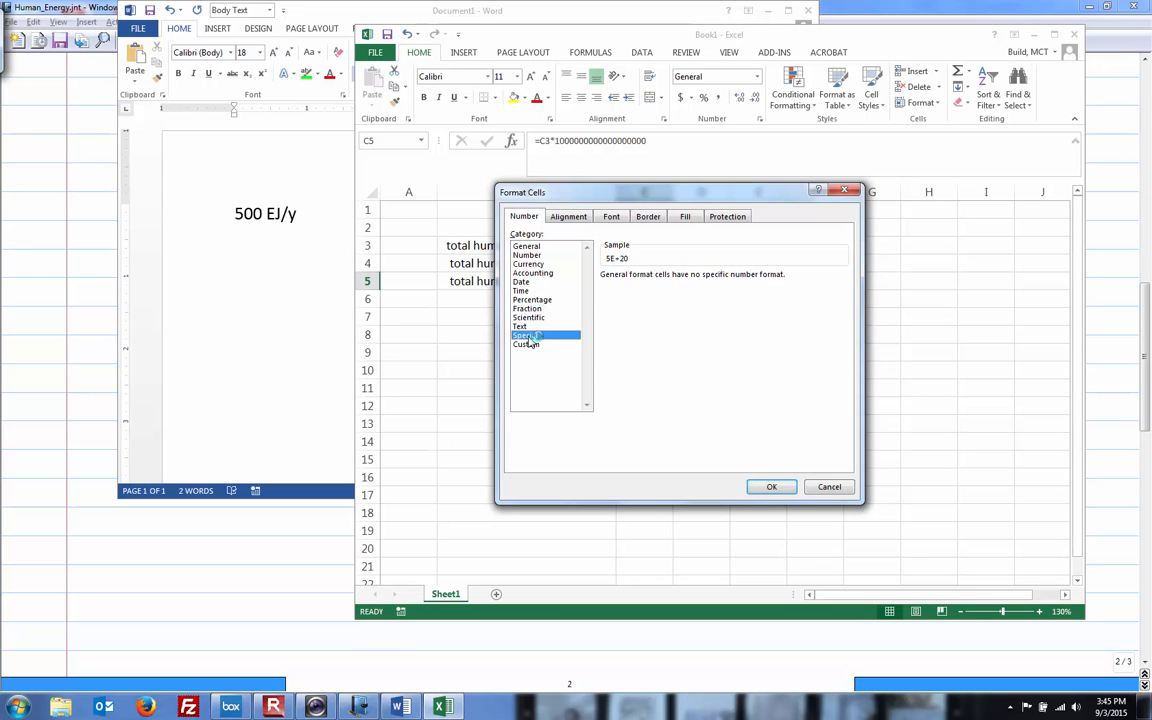
{"action": "left_click", "coordinate": [528, 336]}
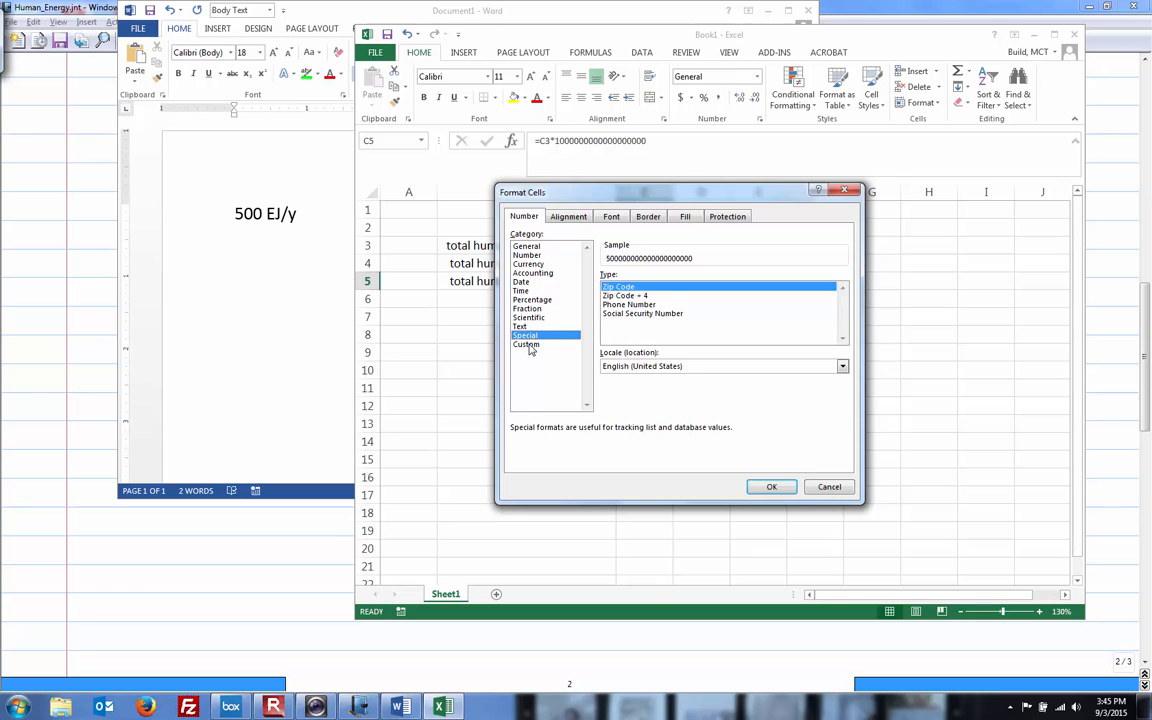
{"action": "left_click", "coordinate": [526, 344]}
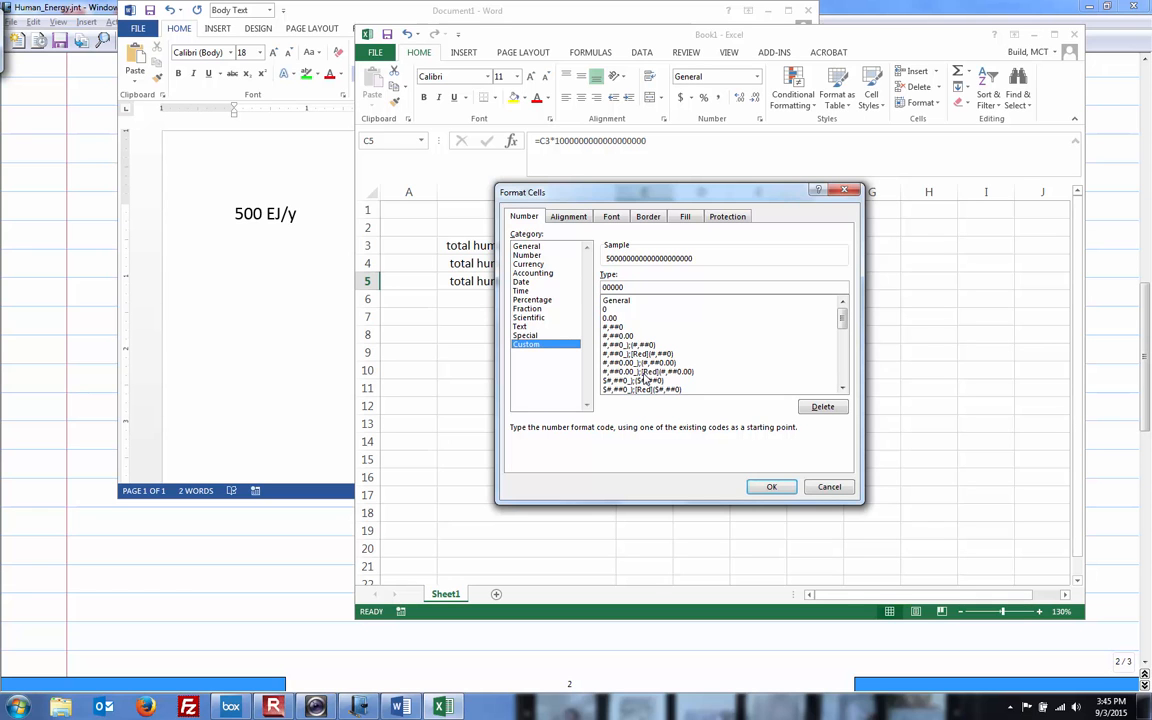
{"action": "left_click", "coordinate": [648, 370]}
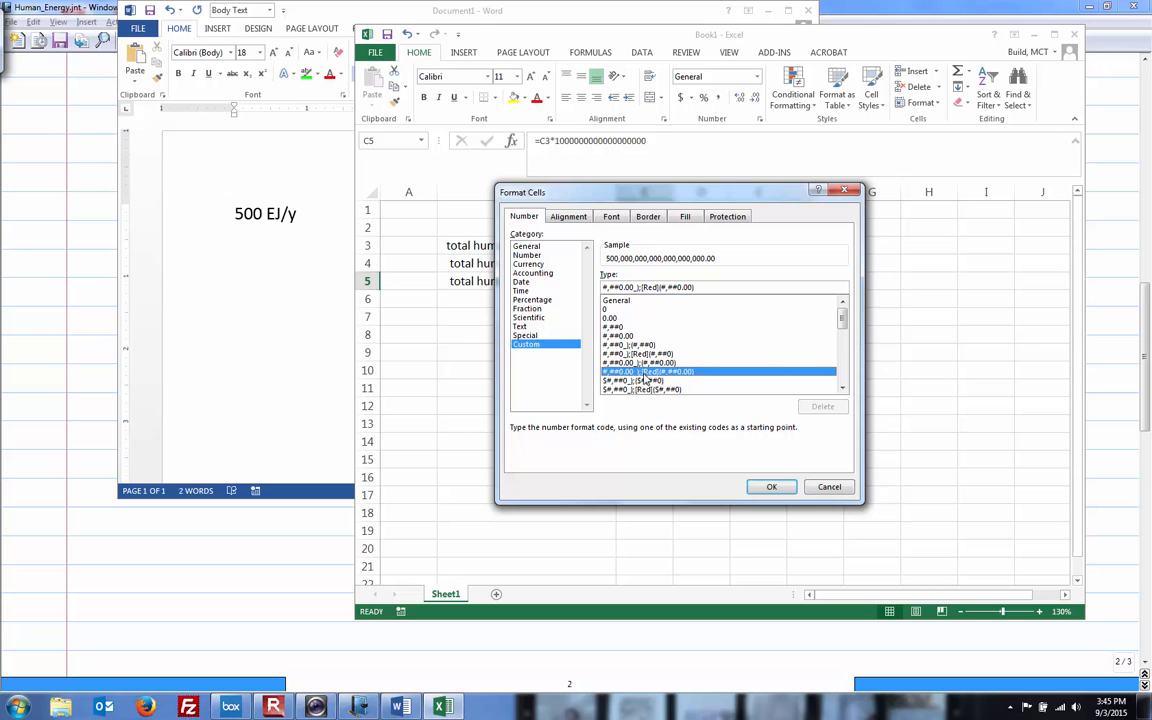
{"action": "left_click", "coordinate": [644, 362]}
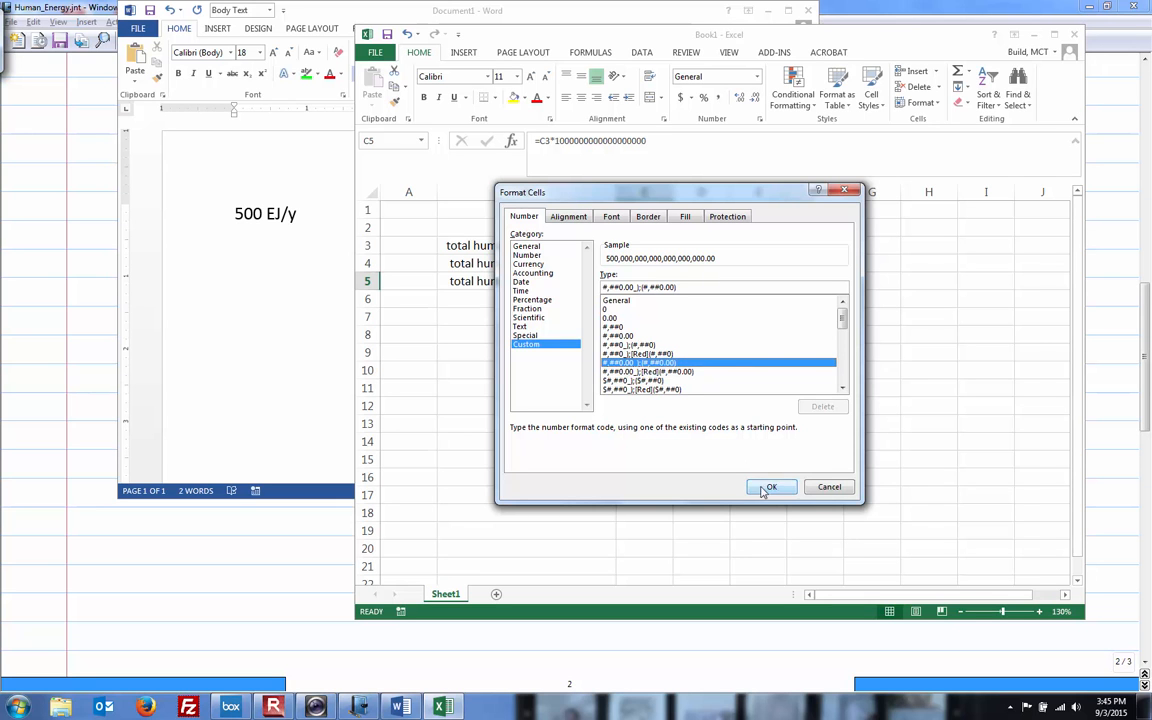
{"action": "left_click", "coordinate": [772, 488]}
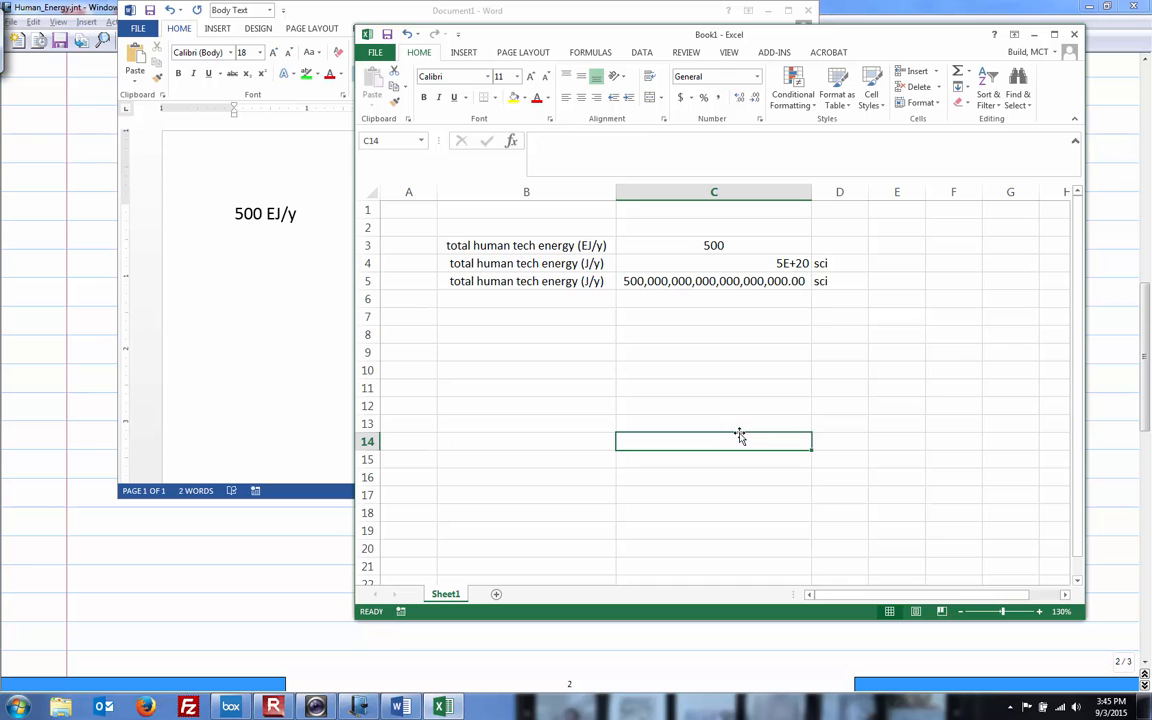
- Reformat C5 with the custom ##0.0E+0 engineering format, showing 500.0E+18
{"action": "left_click", "coordinate": [712, 280]}
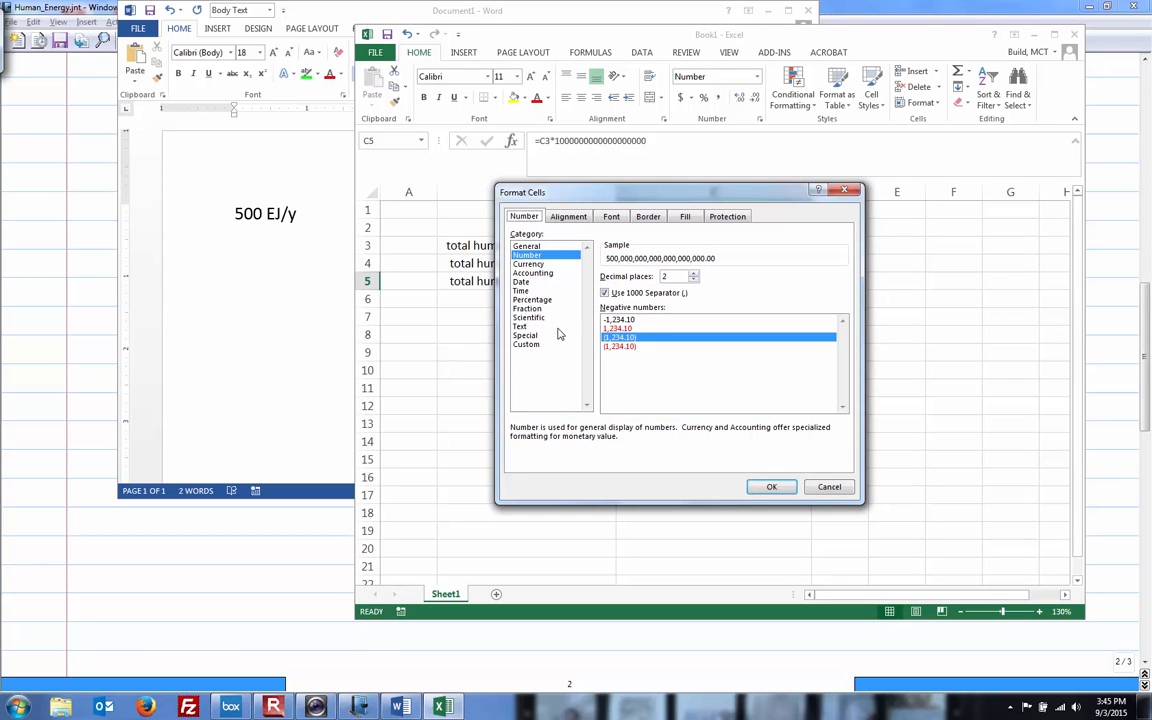
{"action": "left_click", "coordinate": [528, 344]}
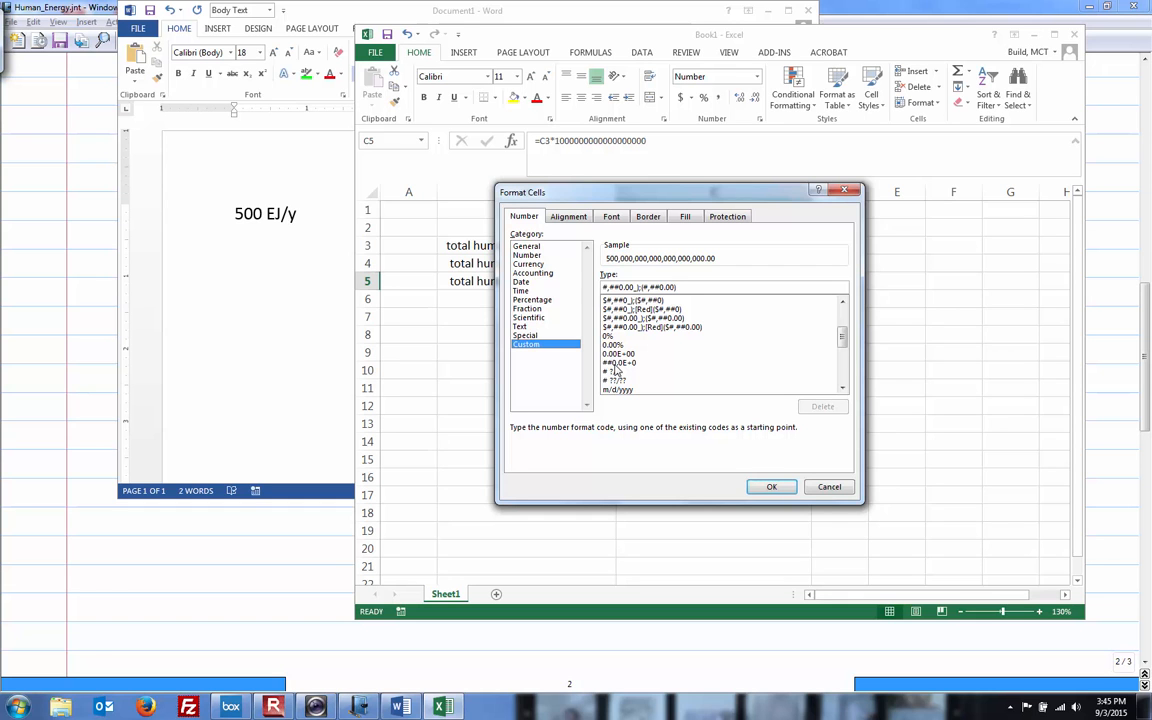
{"action": "left_click", "coordinate": [618, 362]}
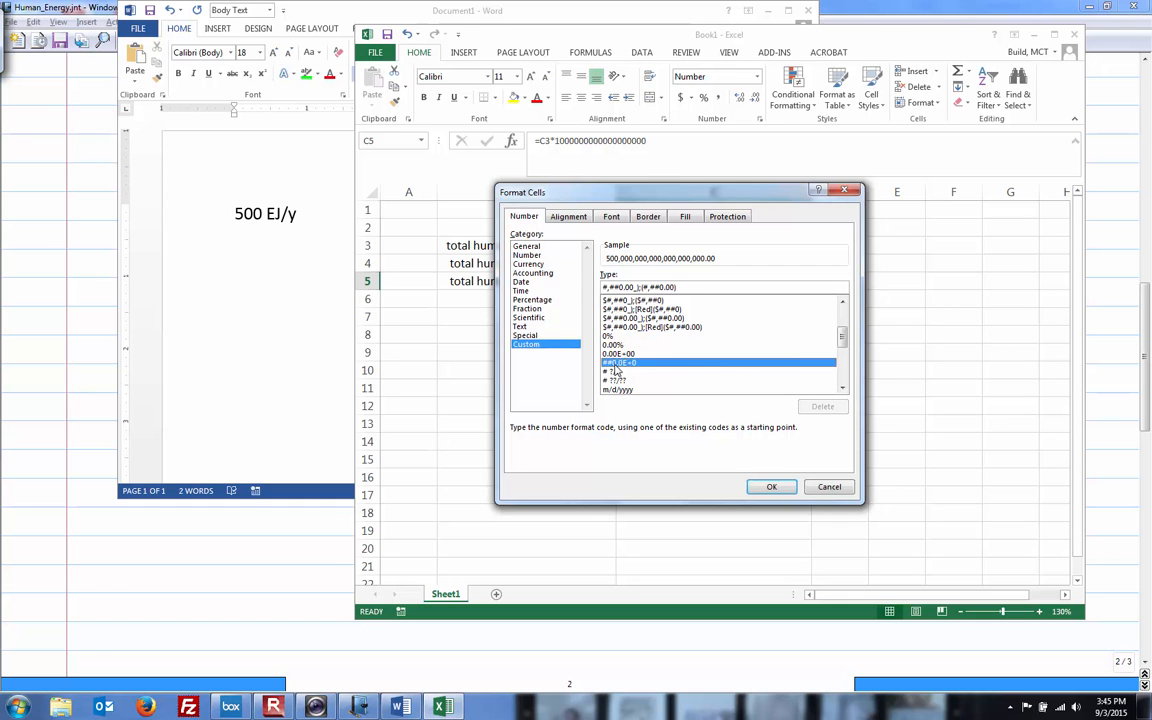
{"action": "left_click", "coordinate": [772, 488]}
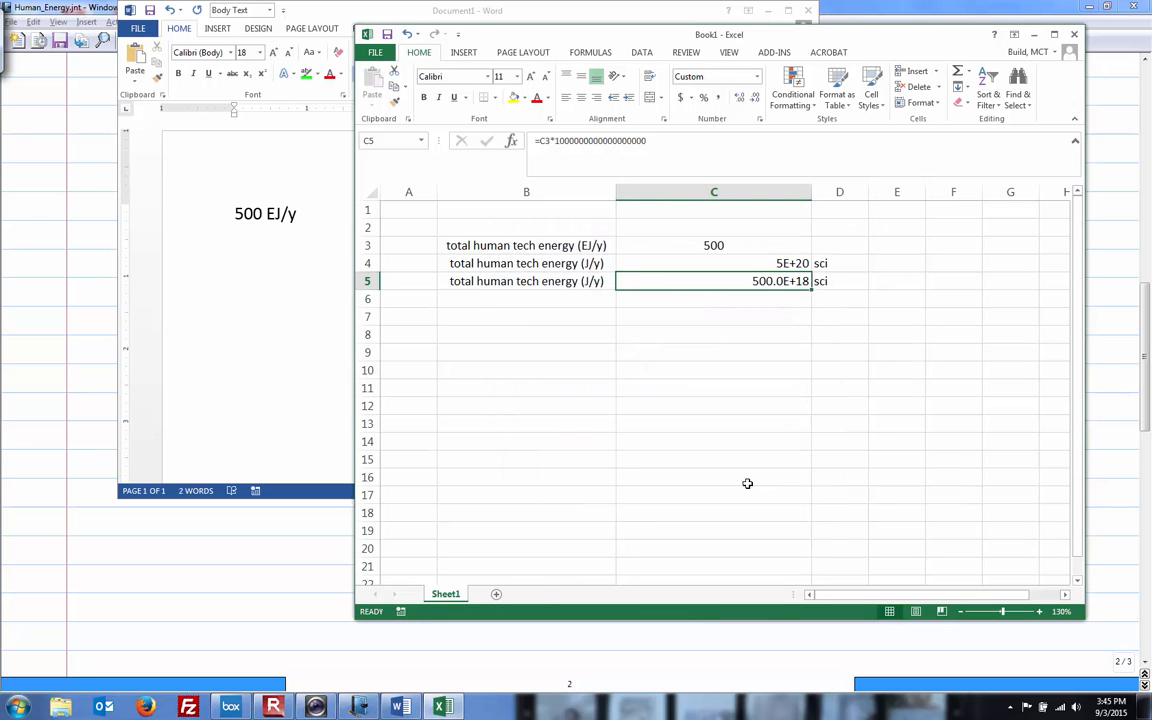
- Add a "number of humans" row with 7E9 in C6 and begin an "energy per" label below
{"action": "left_click", "coordinate": [712, 458]}
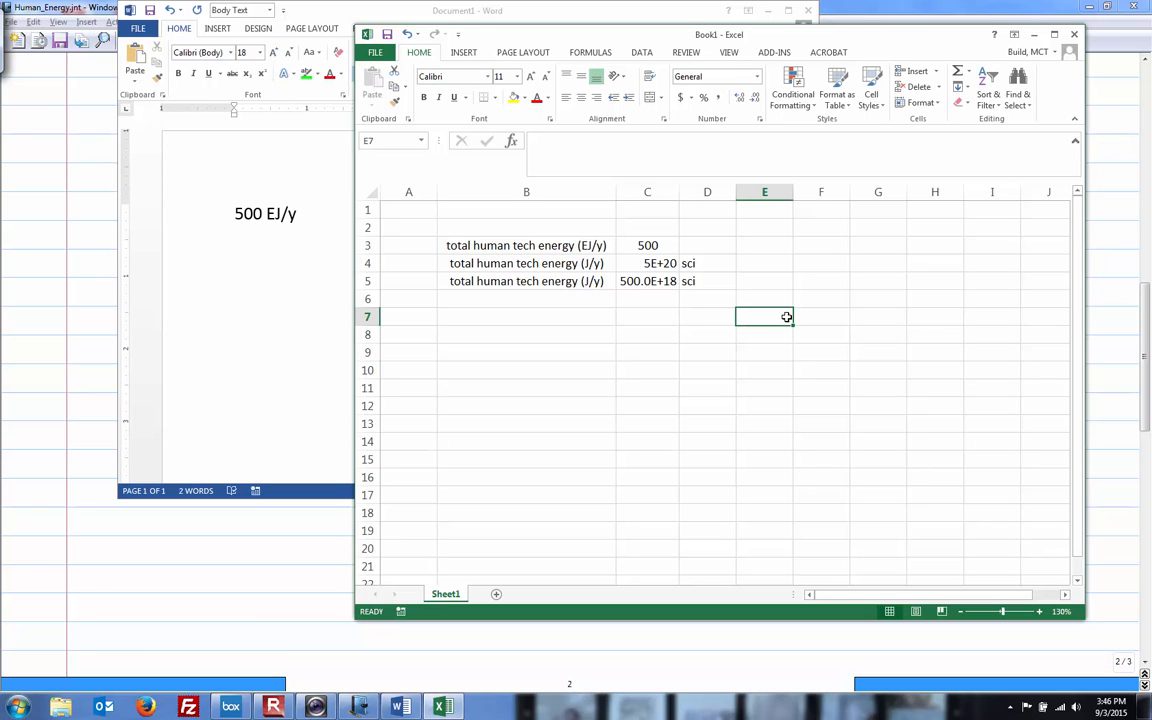
{"action": "mouse_move", "coordinate": [584, 296]}
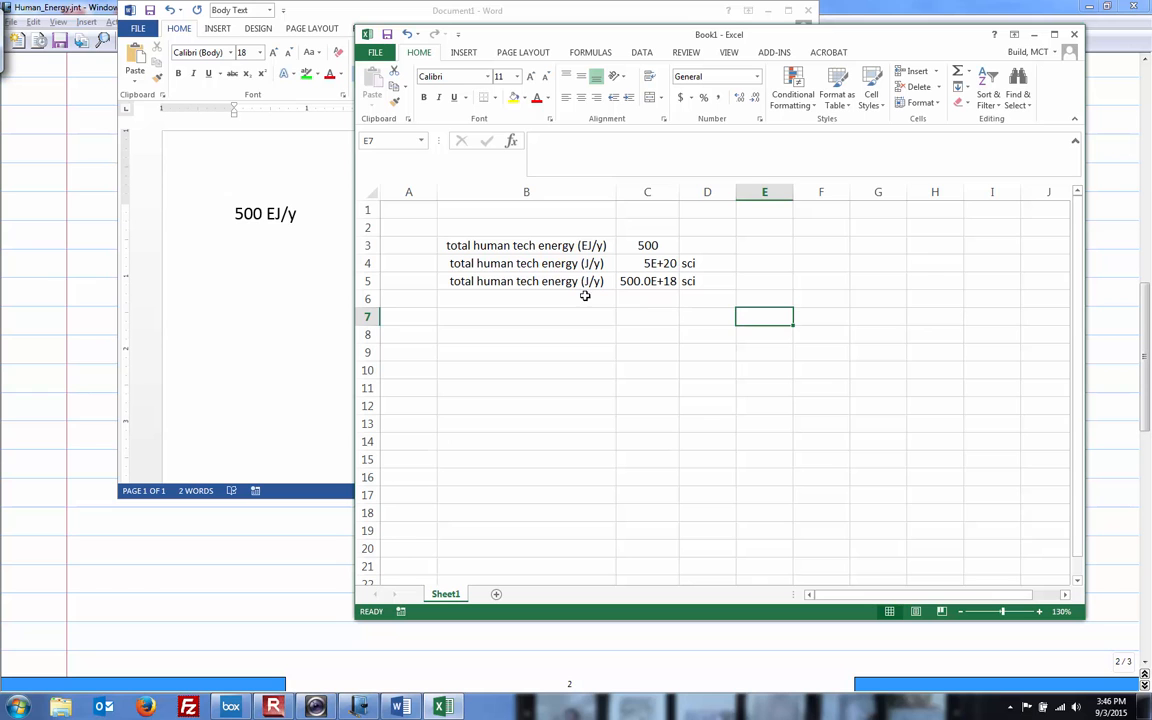
{"action": "left_click", "coordinate": [528, 298]}
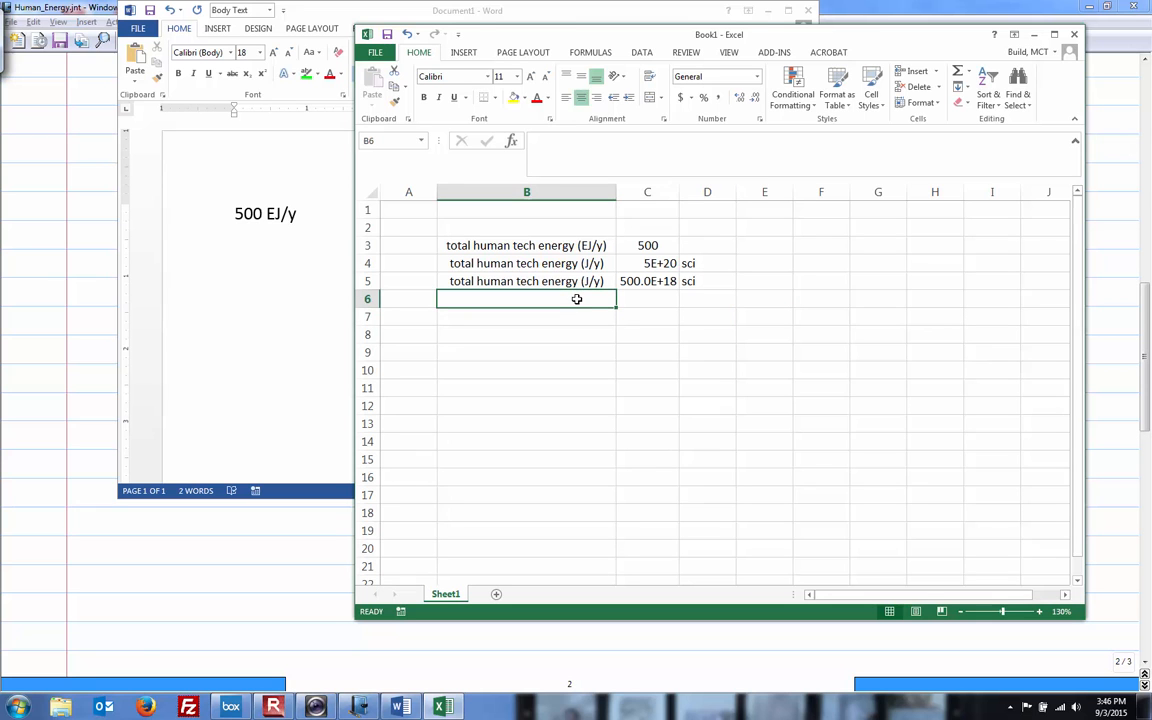
{"action": "type", "text": "number of humans"}
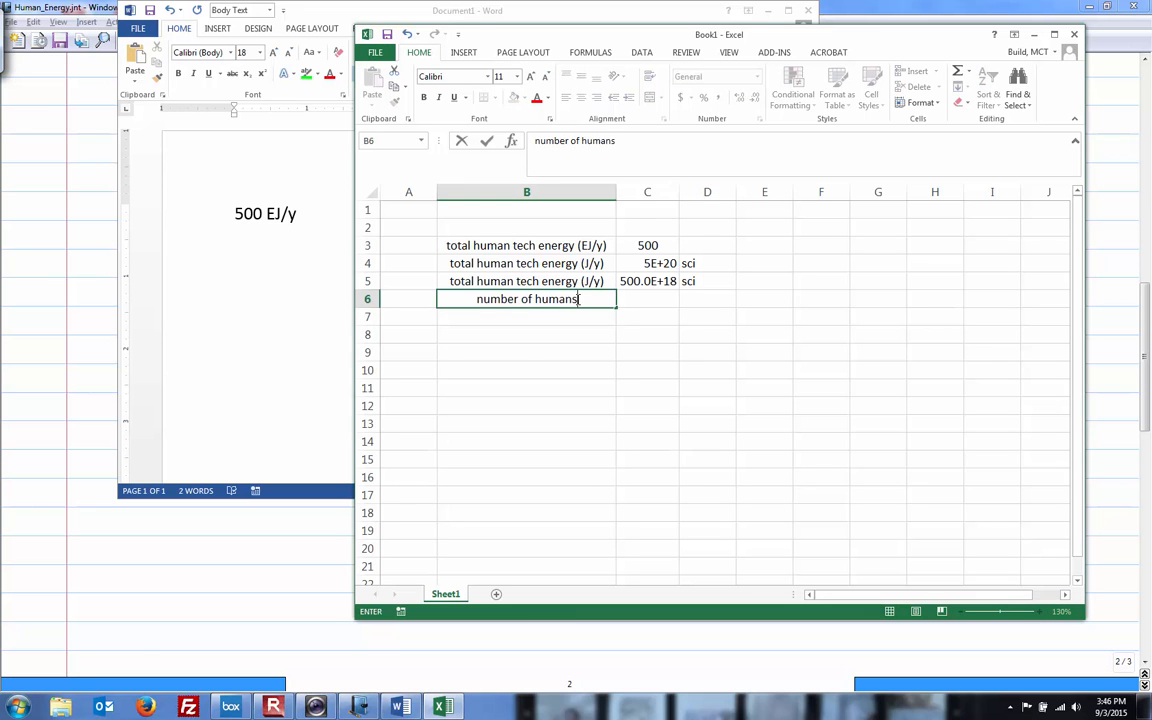
{"action": "type", "text": "7"}
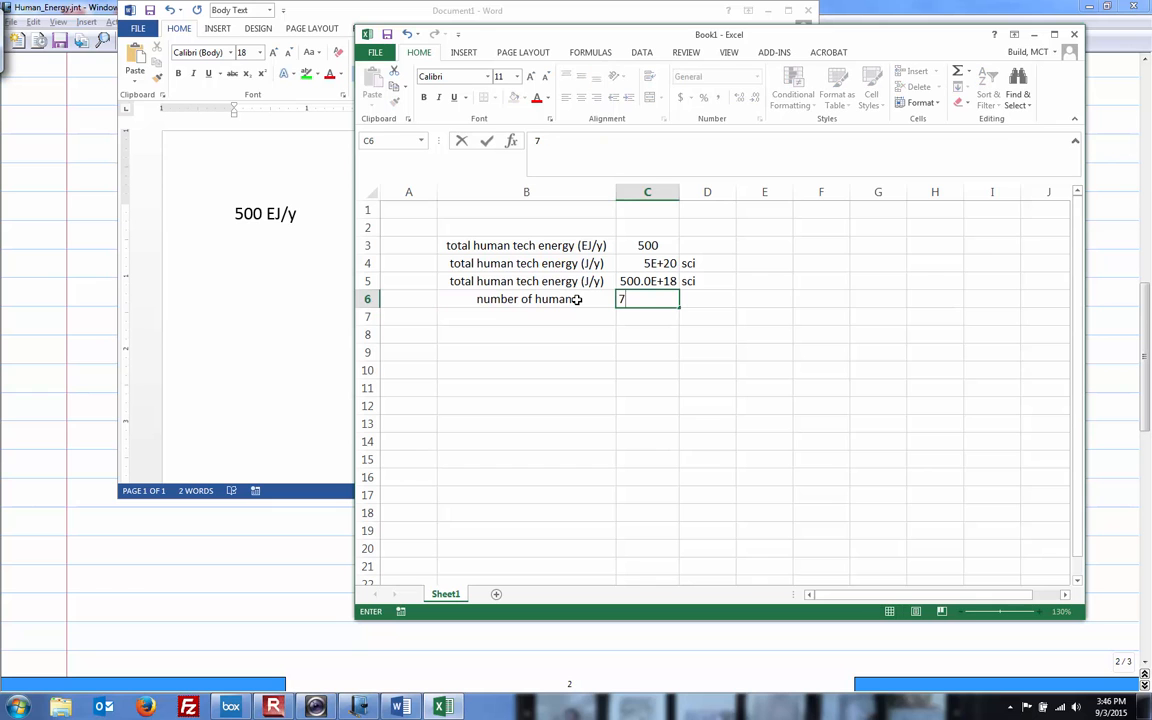
{"action": "type", "text": "E9"}
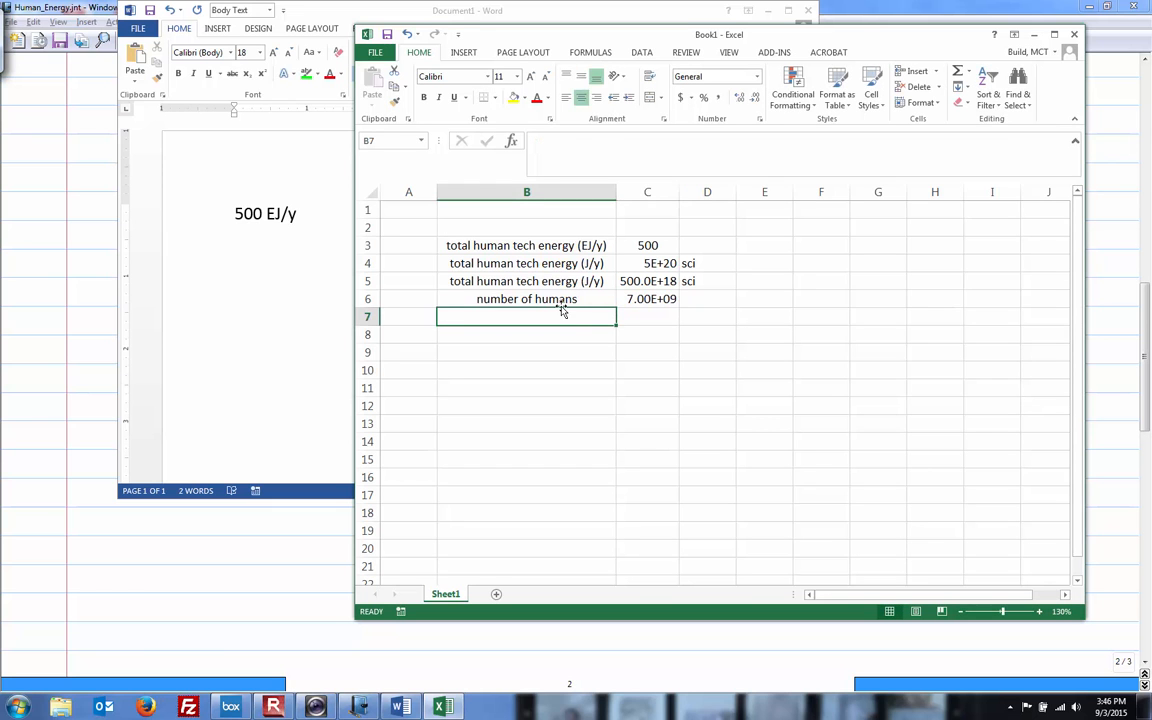
{"action": "mouse_move", "coordinate": [558, 316]}
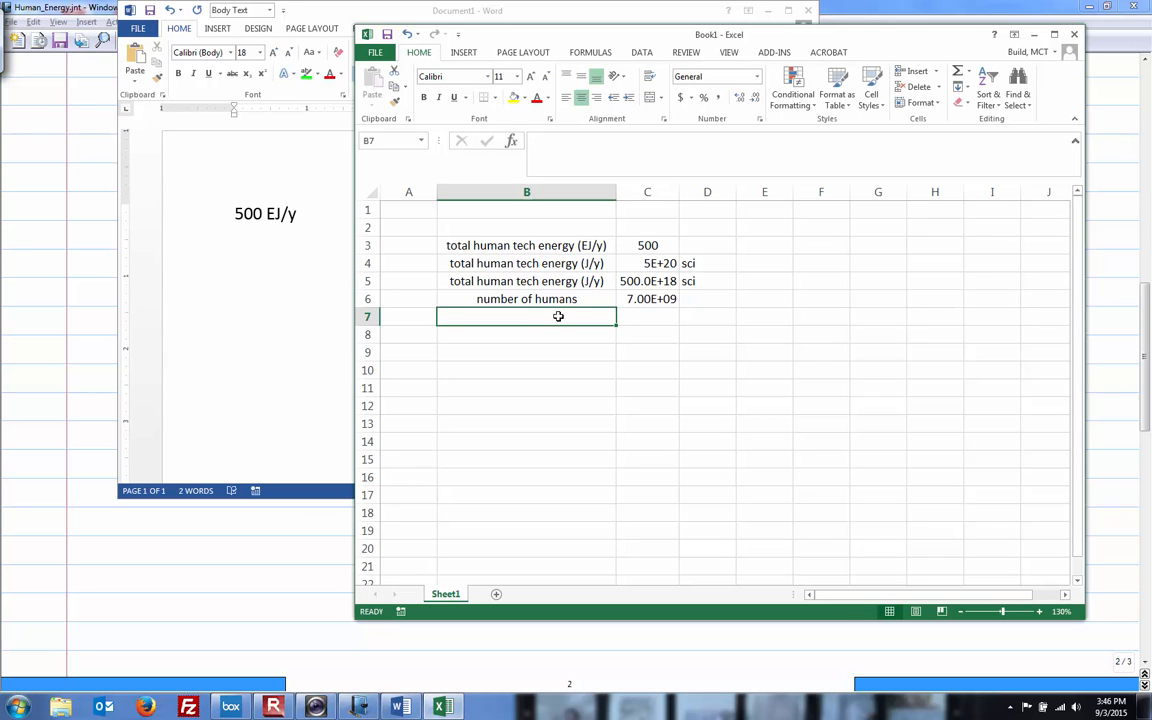
{"action": "type", "text": "energy per"}
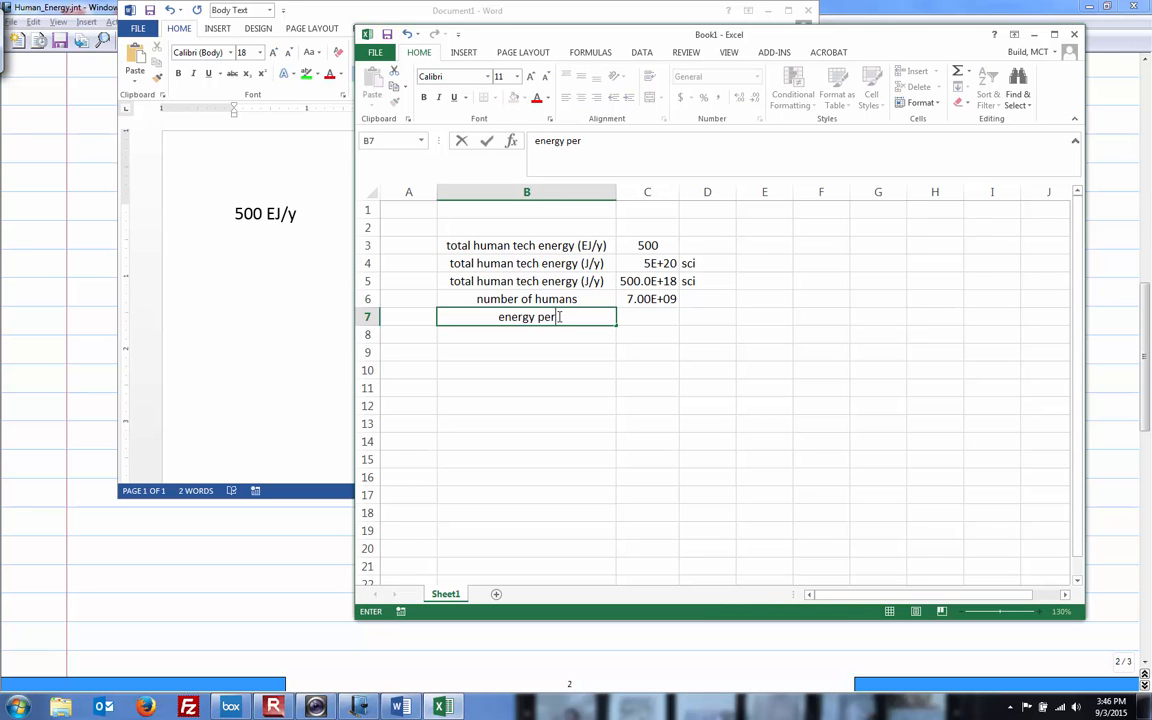
- Label B7 "energy per person per year (J)" and compute =C5/C6 in C7, giving 71.4E+9
{"action": "type", "text": "person per year ("}
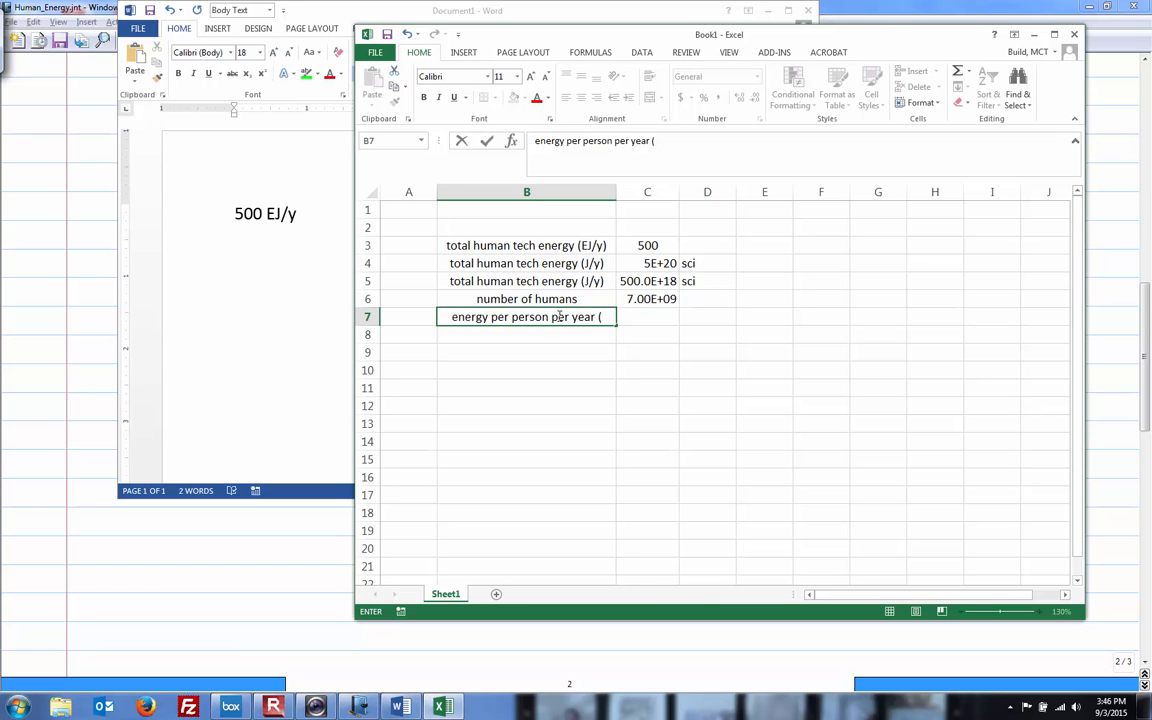
{"action": "type", "text": "EJ)"}
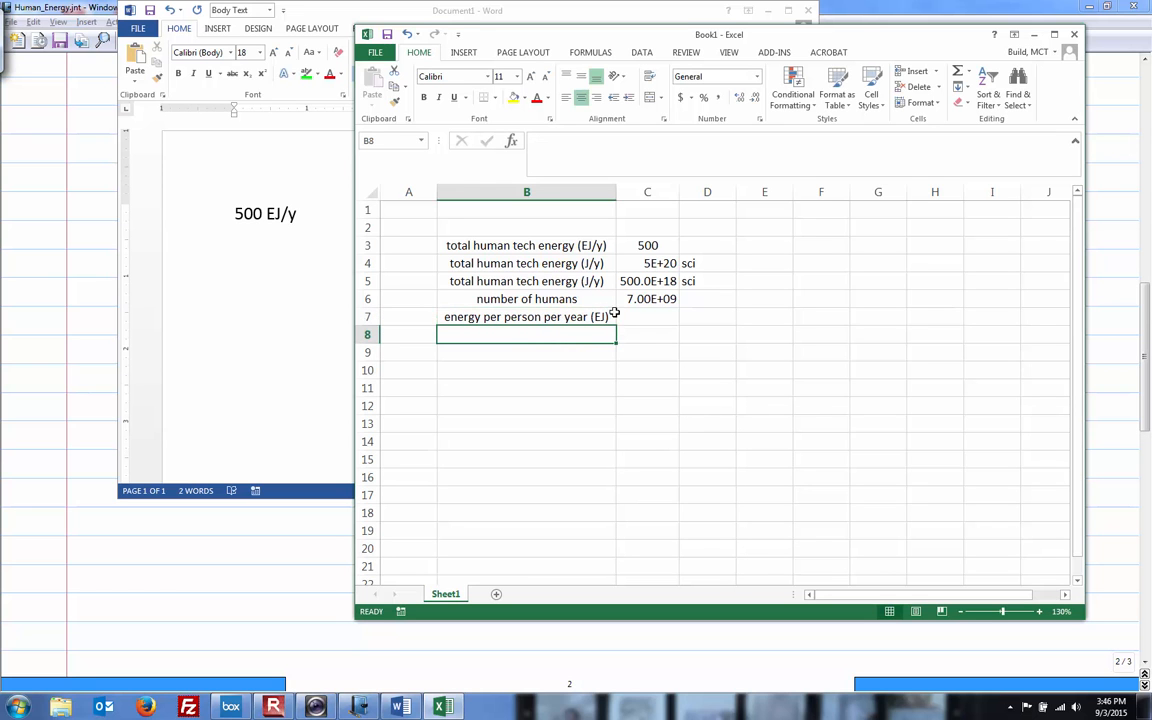
{"action": "left_click", "coordinate": [648, 316]}
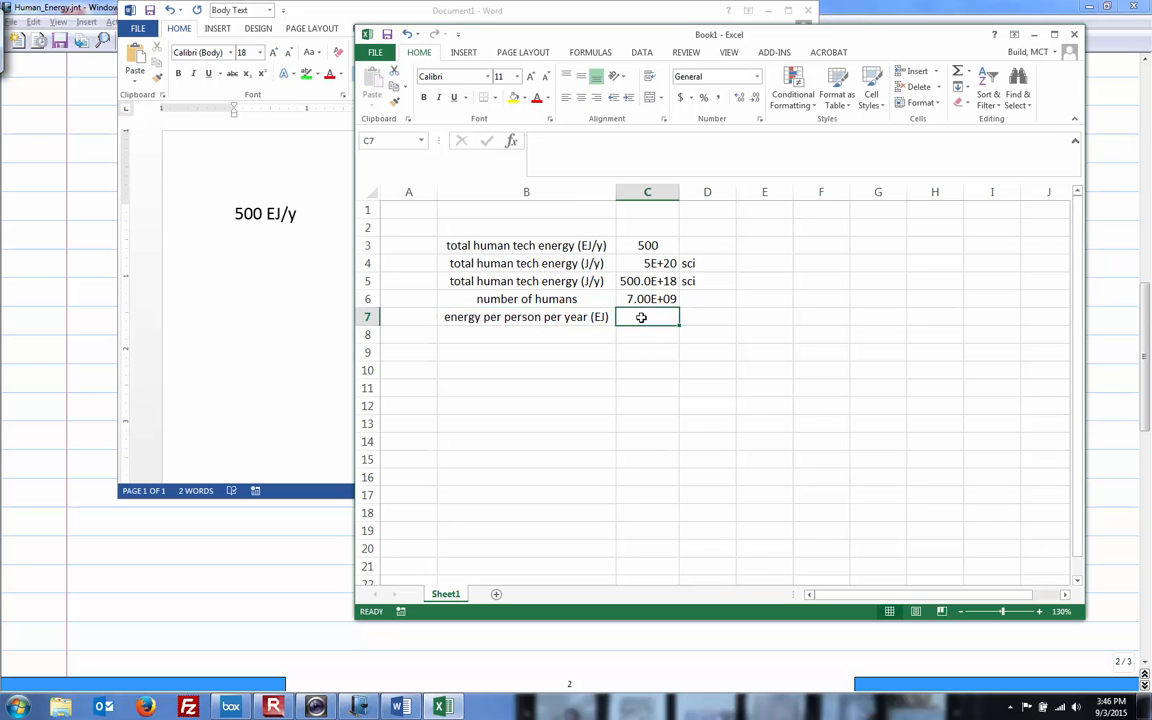
{"action": "type", "text": "="}
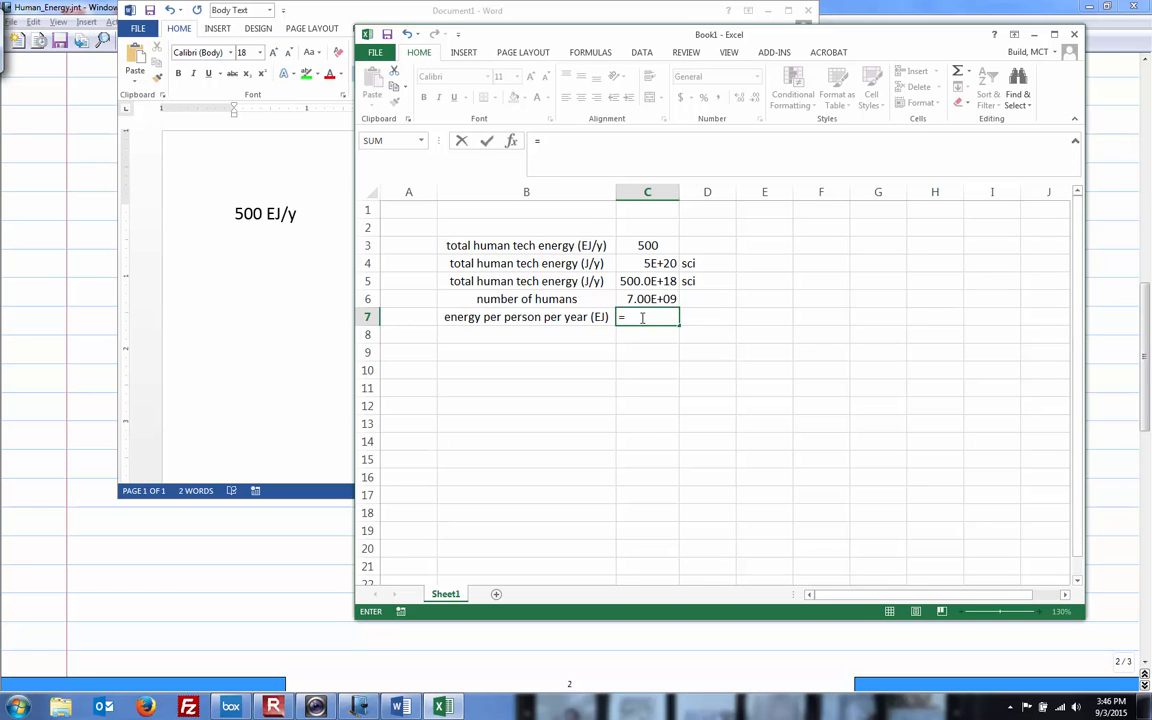
{"action": "left_click", "coordinate": [648, 280]}
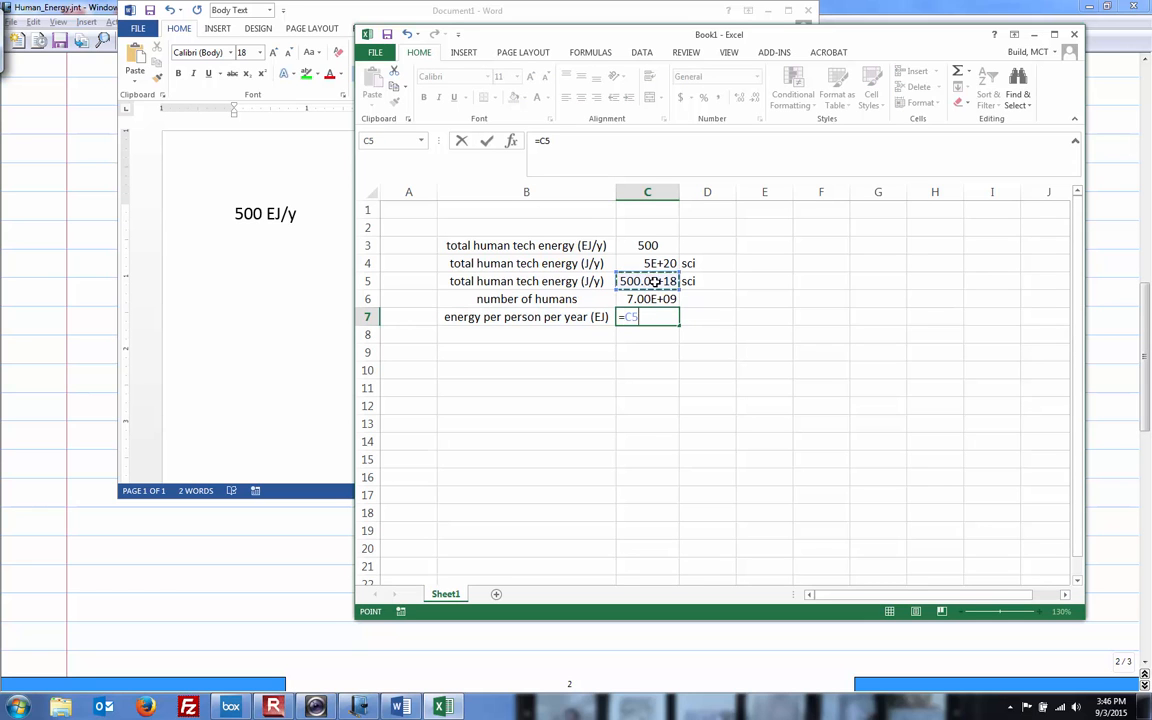
{"action": "type", "text": "/"}
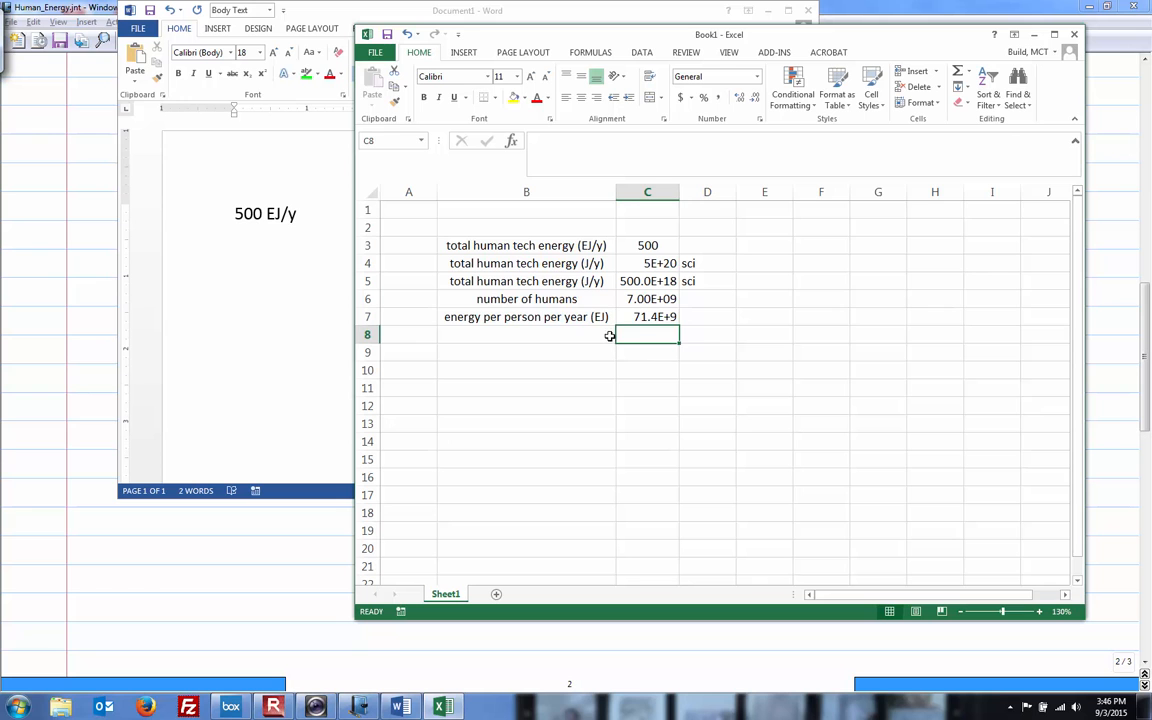
{"action": "left_click", "coordinate": [526, 316]}
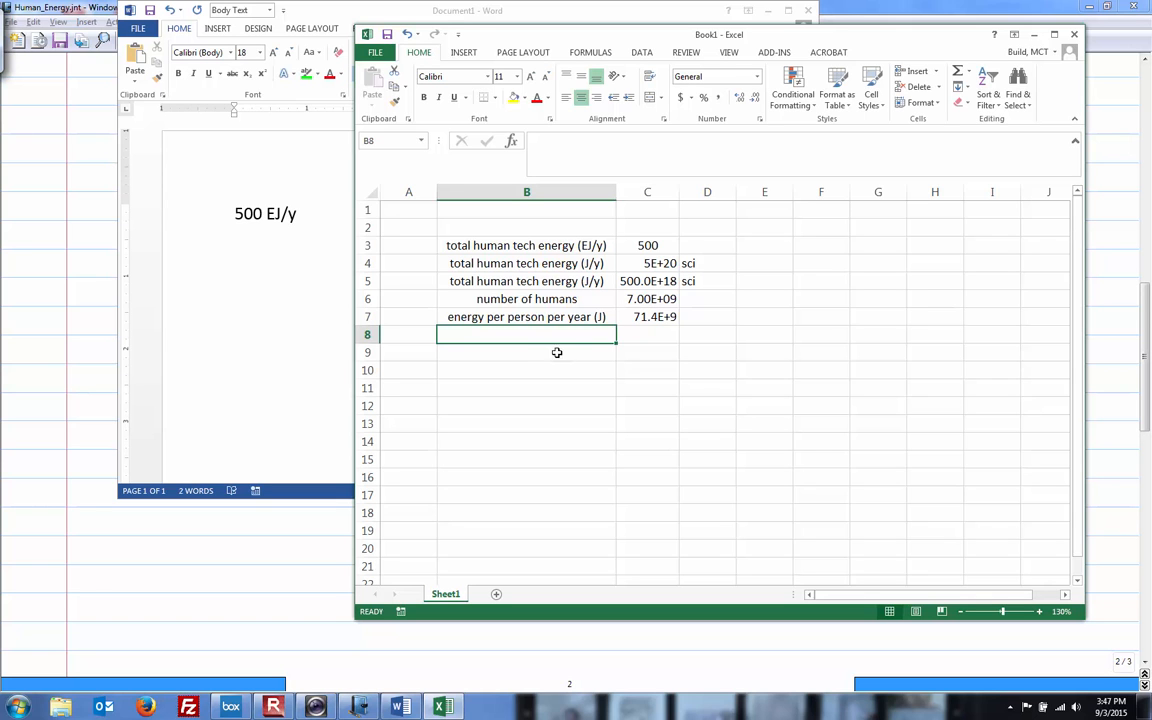
{"action": "mouse_move", "coordinate": [620, 380]}
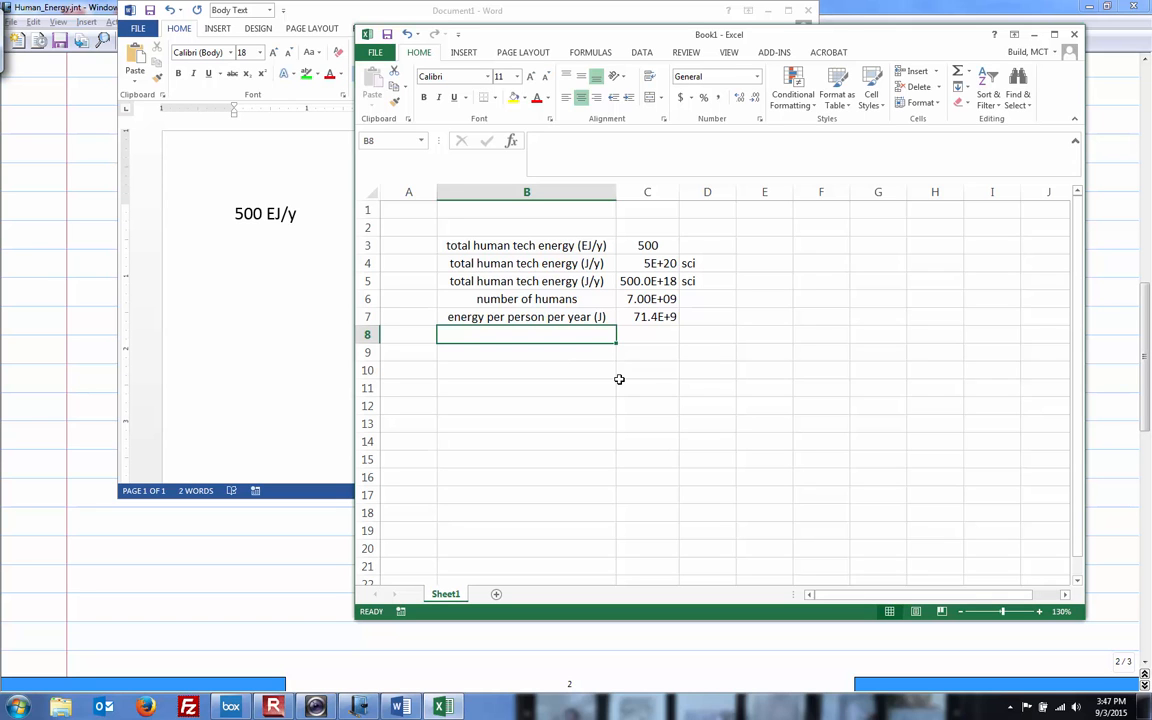
{"action": "mouse_move", "coordinate": [564, 346]}
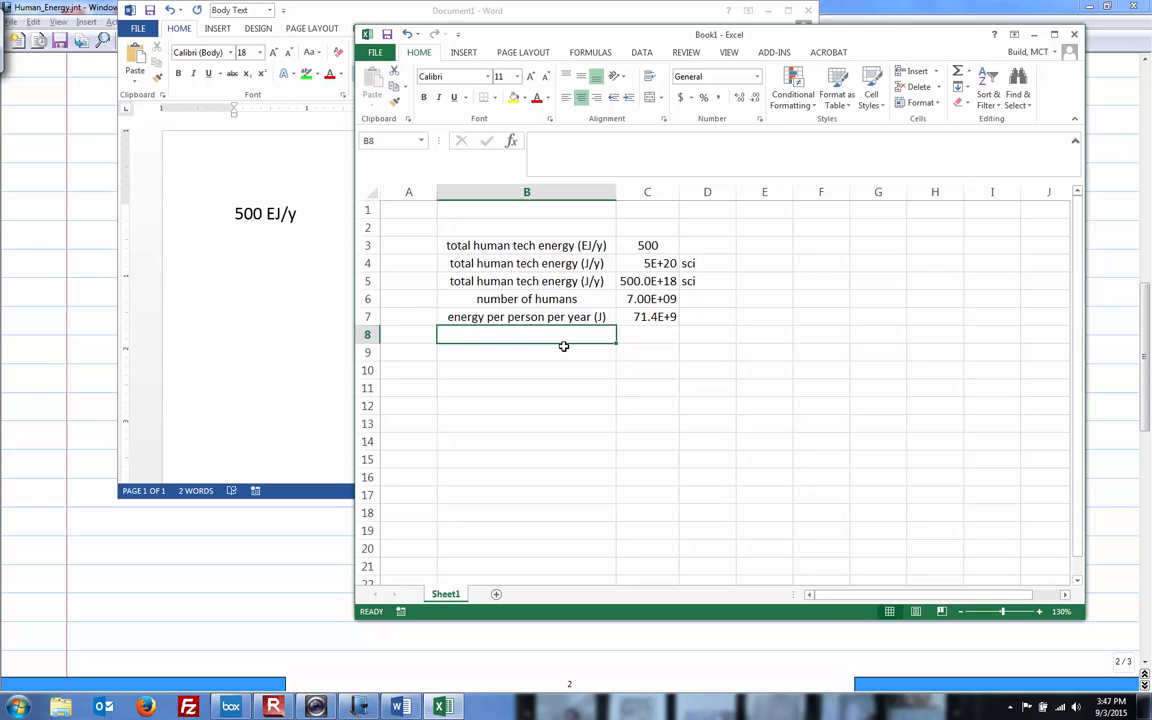
- Label row 8 'energy per person per day (J)' and start the MJ row's formula from C8
{"action": "type", "text": "energy per person per year (J)"}
{"action": "type", "text": "energy per person per day"}
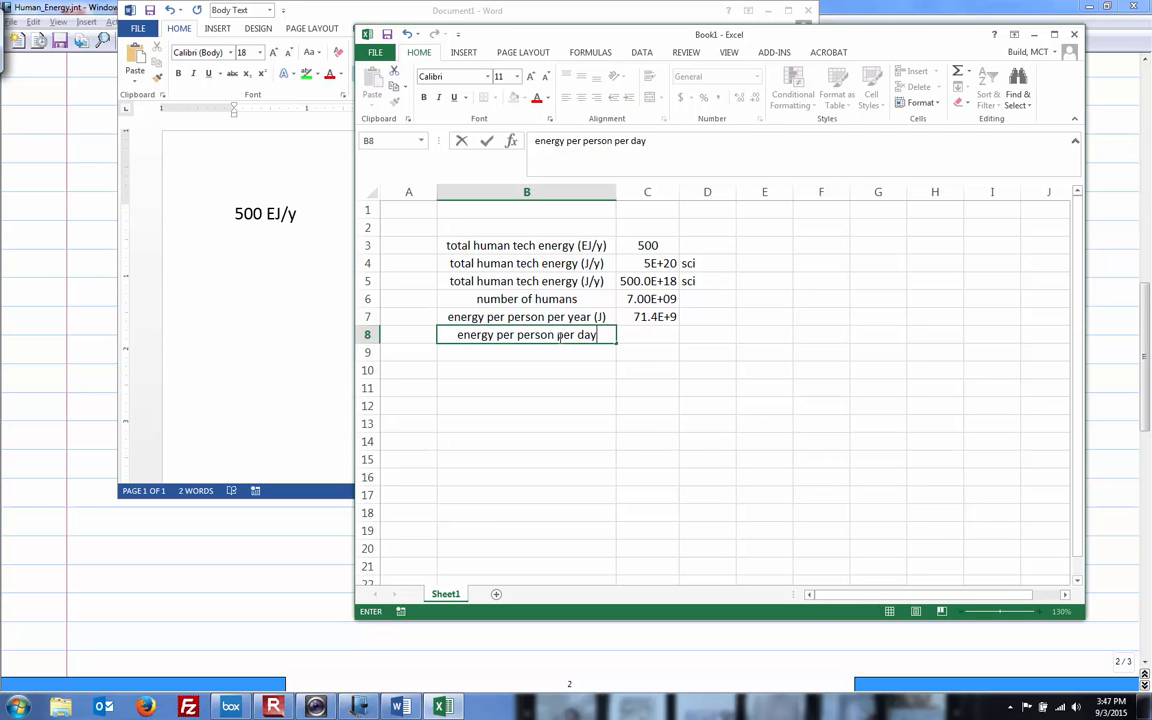
{"action": "type", "text": "(J)"}
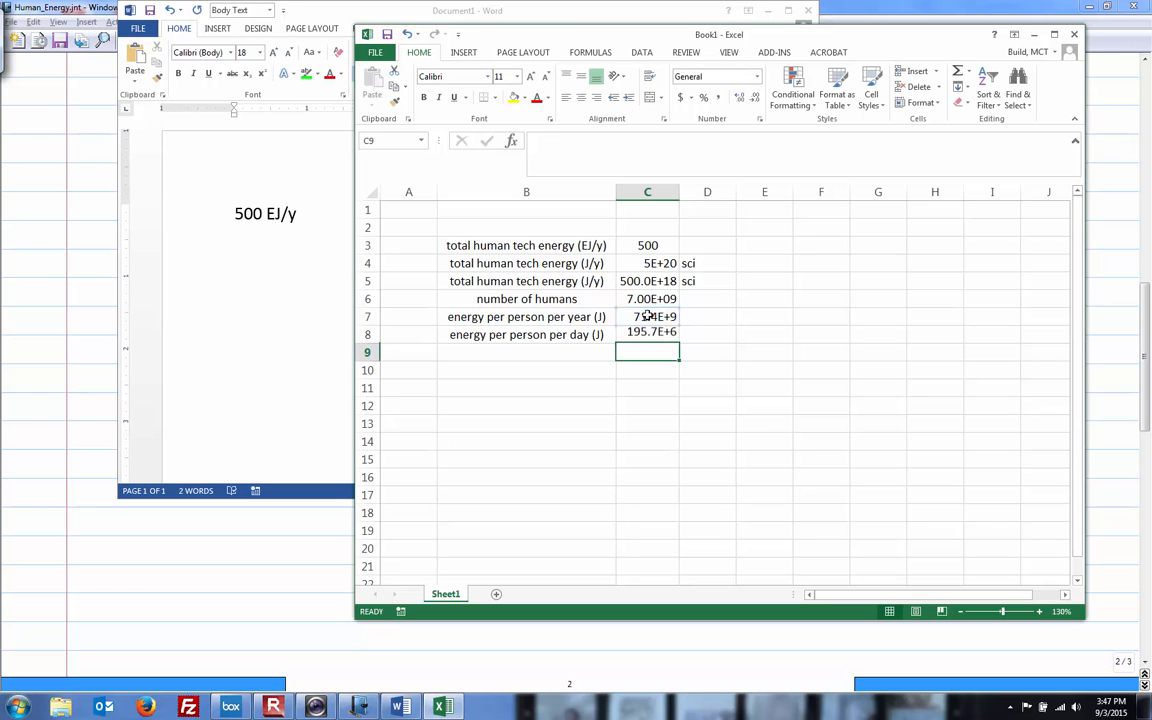
{"action": "left_click", "coordinate": [648, 334]}
{"action": "type", "text": "energy per person per day (MJ"}
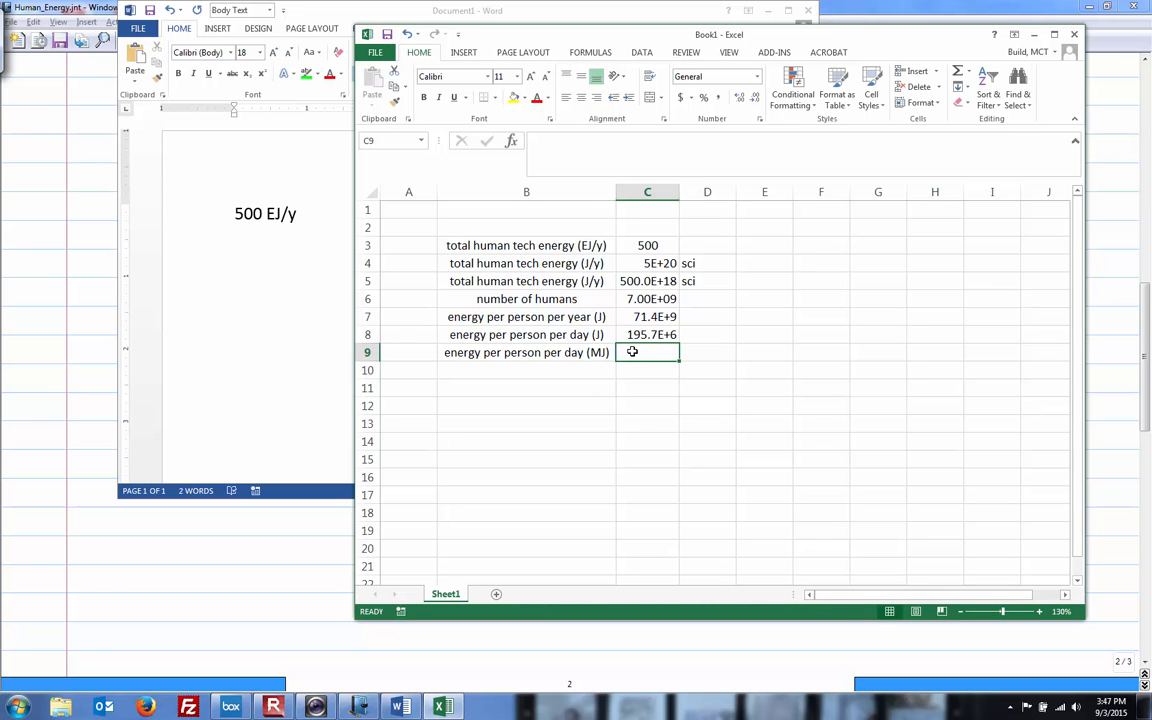
{"action": "type", "text": "=C8"}
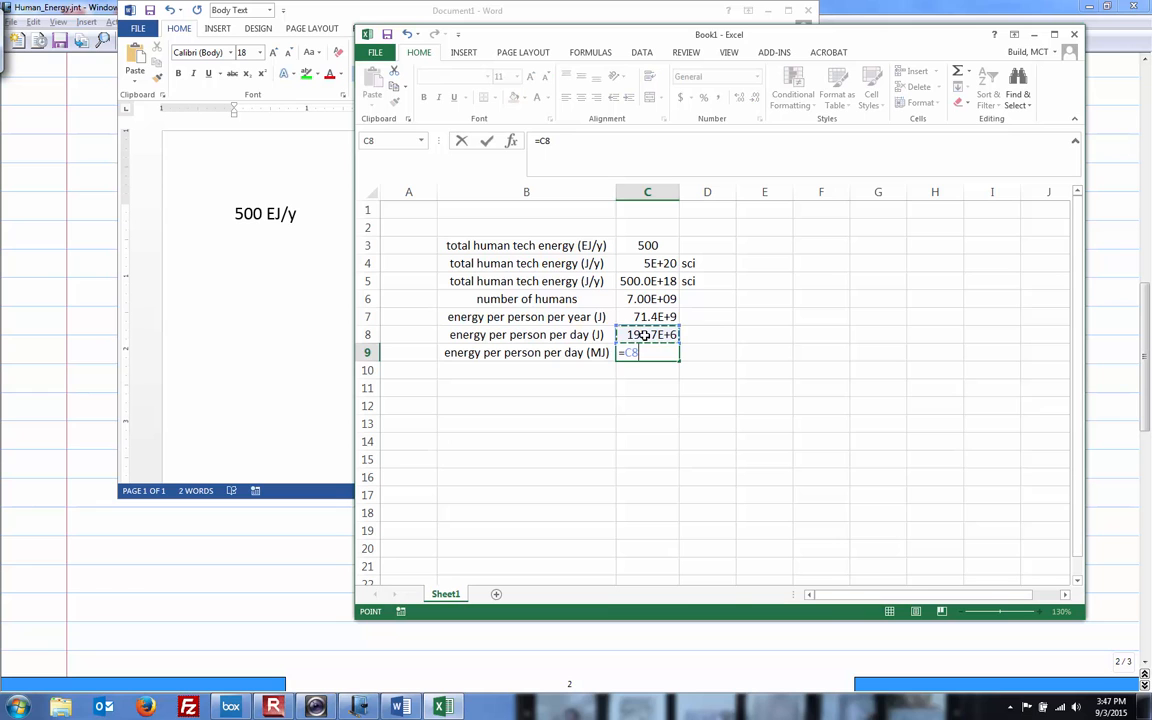
- Convert C8 to MJ with =C8/1E6 and format it as a number with 0 decimals, showing 196
{"action": "type", "text": "/"}
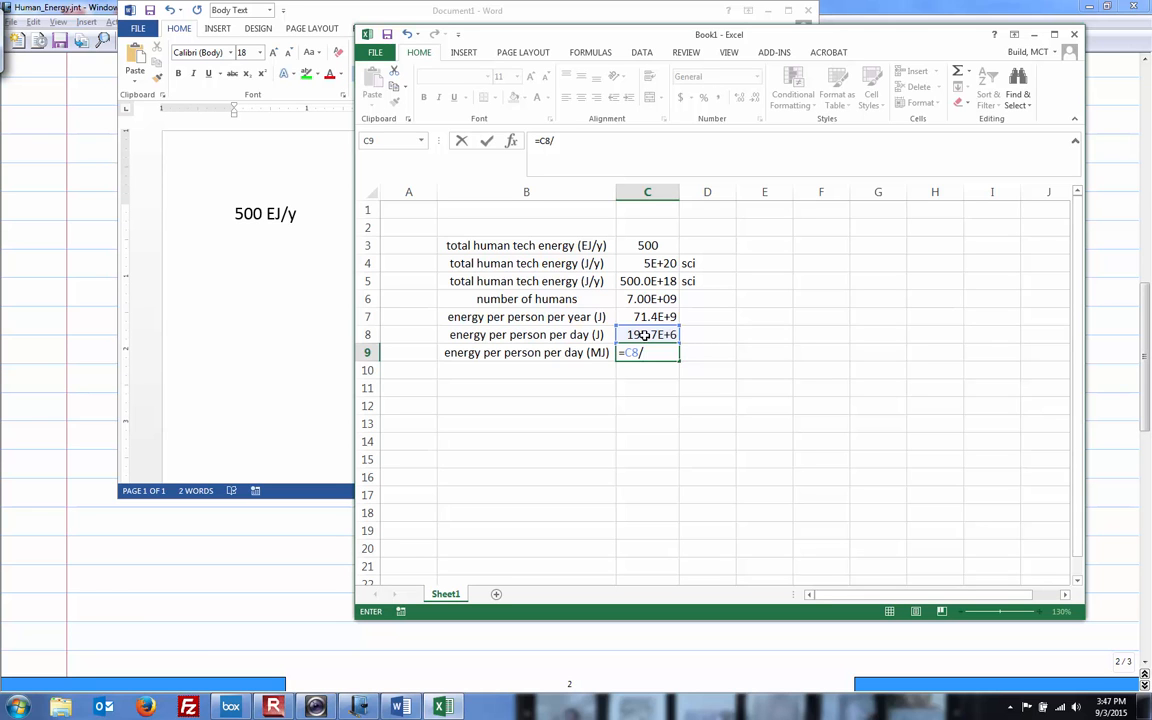
{"action": "type", "text": "1E6"}
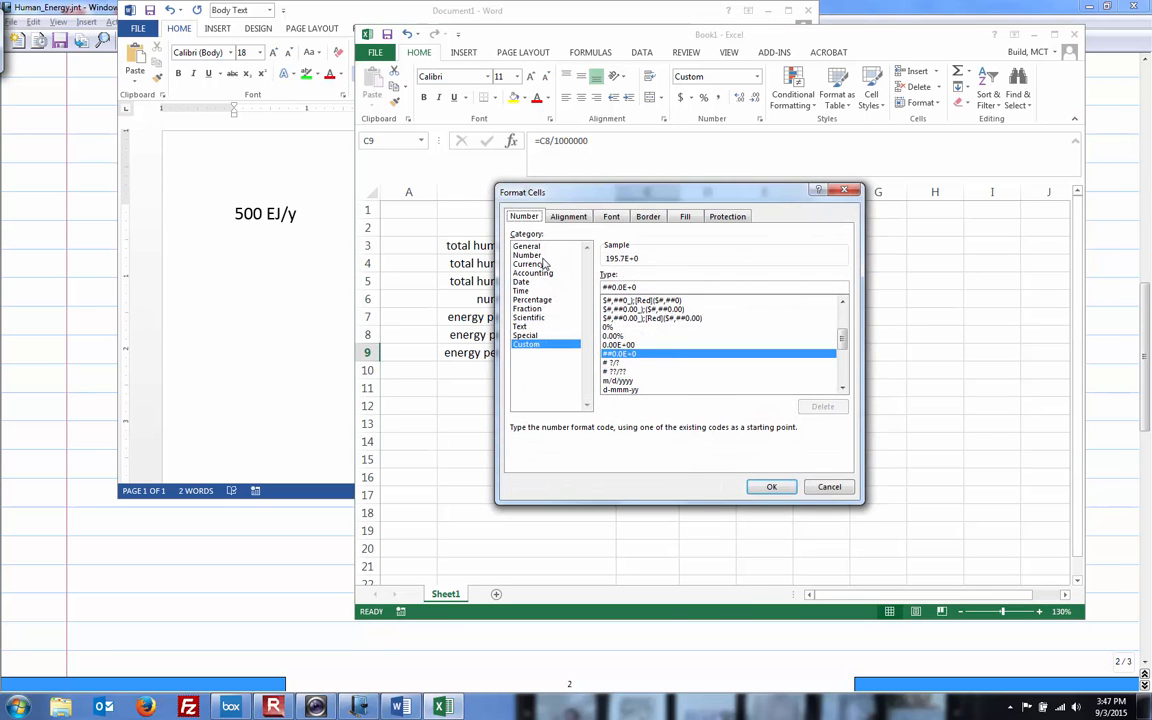
{"action": "left_click", "coordinate": [528, 244]}
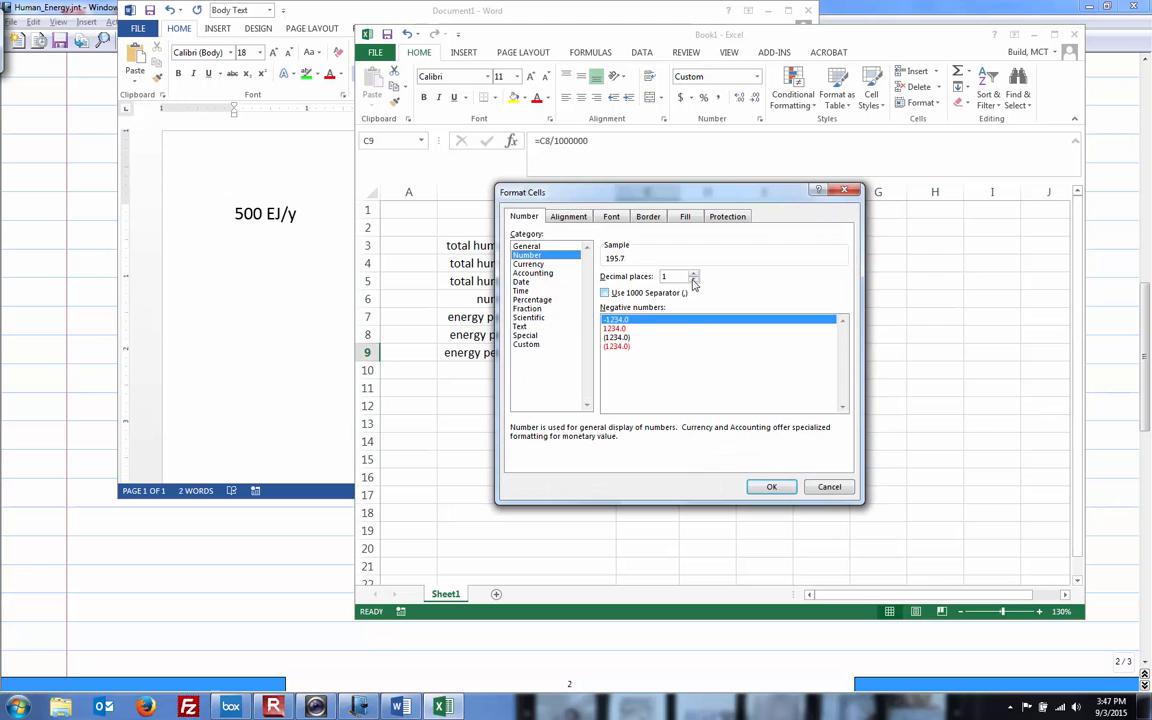
{"action": "left_click", "coordinate": [692, 280]}
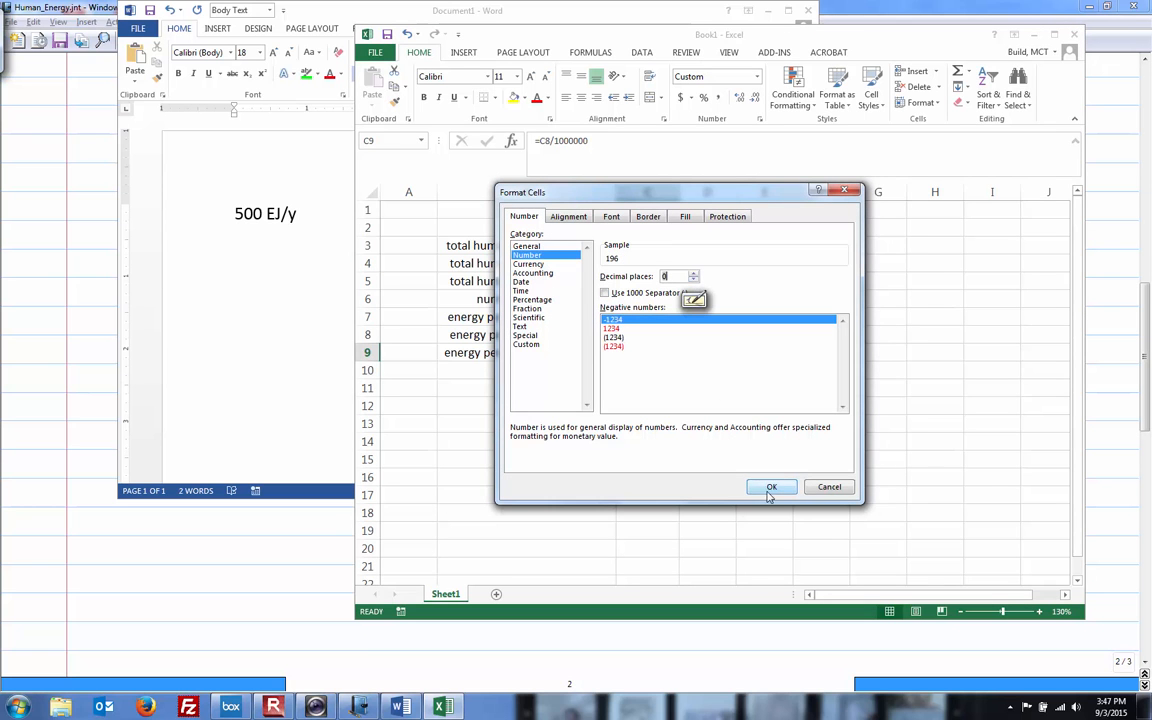
{"action": "left_click", "coordinate": [772, 488]}
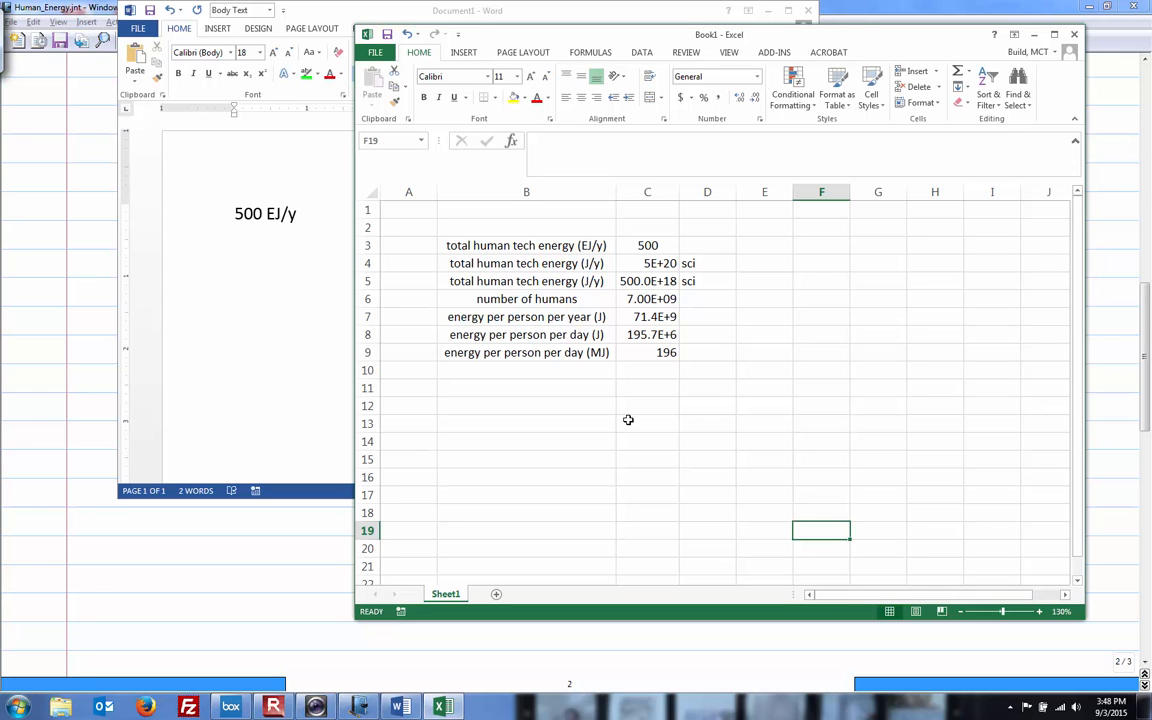
{"action": "mouse_move", "coordinate": [532, 374]}
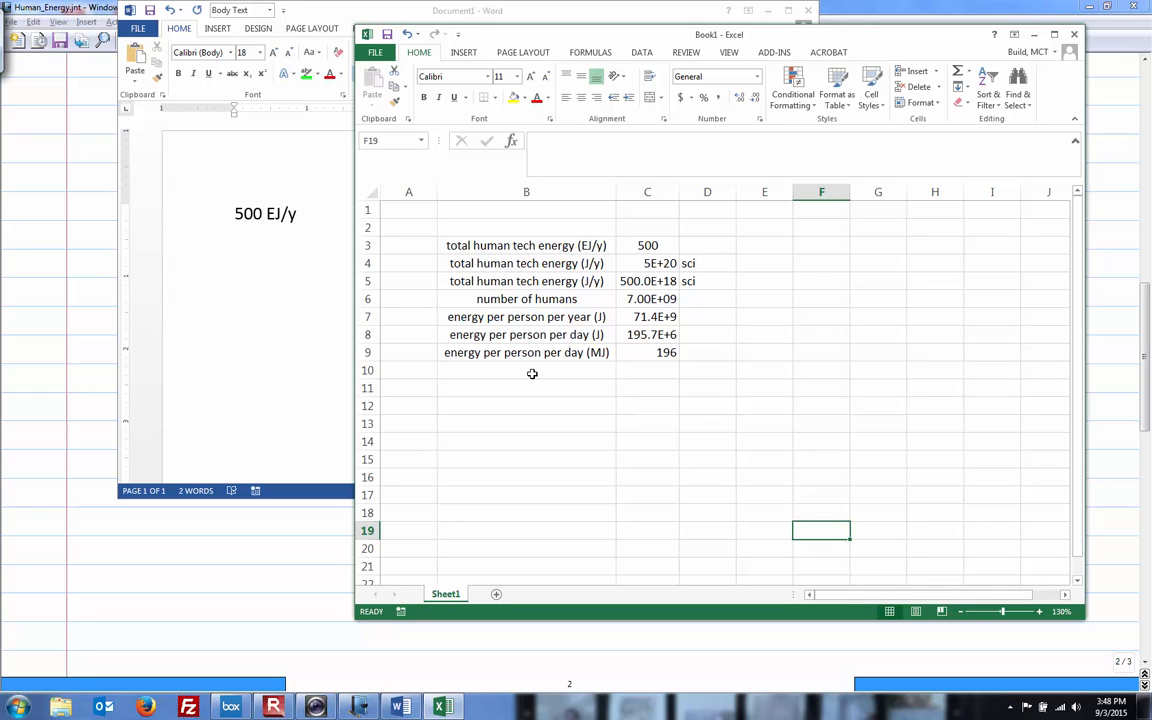
- Enter 'metabolic energy per day (MJ)' with value 10 and a 'technoslaves' label below
{"action": "type", "text": "metabolic energy per day (MJ"}
{"action": "left_click", "coordinate": [648, 370]}
{"action": "type", "text": "10"}
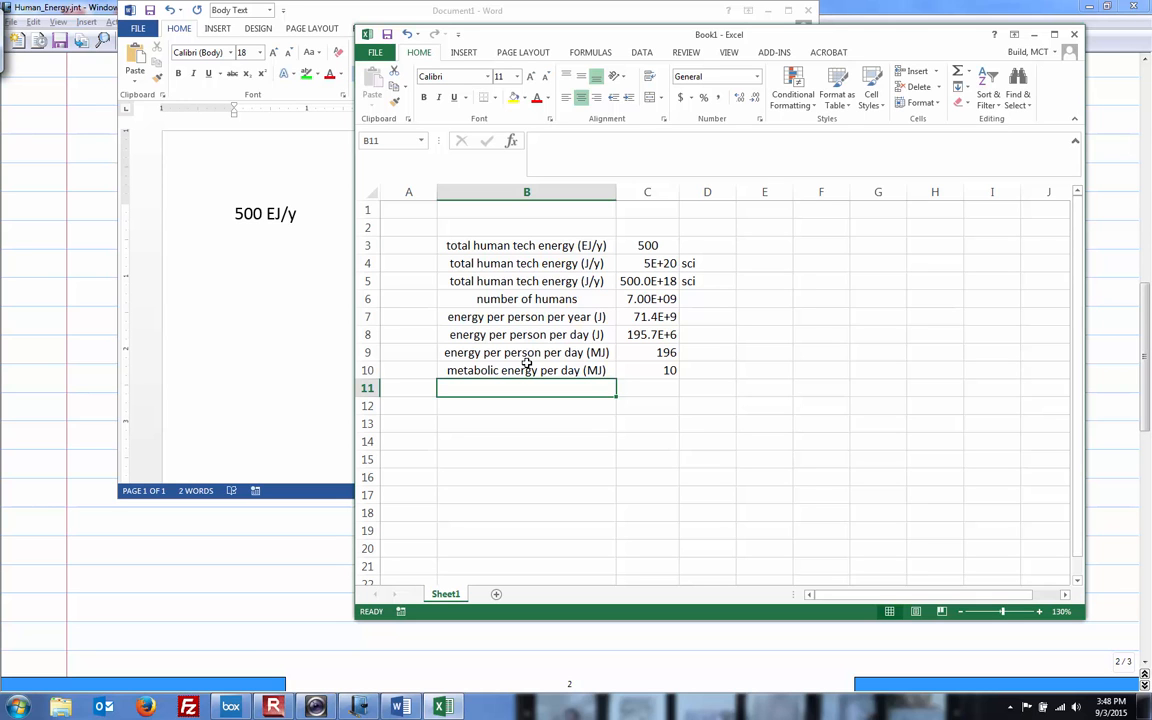
{"action": "type", "text": "technoslaves"}
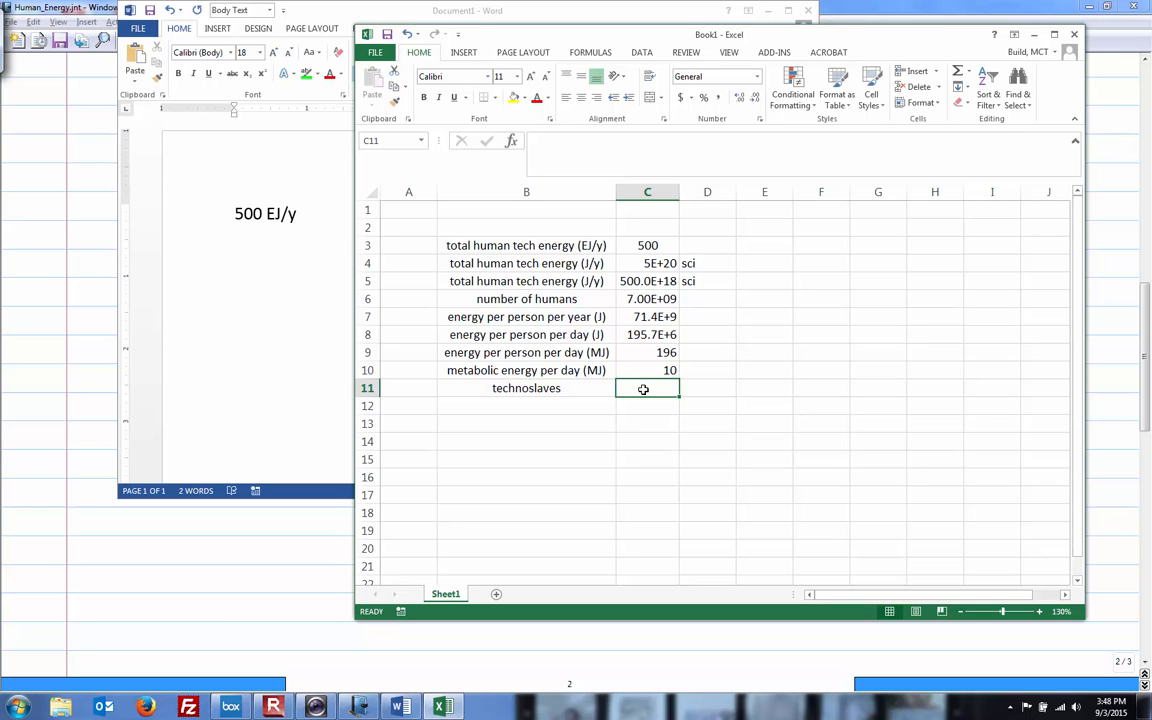
- Compute technoslaves as =C9/C10 and format it with 0 decimals, showing 20
{"action": "type", "text": "="}
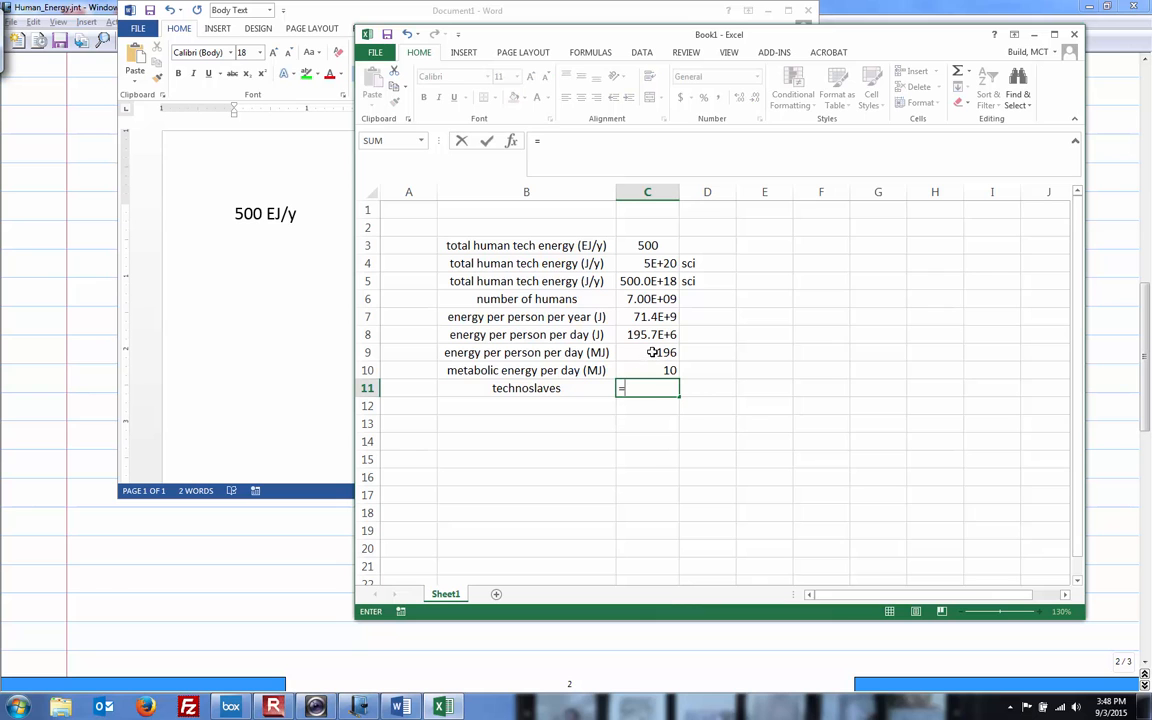
{"action": "type", "text": "=C9/C10"}
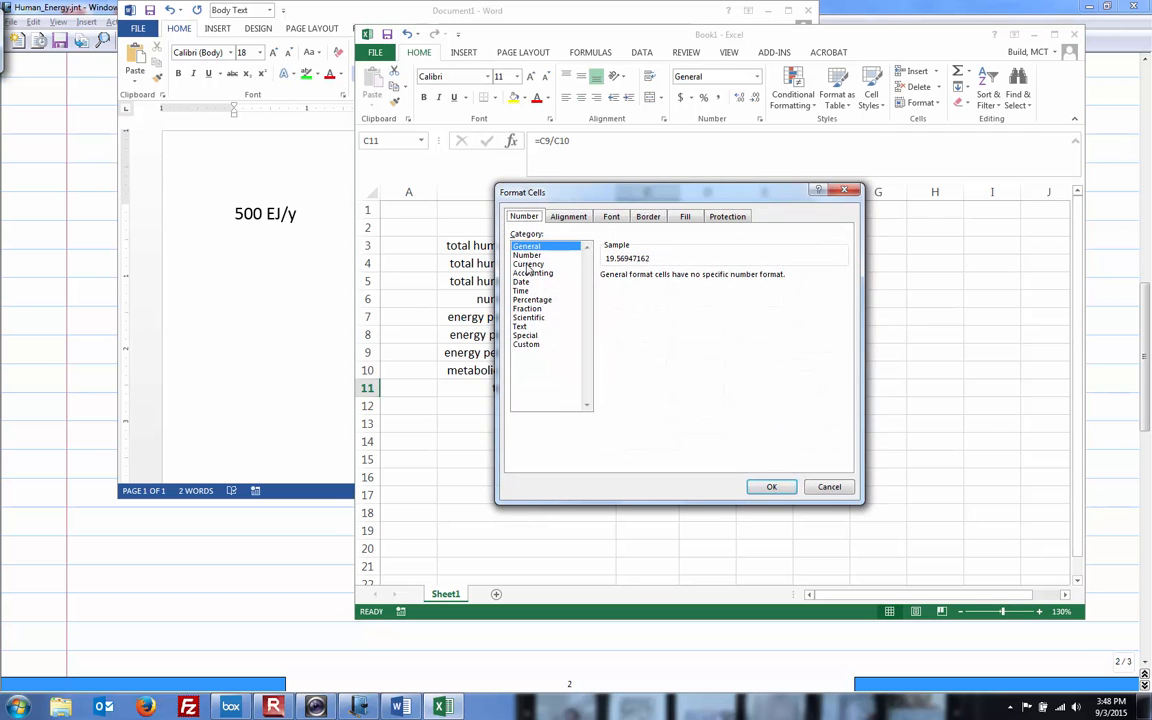
{"action": "left_click", "coordinate": [528, 254]}
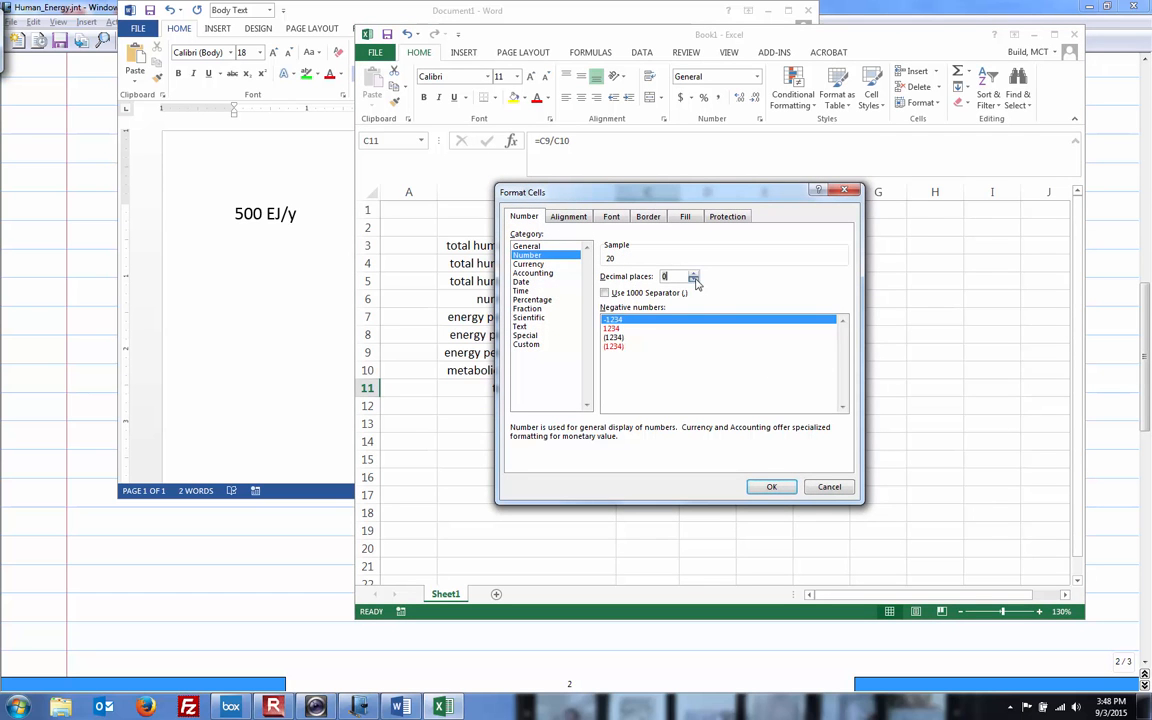
{"action": "left_click", "coordinate": [772, 488]}
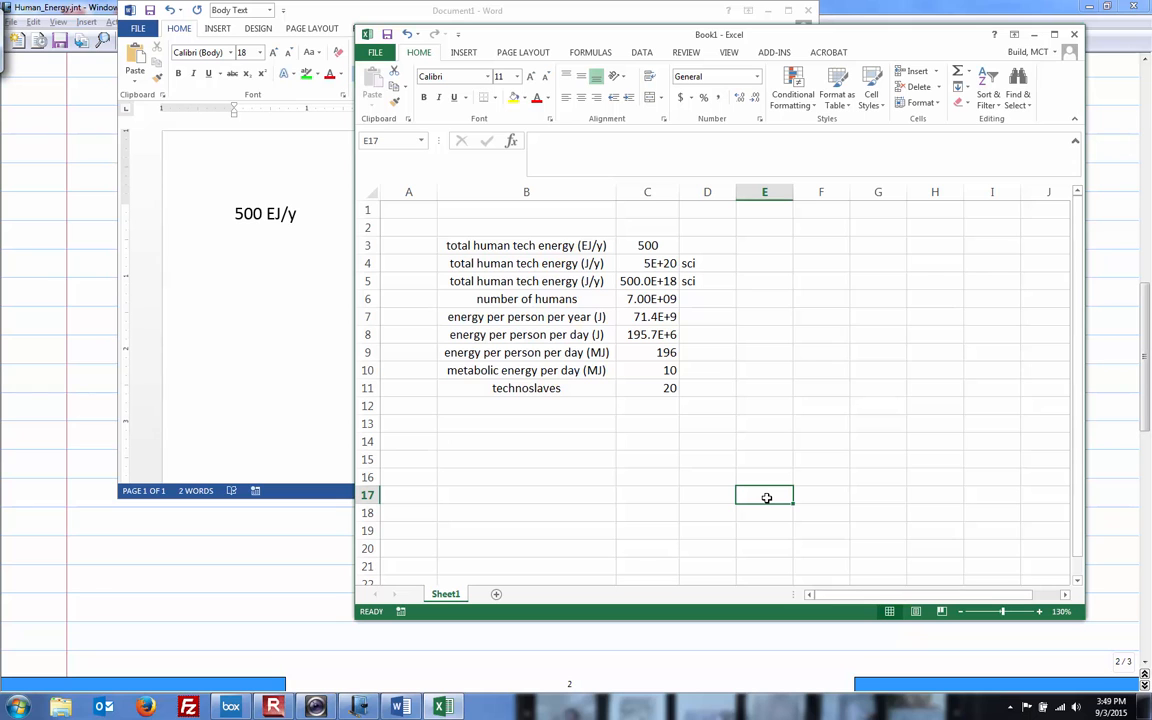
{"action": "mouse_move", "coordinate": [660, 260]}
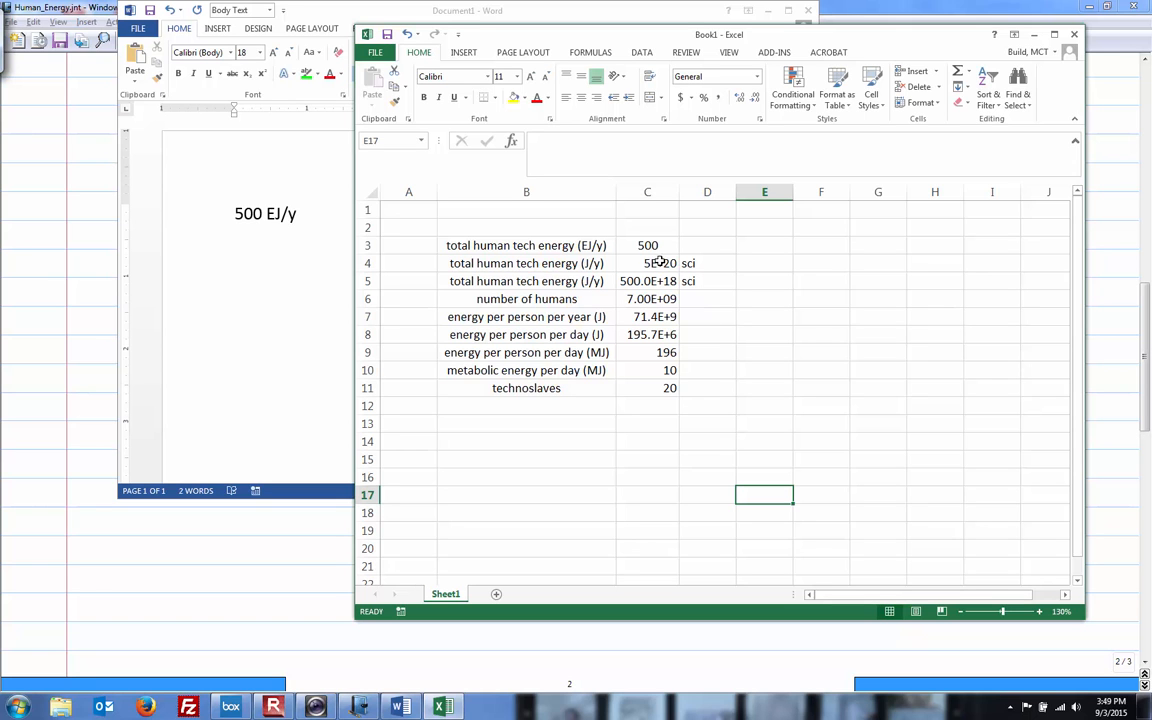
{"action": "left_click", "coordinate": [648, 244]}
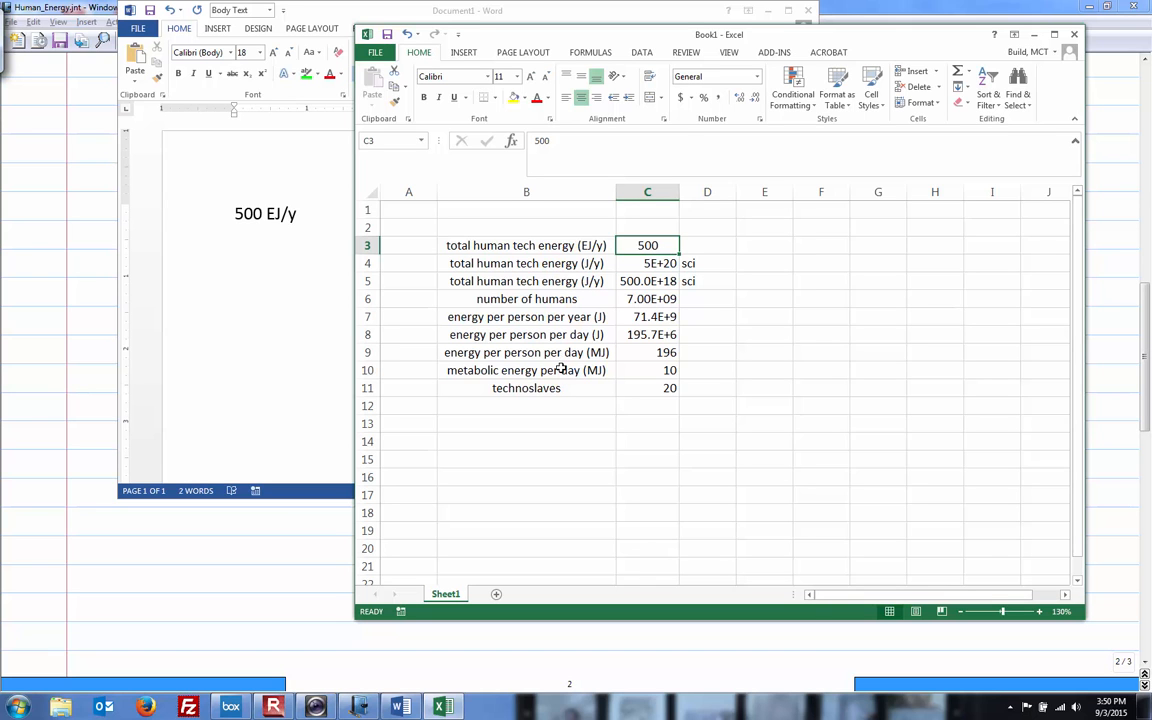
{"action": "left_click_drag", "start_coordinate": [526, 370], "coordinate": [648, 388]}
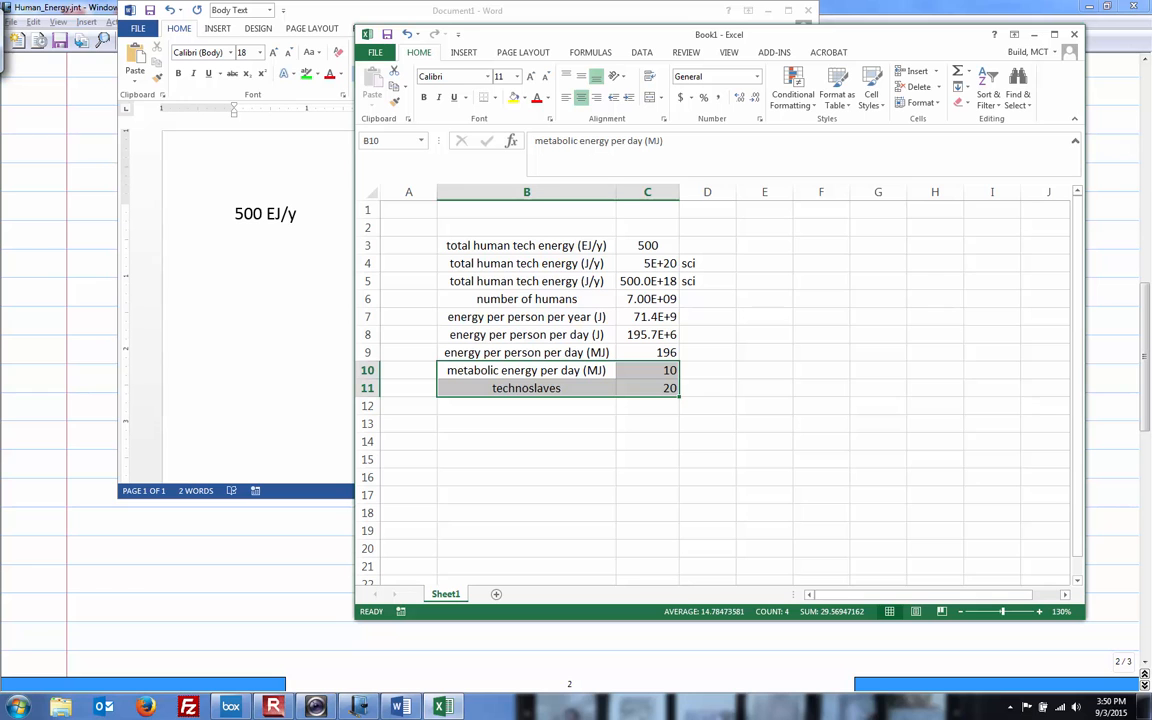
{"action": "mouse_move", "coordinate": [110, 700]}
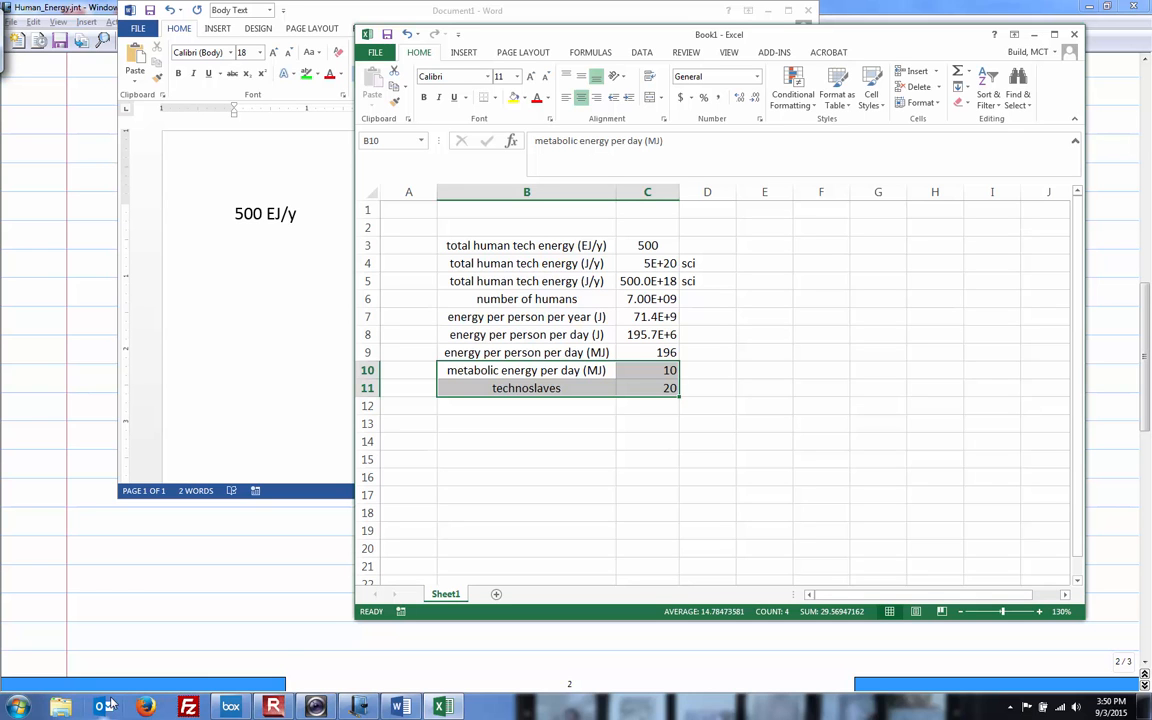